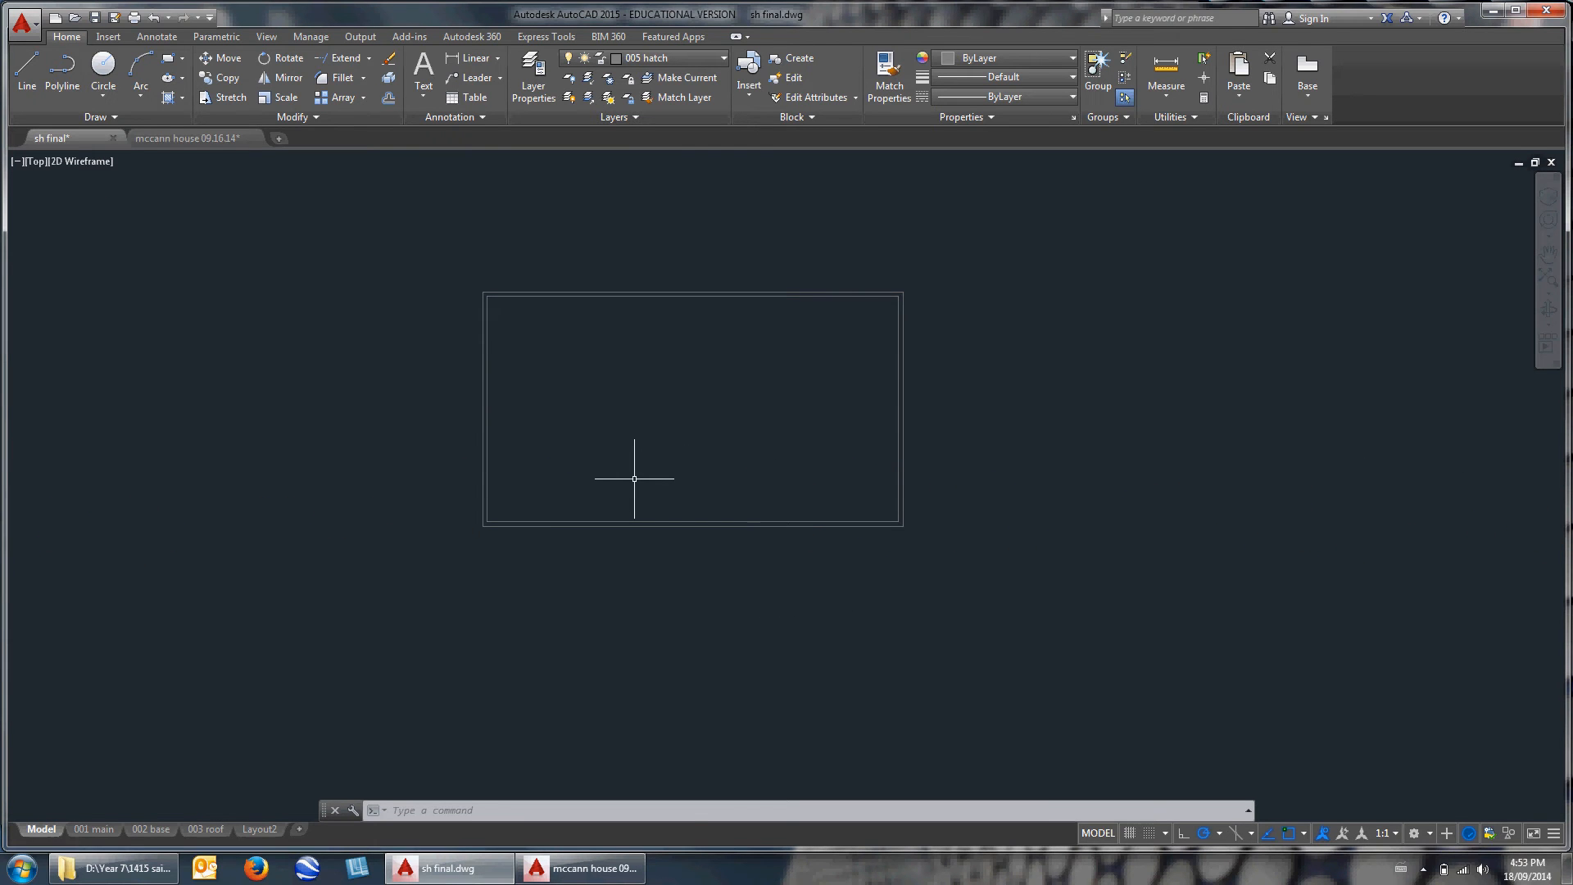
mouse_move(560, 451)
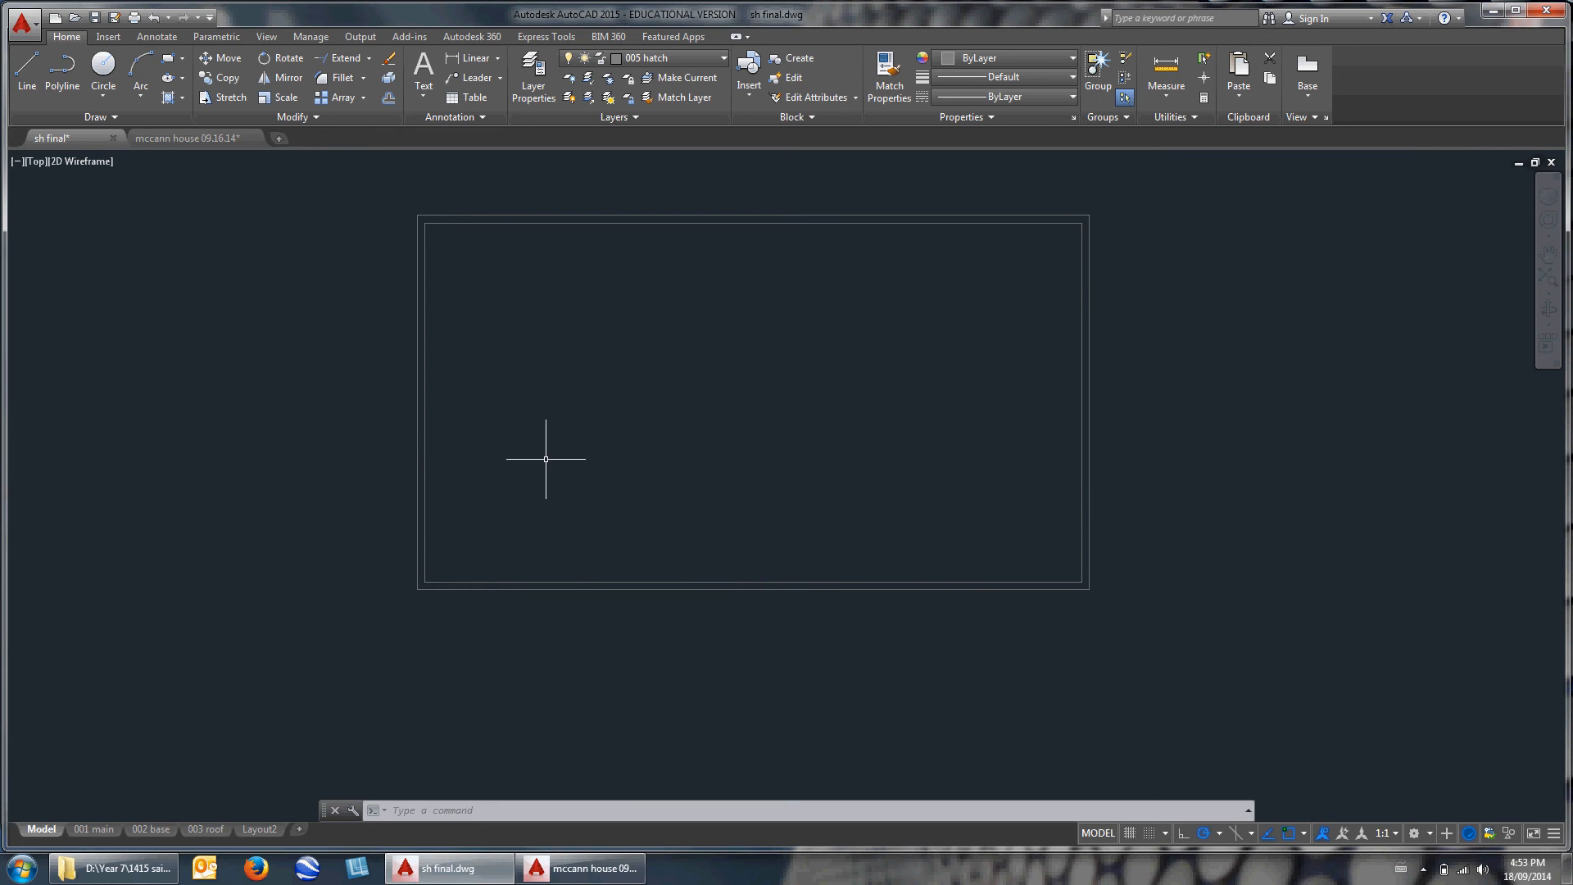
Offset wall lines 5'6" and then 3 1/2" to form horizontal double-line interior walls.
key(Escape)
text(o)
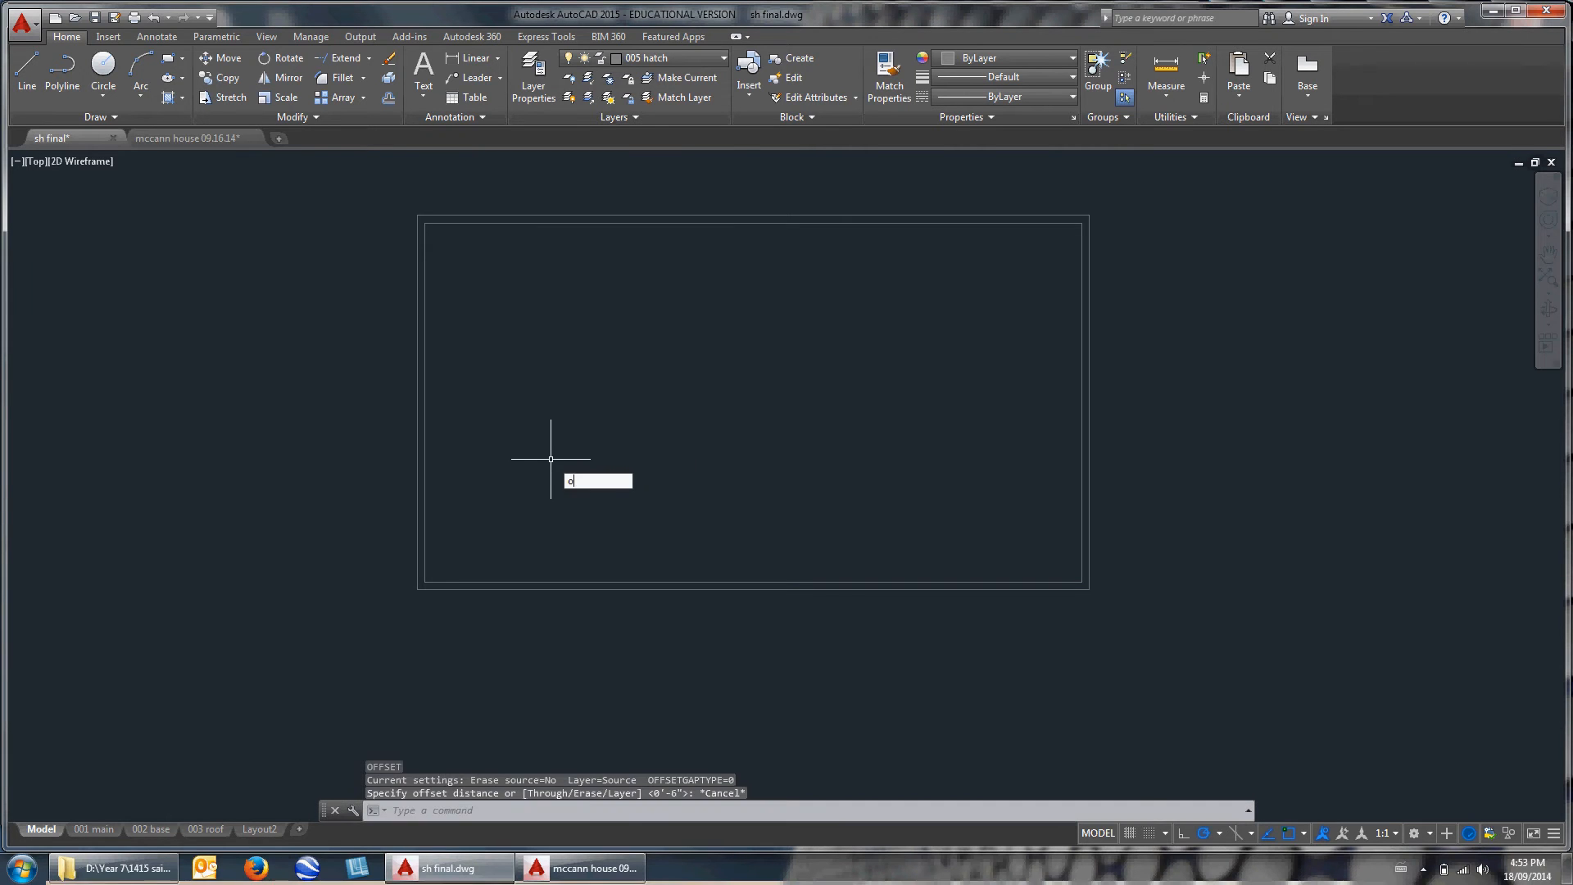
text(5'6)
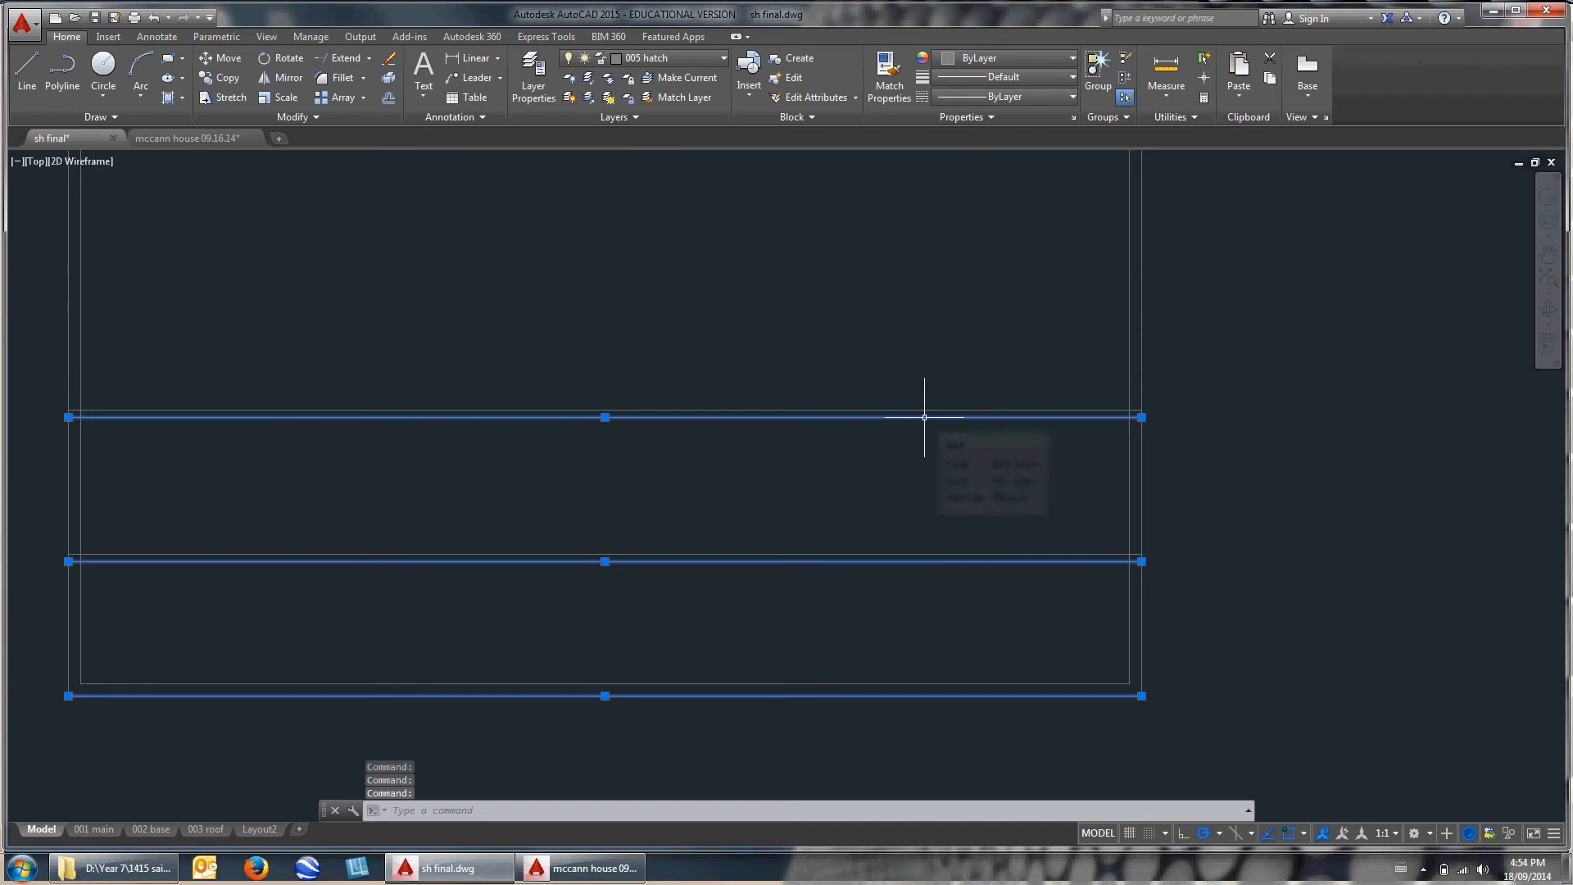
key(Escape)
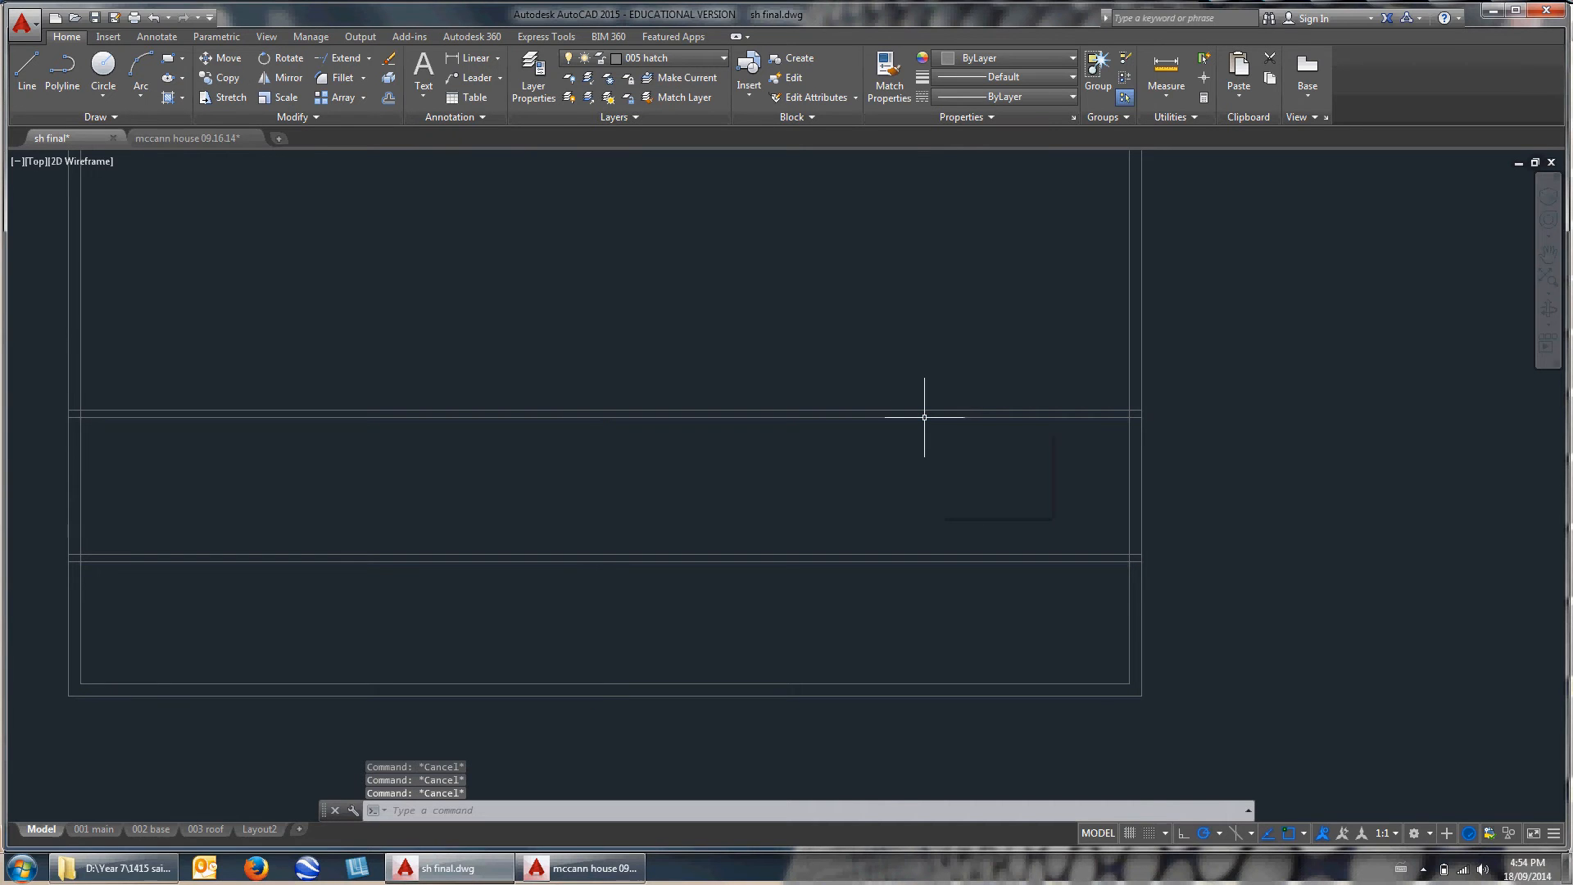
text(3)
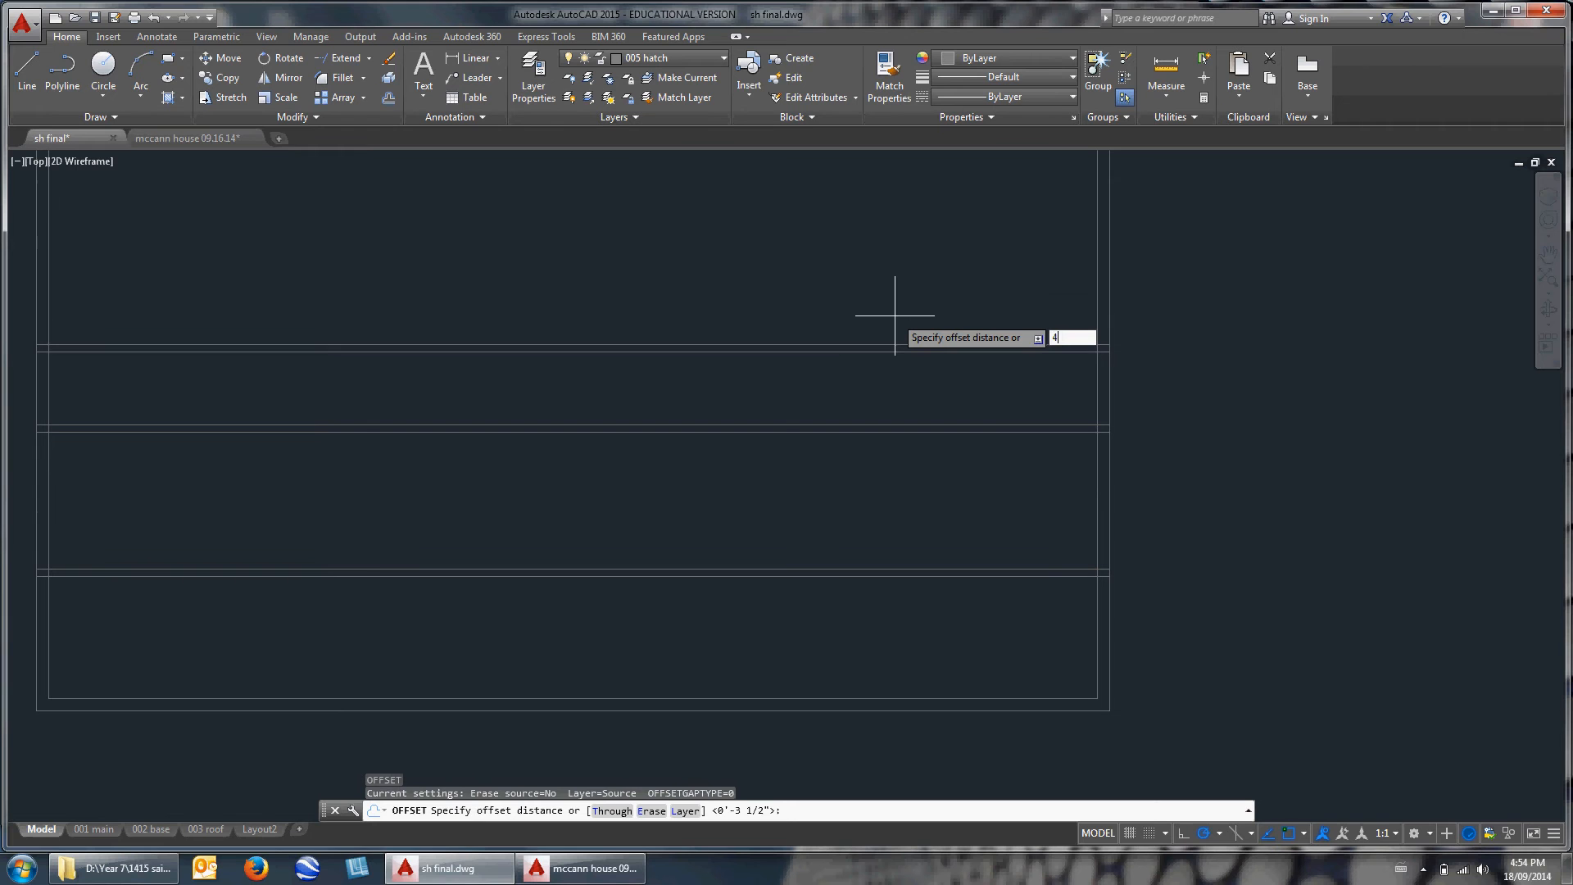
text('3)
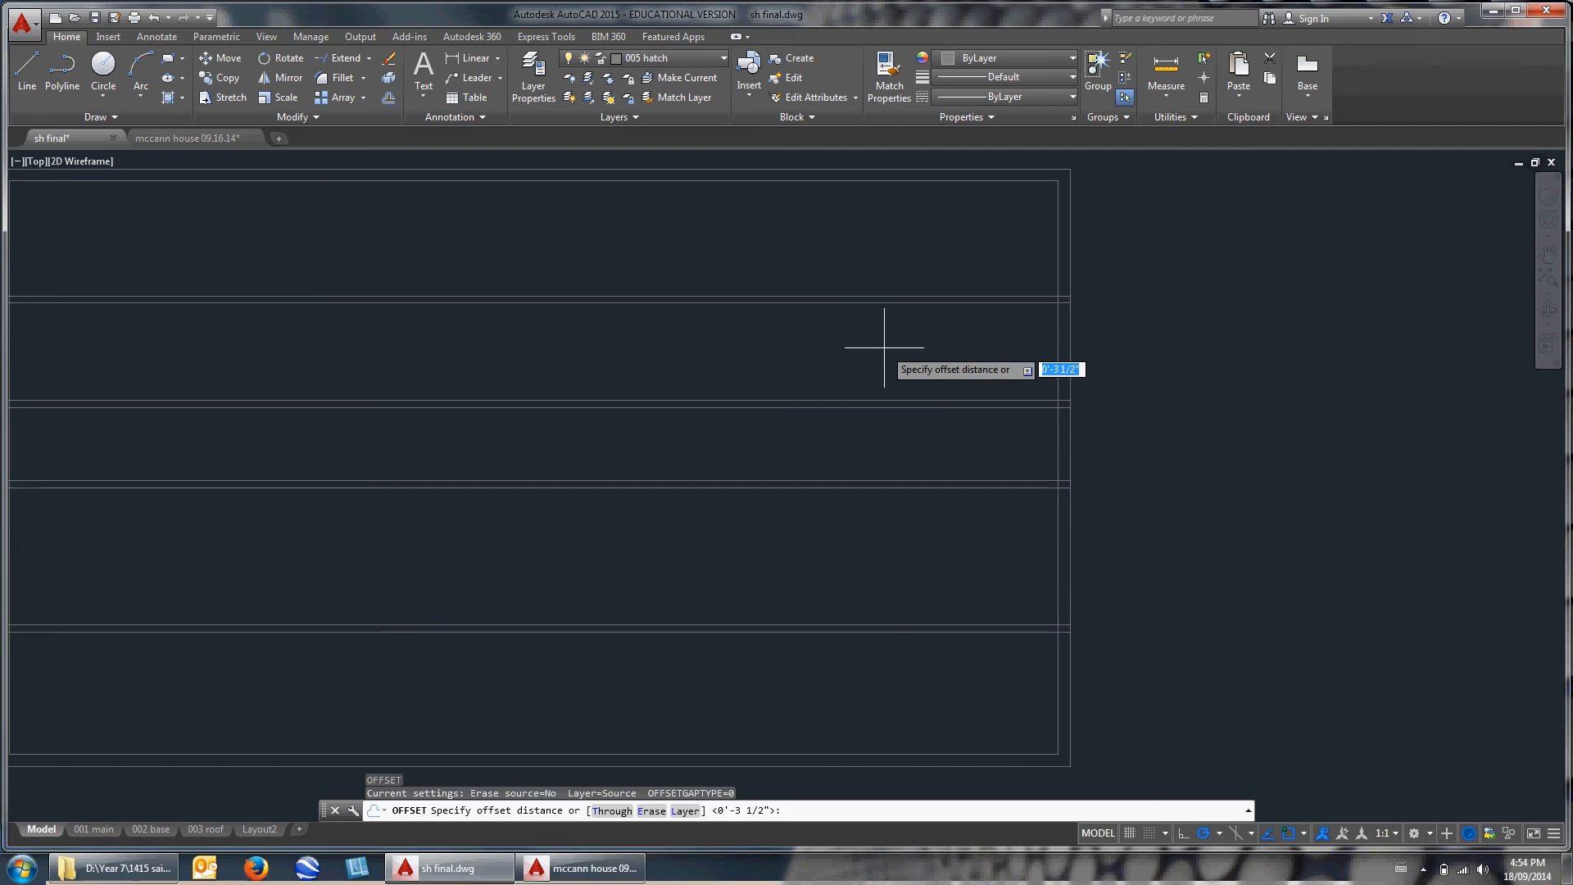
text(11'6)
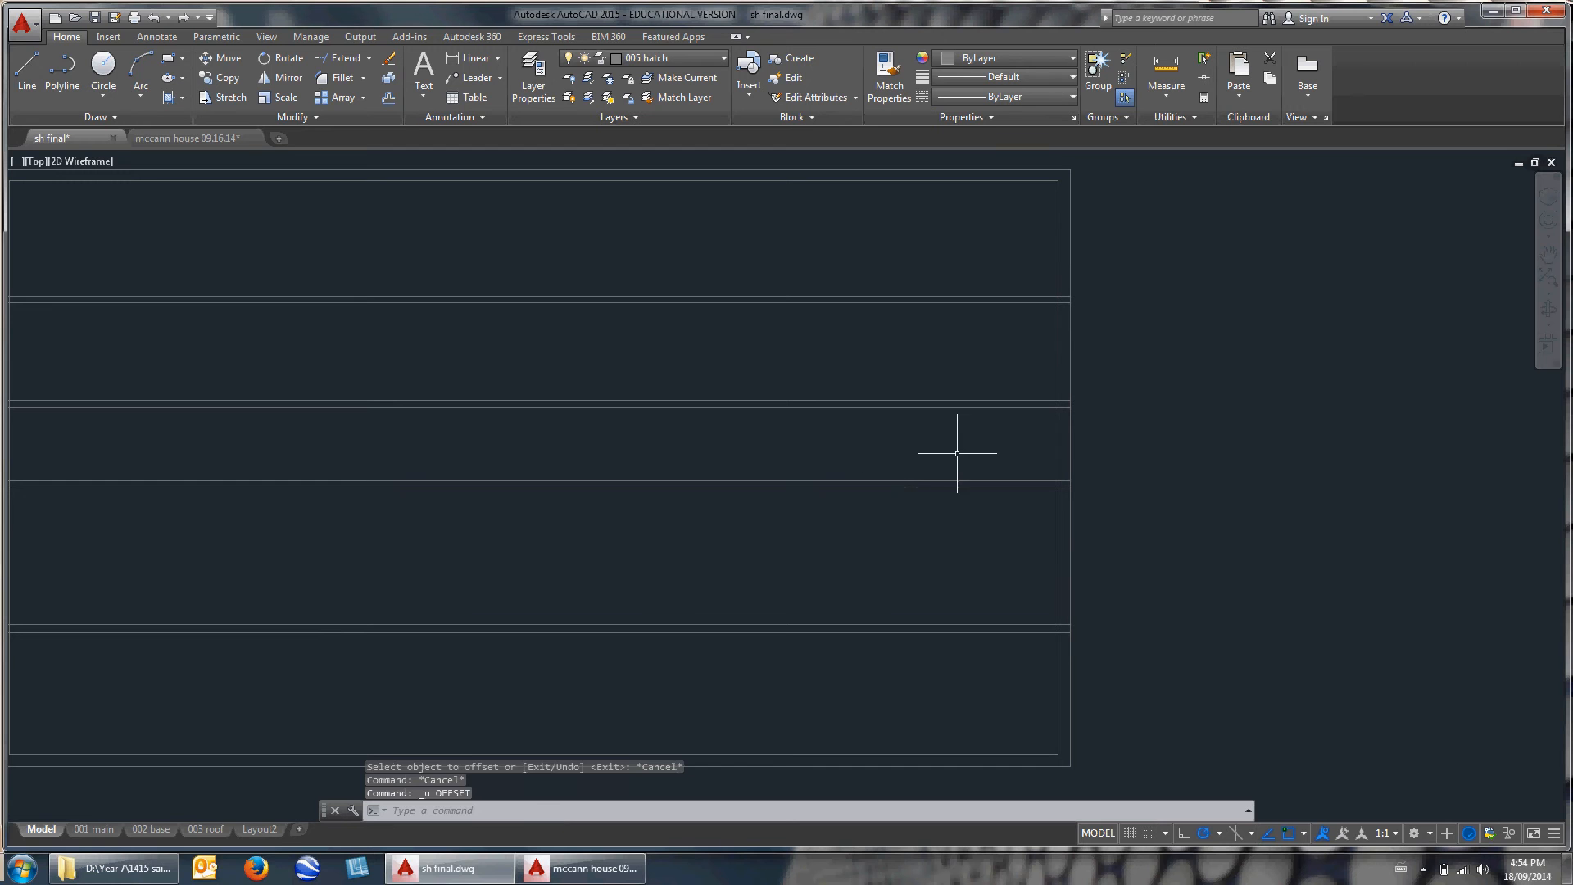
Offset the outer wall 11'6" for a vertical wall, trim its junction, then offset 2'3".
text(11)
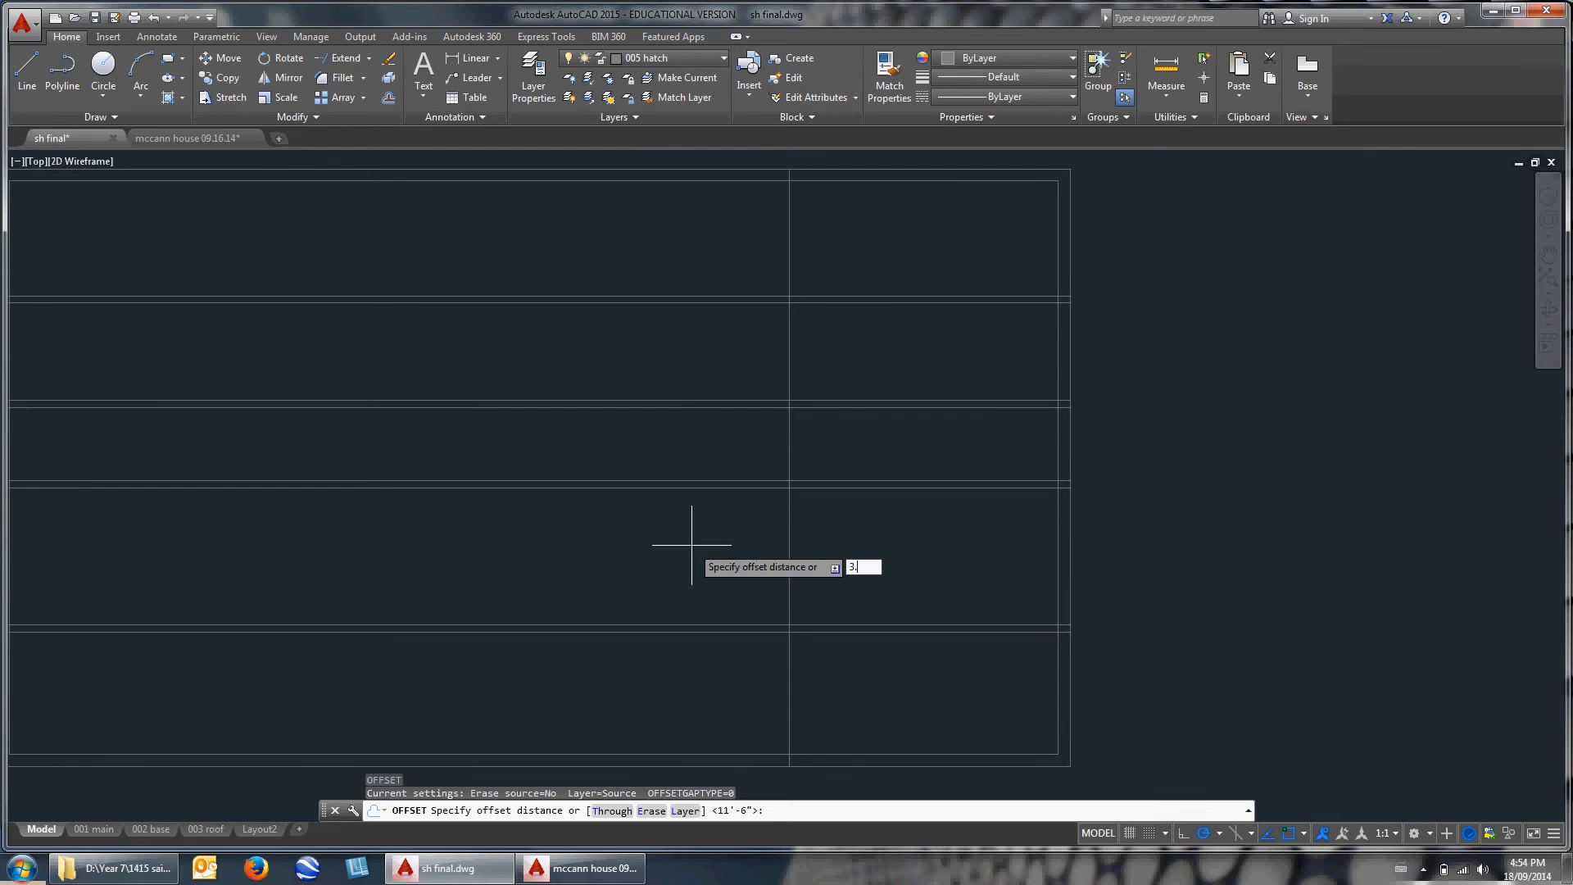
key(enter)
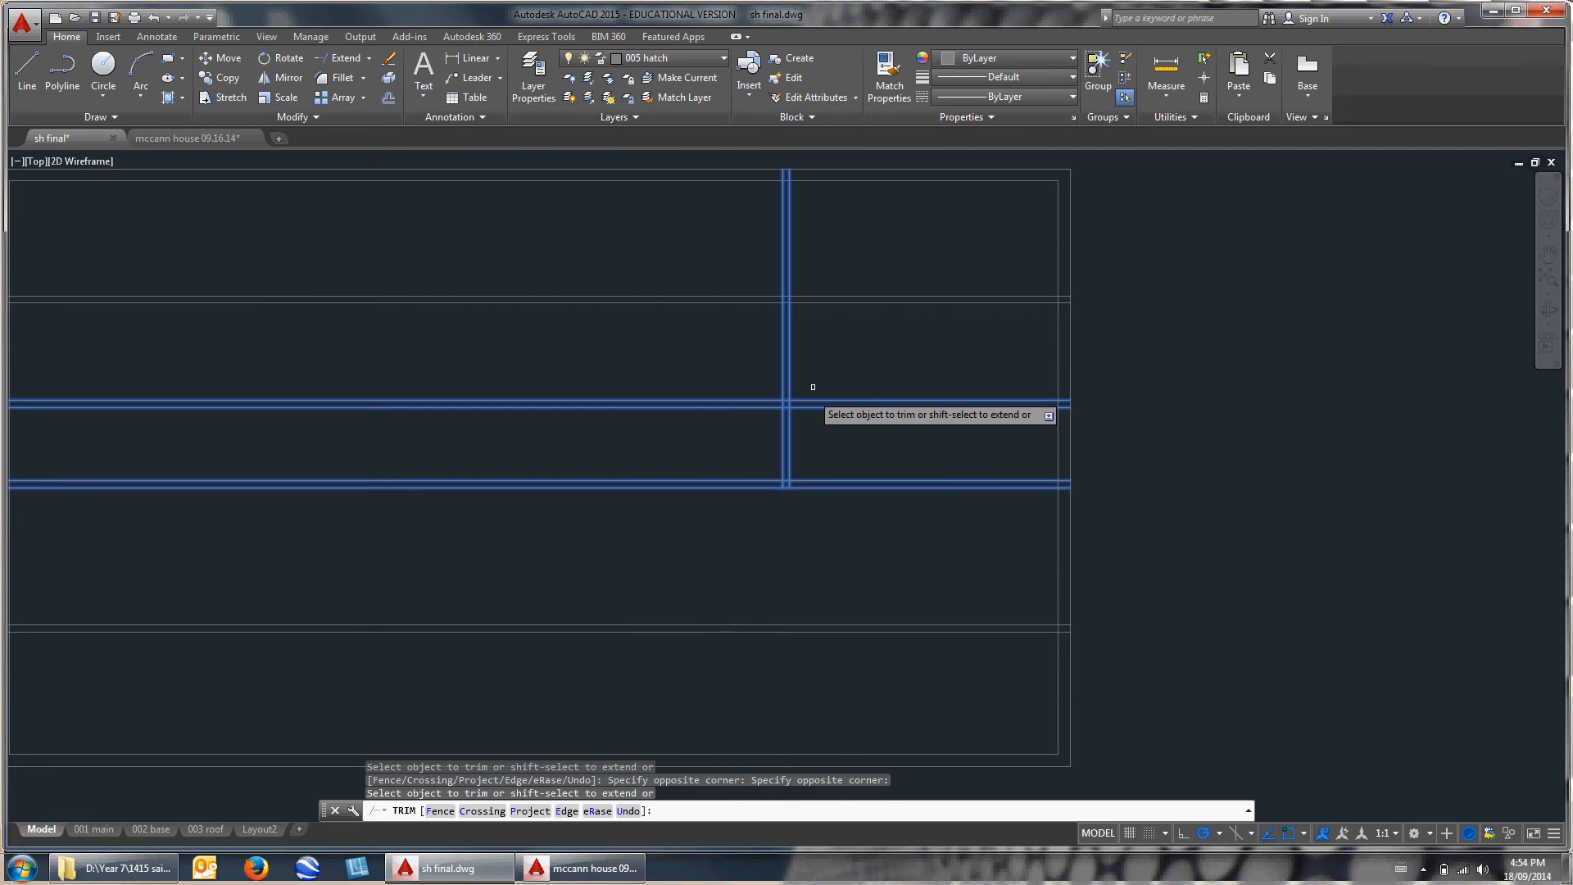
key(Escape)
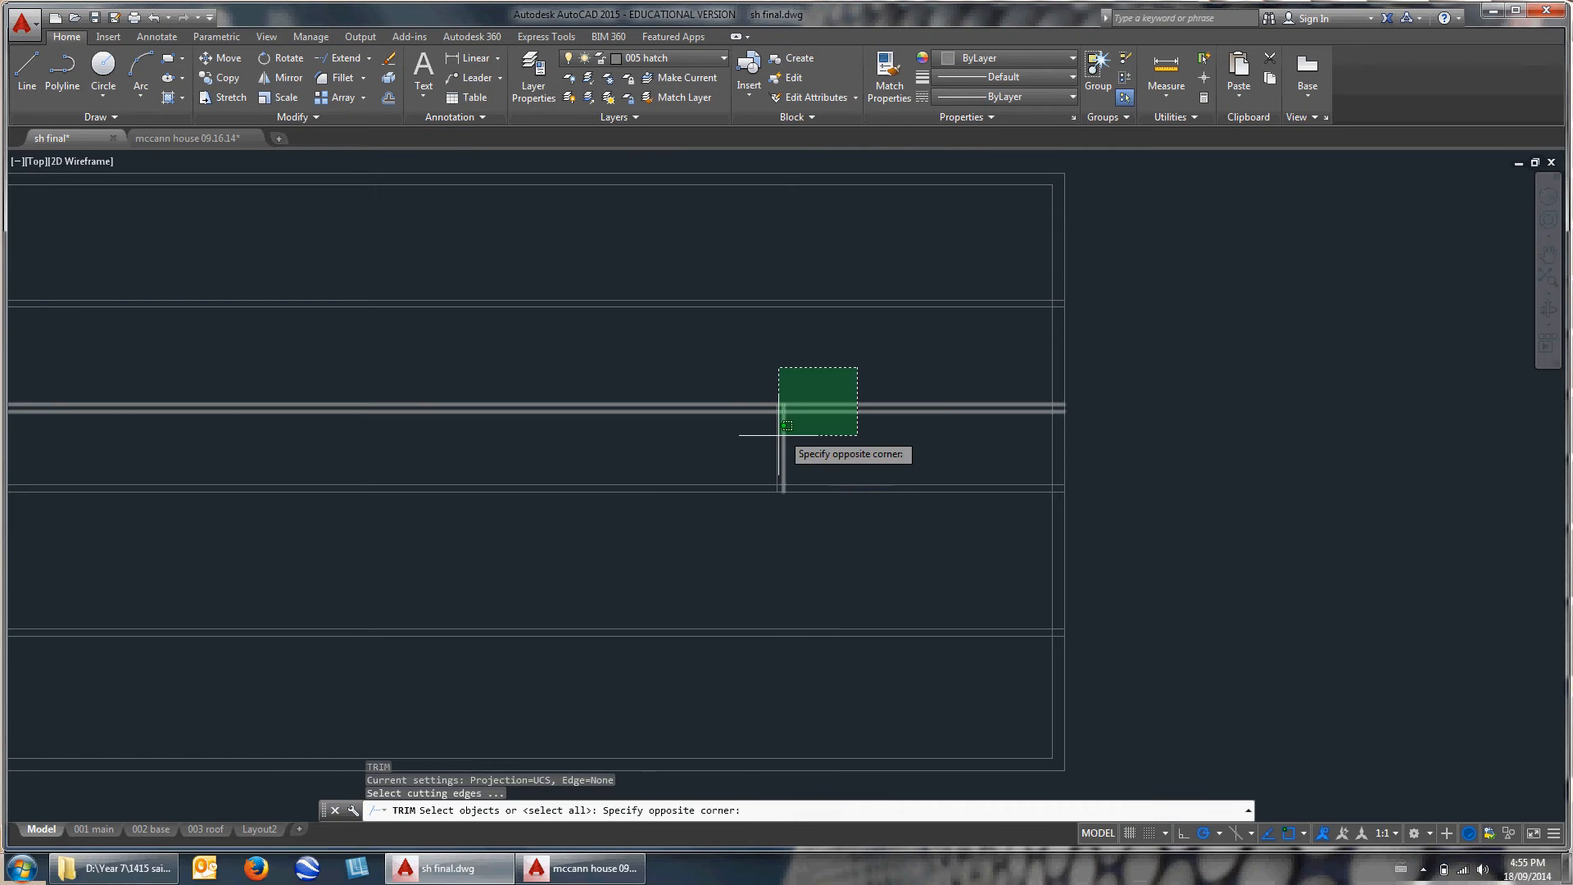
key(Escape)
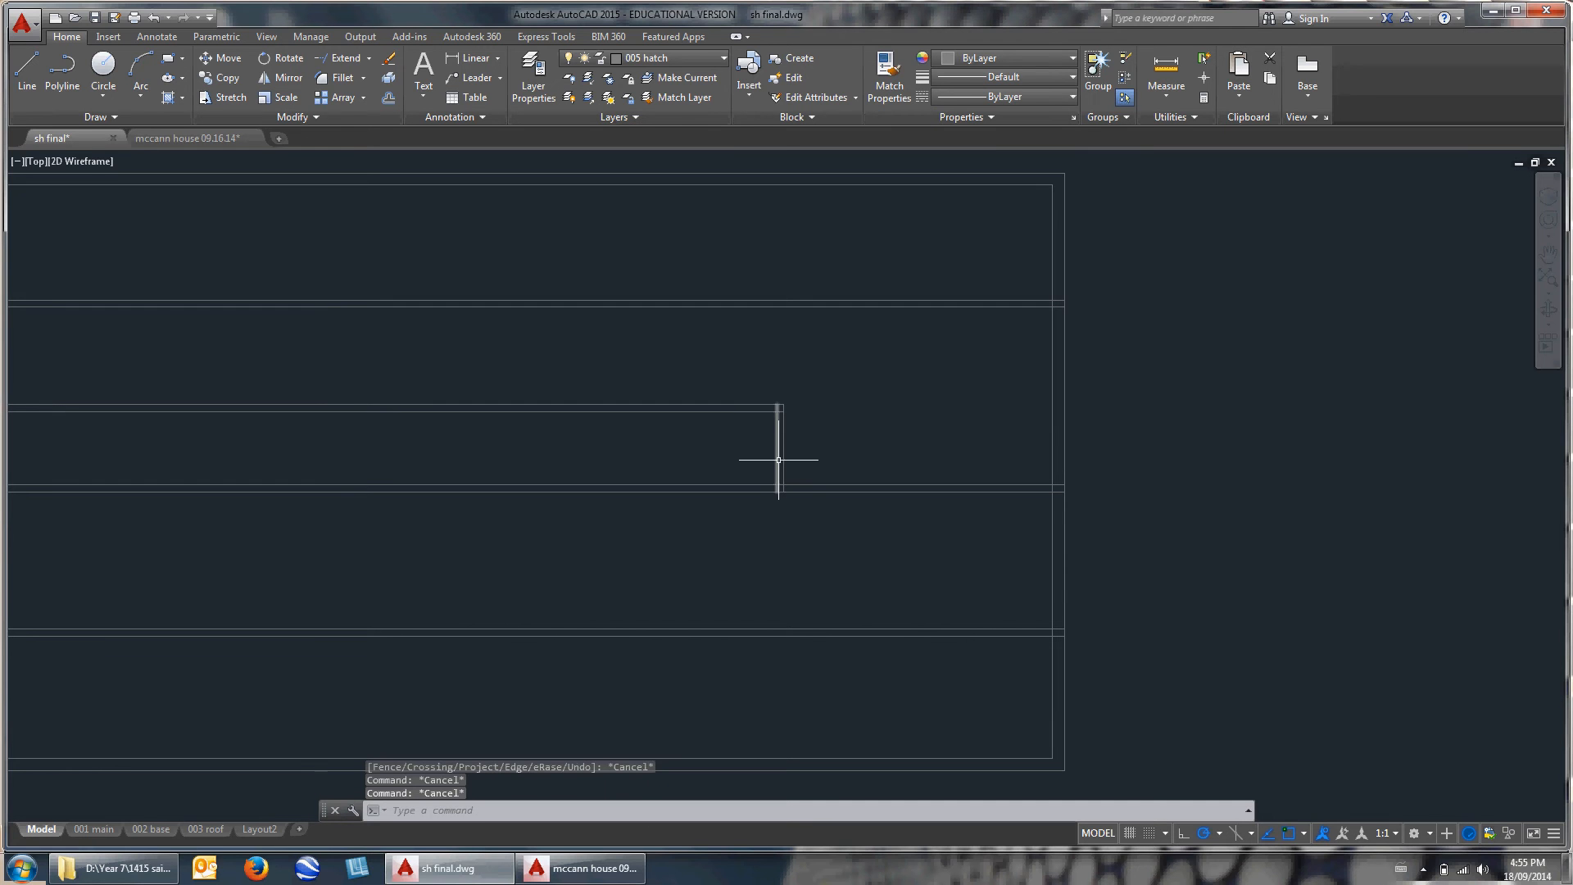
mouse_move(721, 466)
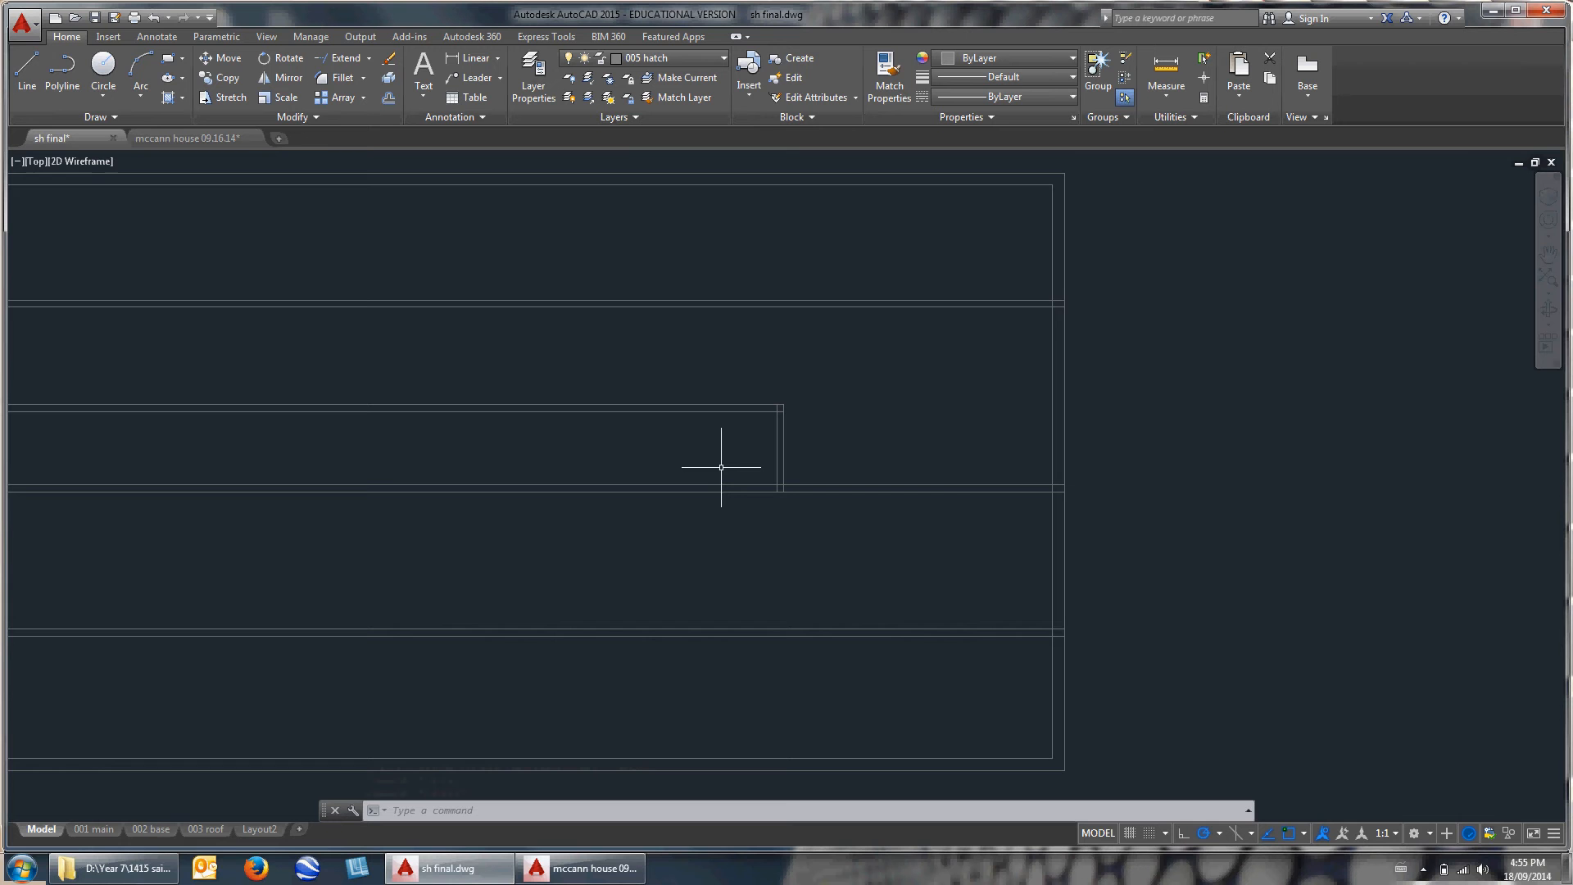
key(Escape)
text(23)
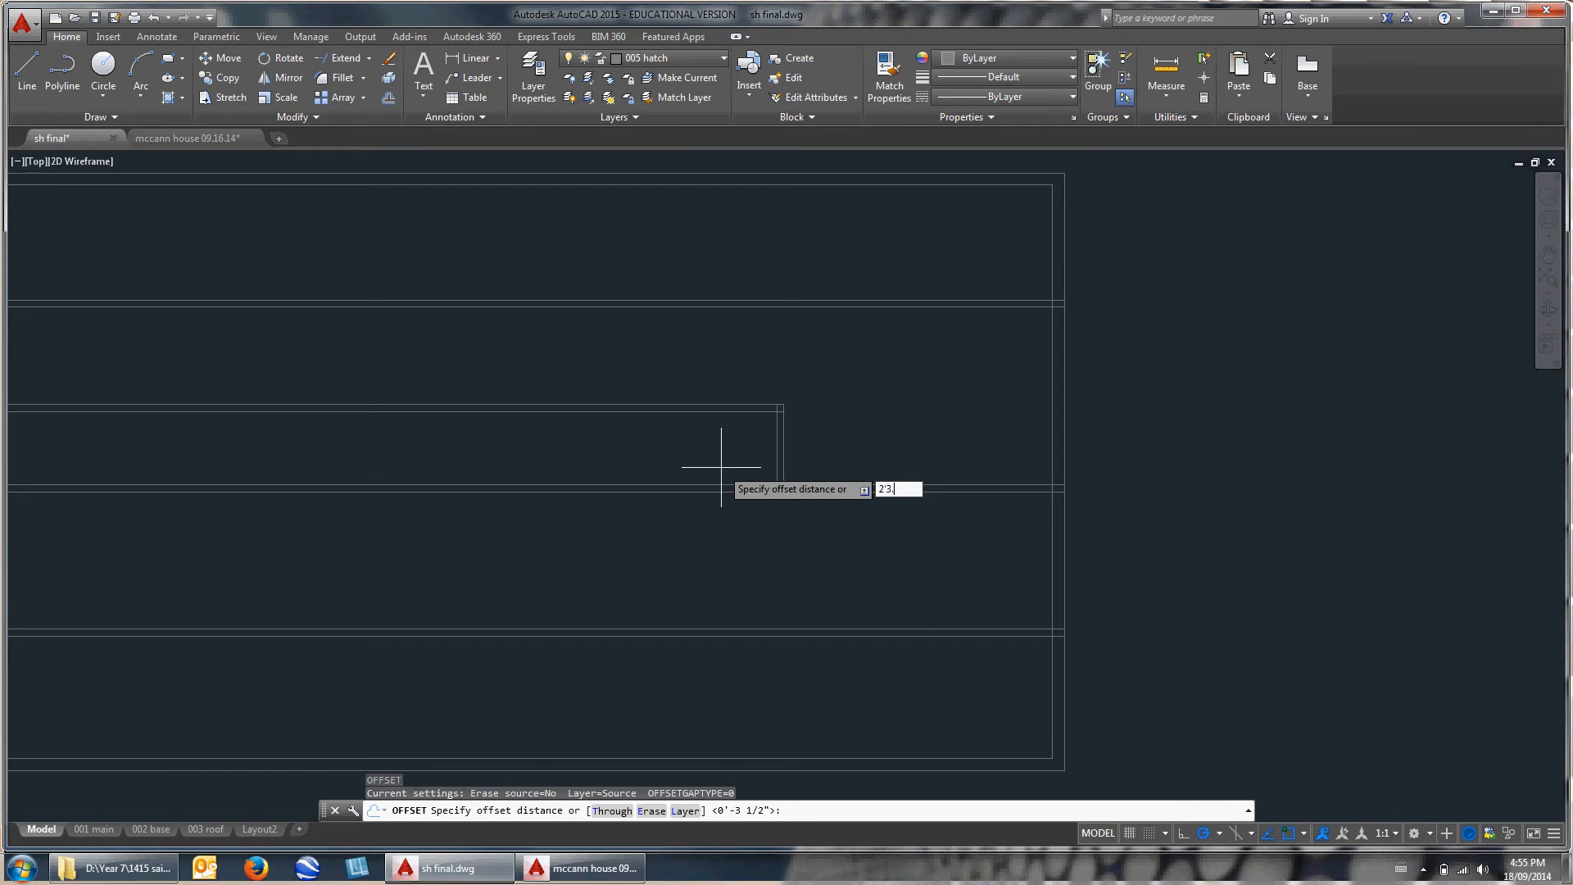
key(enter)
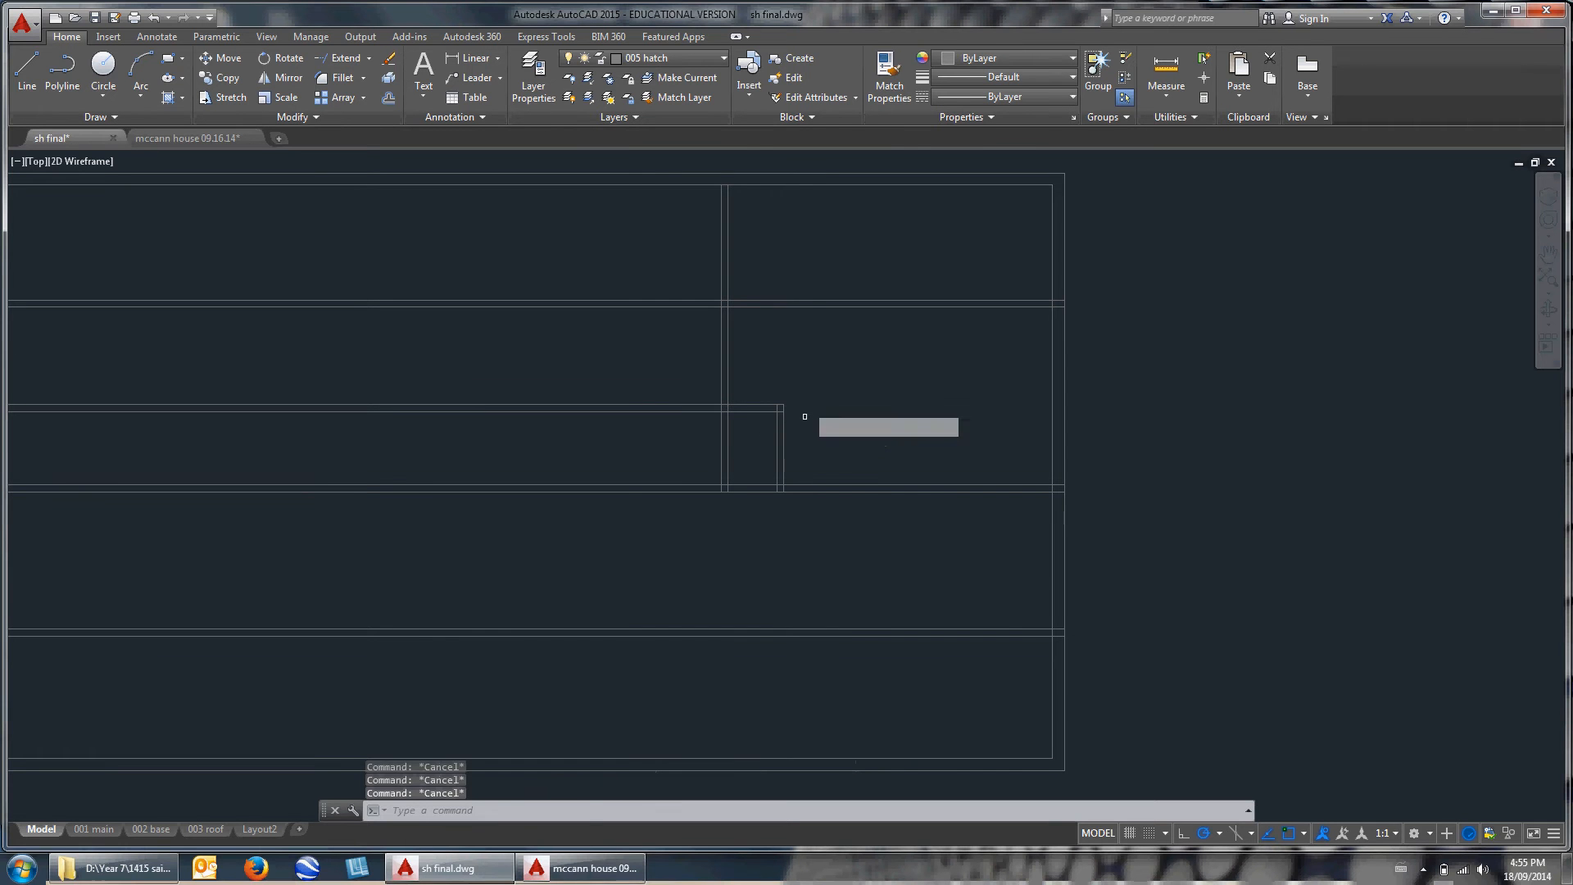
Window-select the wall junction near the top closet to trim overlapping lines.
click(795, 437)
text(TRIM)
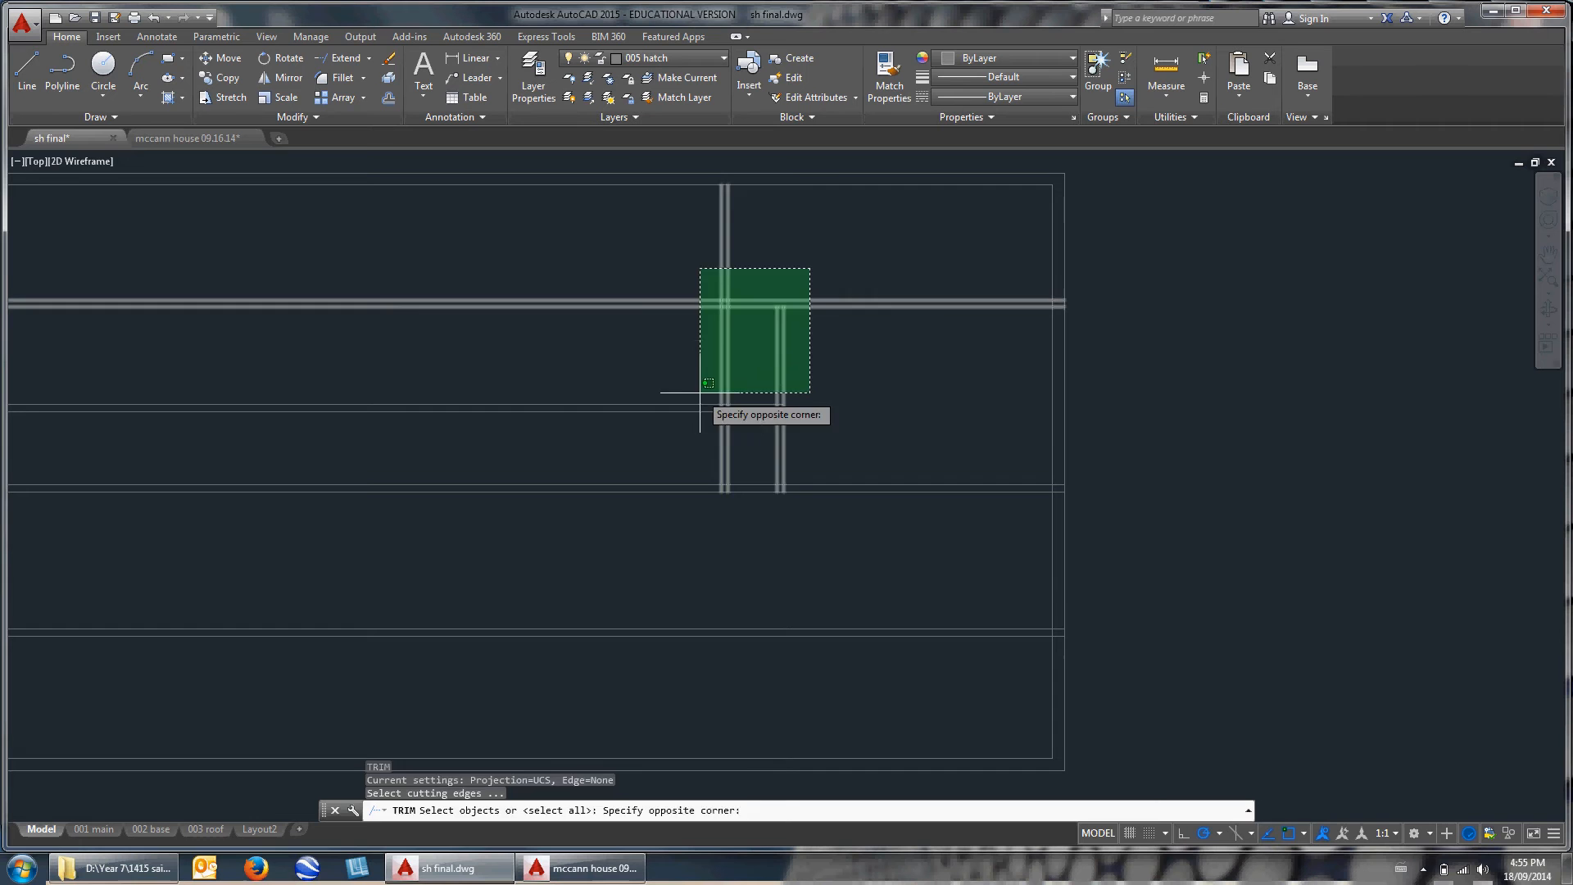
mouse_move(732, 471)
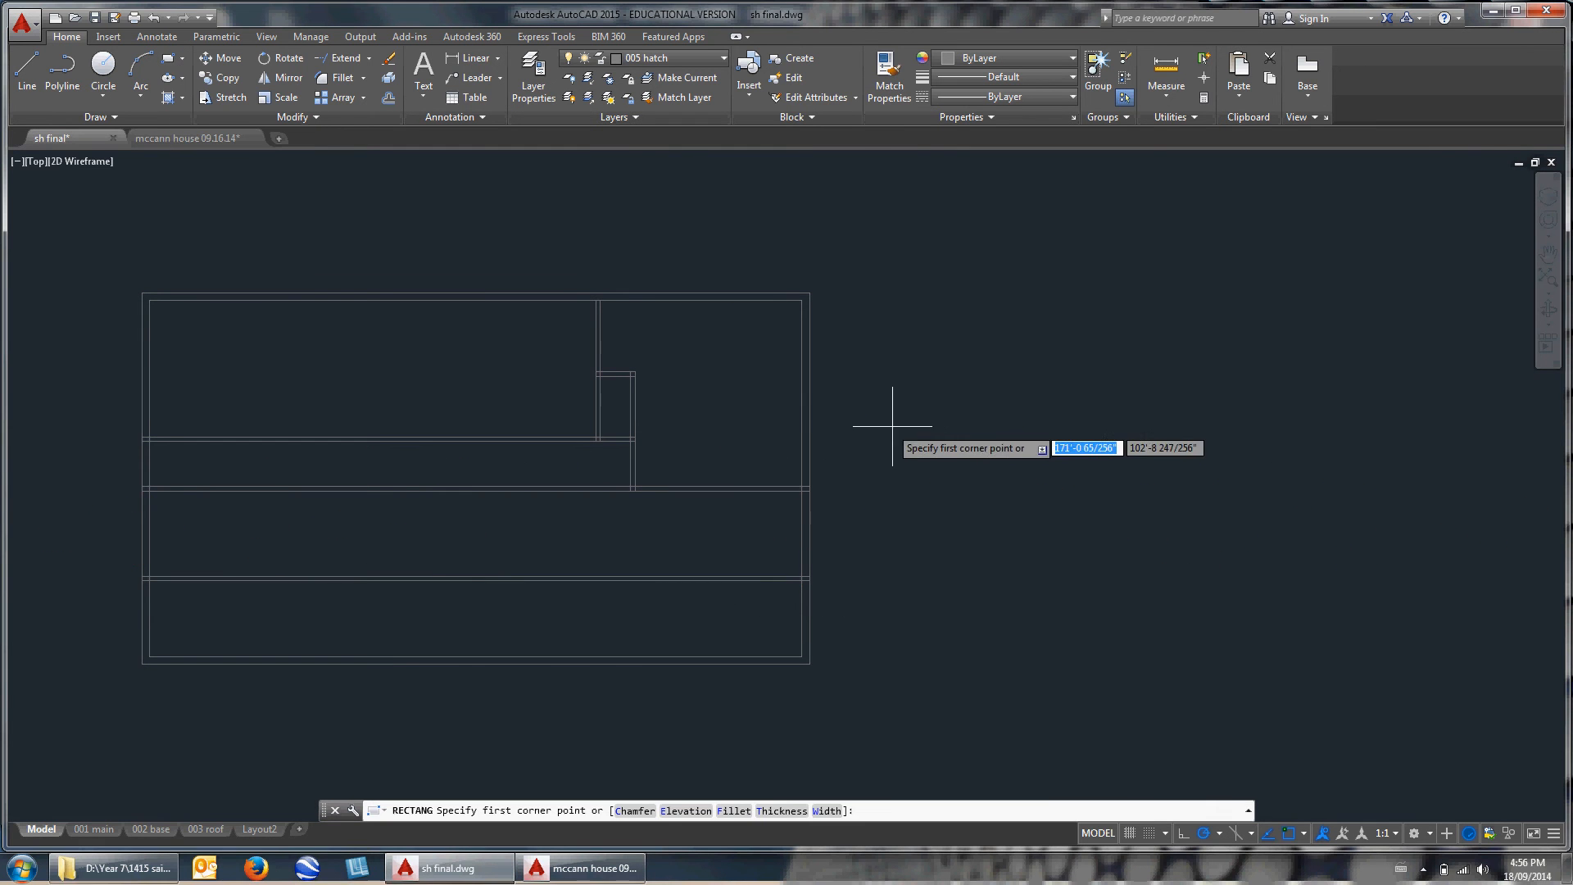
Draw the 1 by 3.5 door-jamb rectangle beside the floor plan.
click(893, 426)
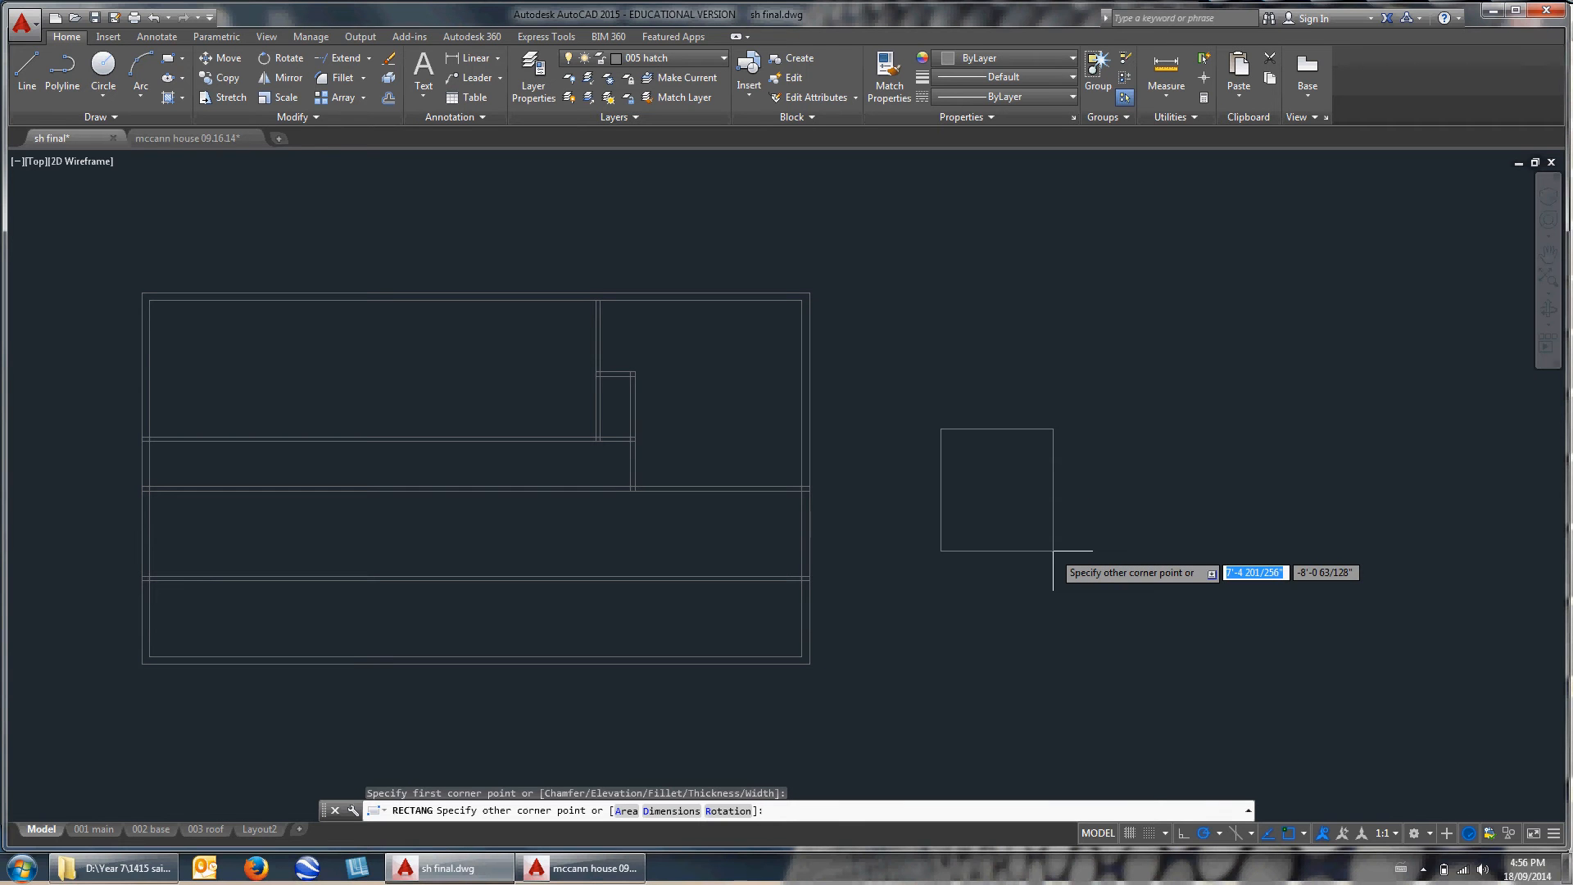
text(1)
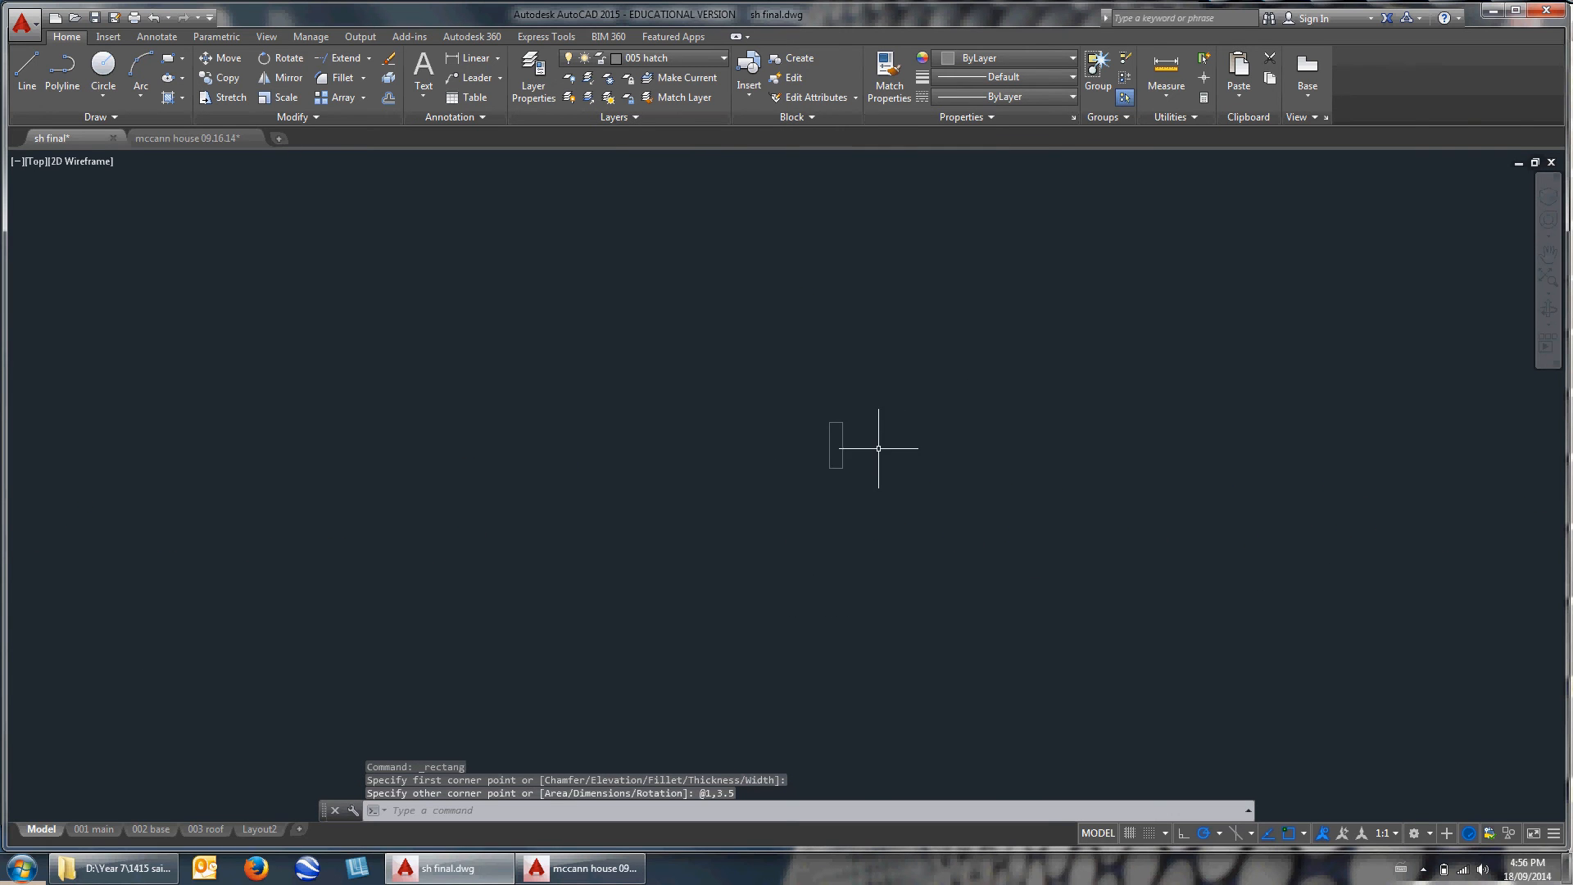
mouse_move(881, 492)
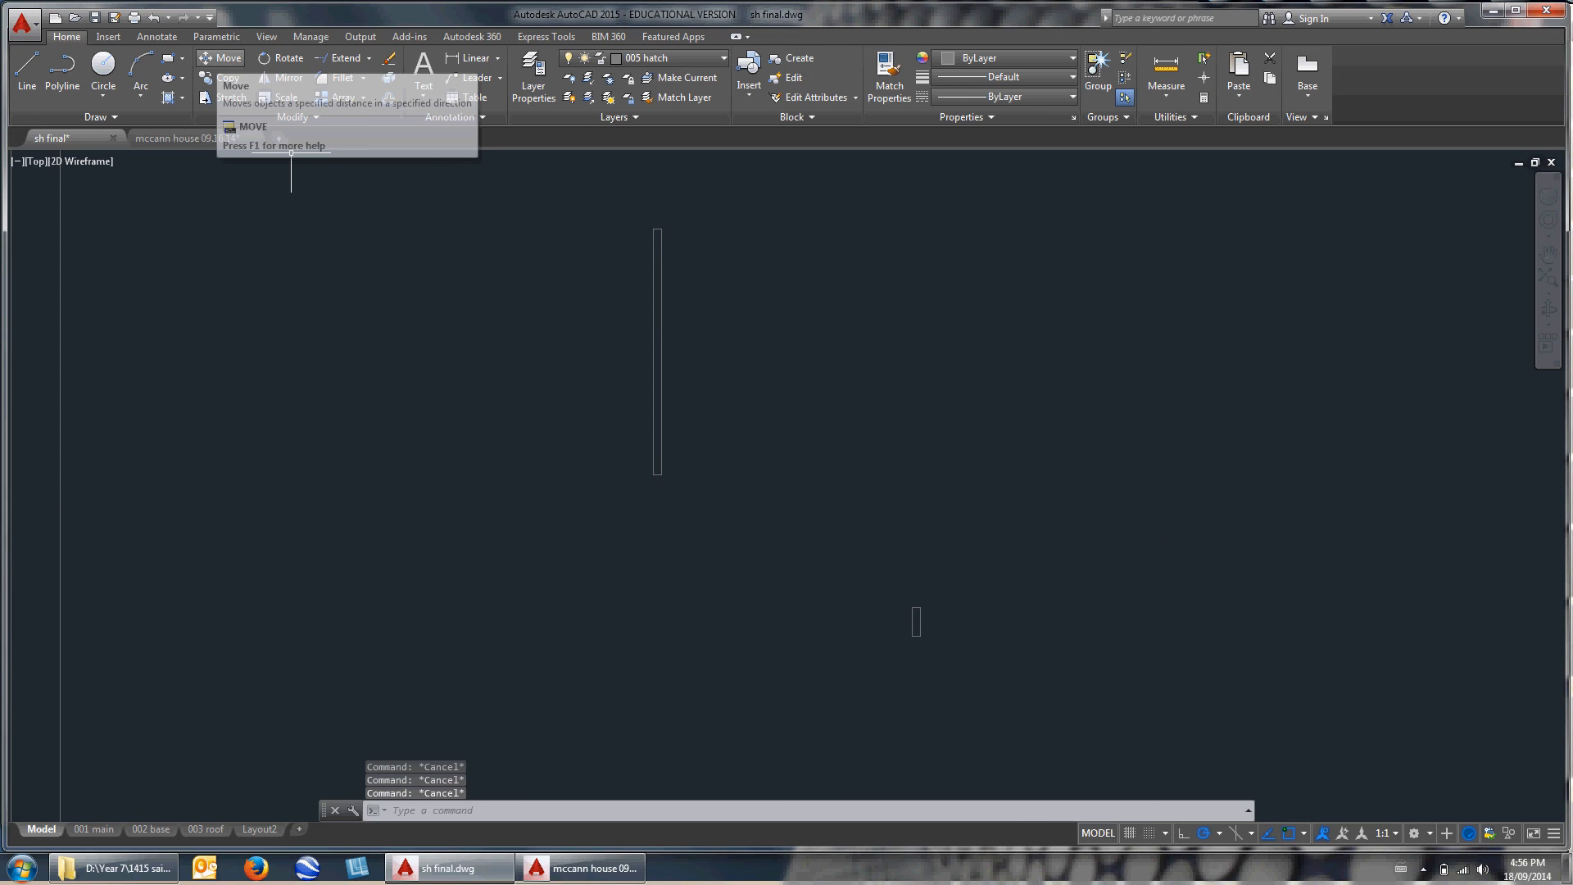
Move the door leaf onto the jamb and copy the jamb leftward.
click(220, 58)
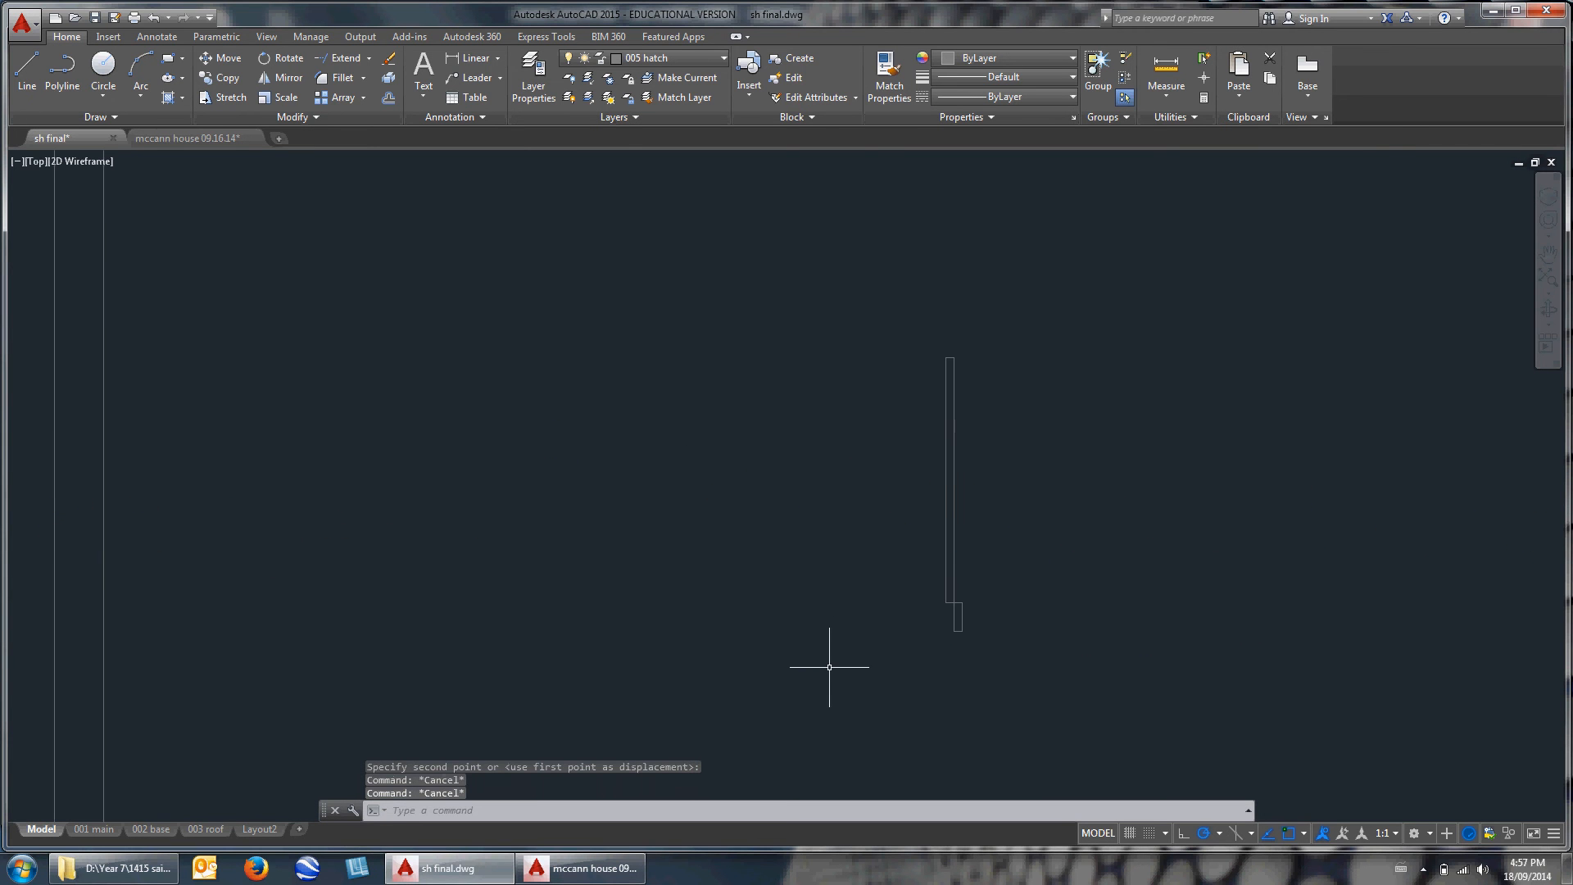
mouse_move(865, 666)
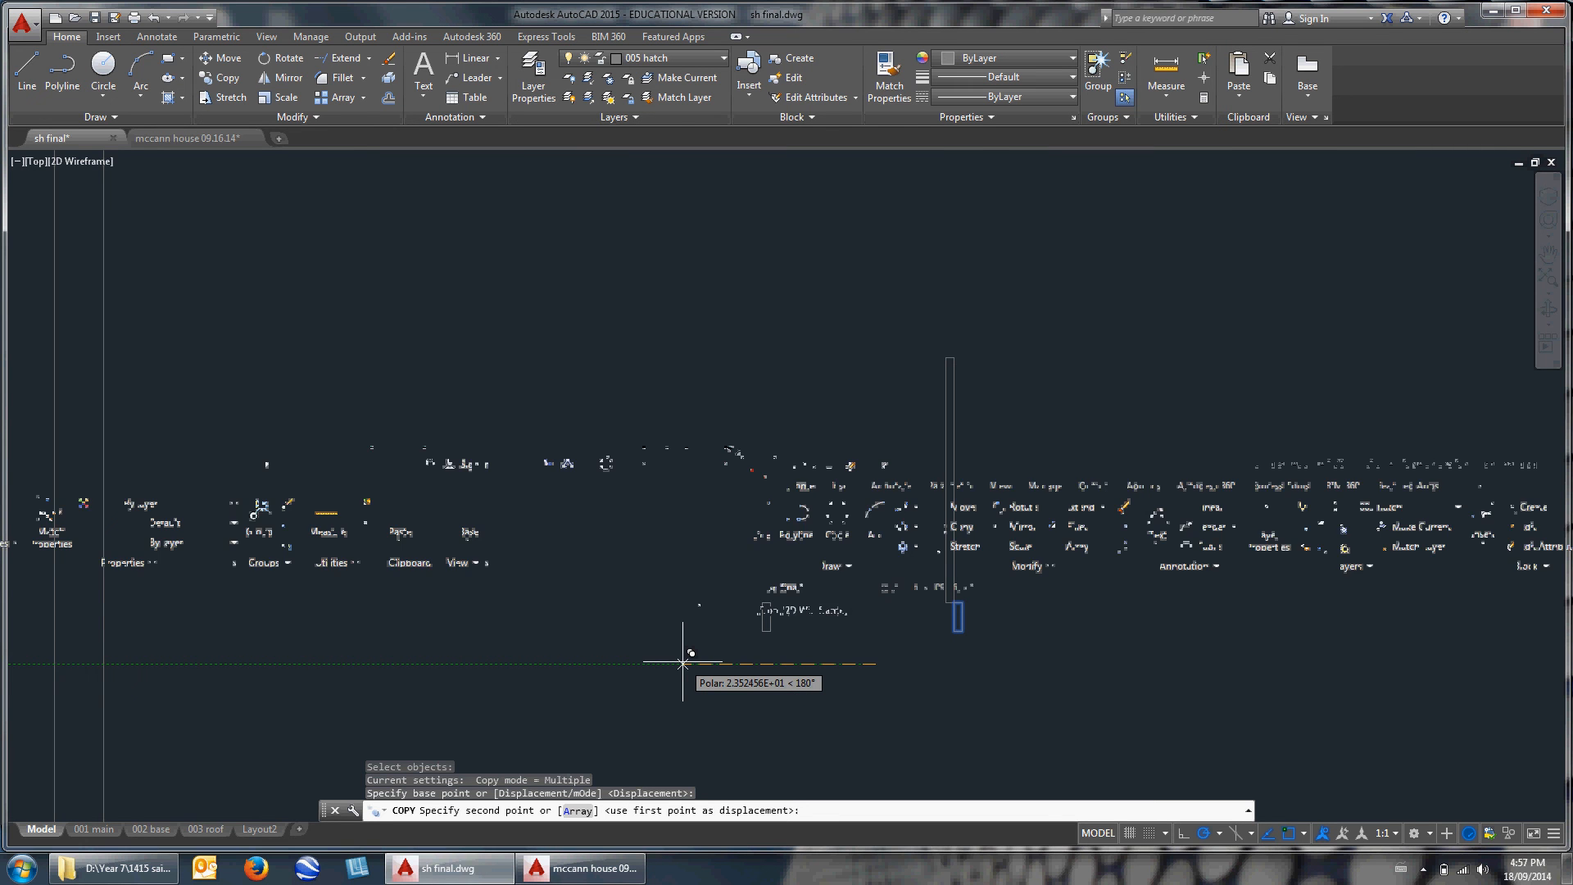
text(2)
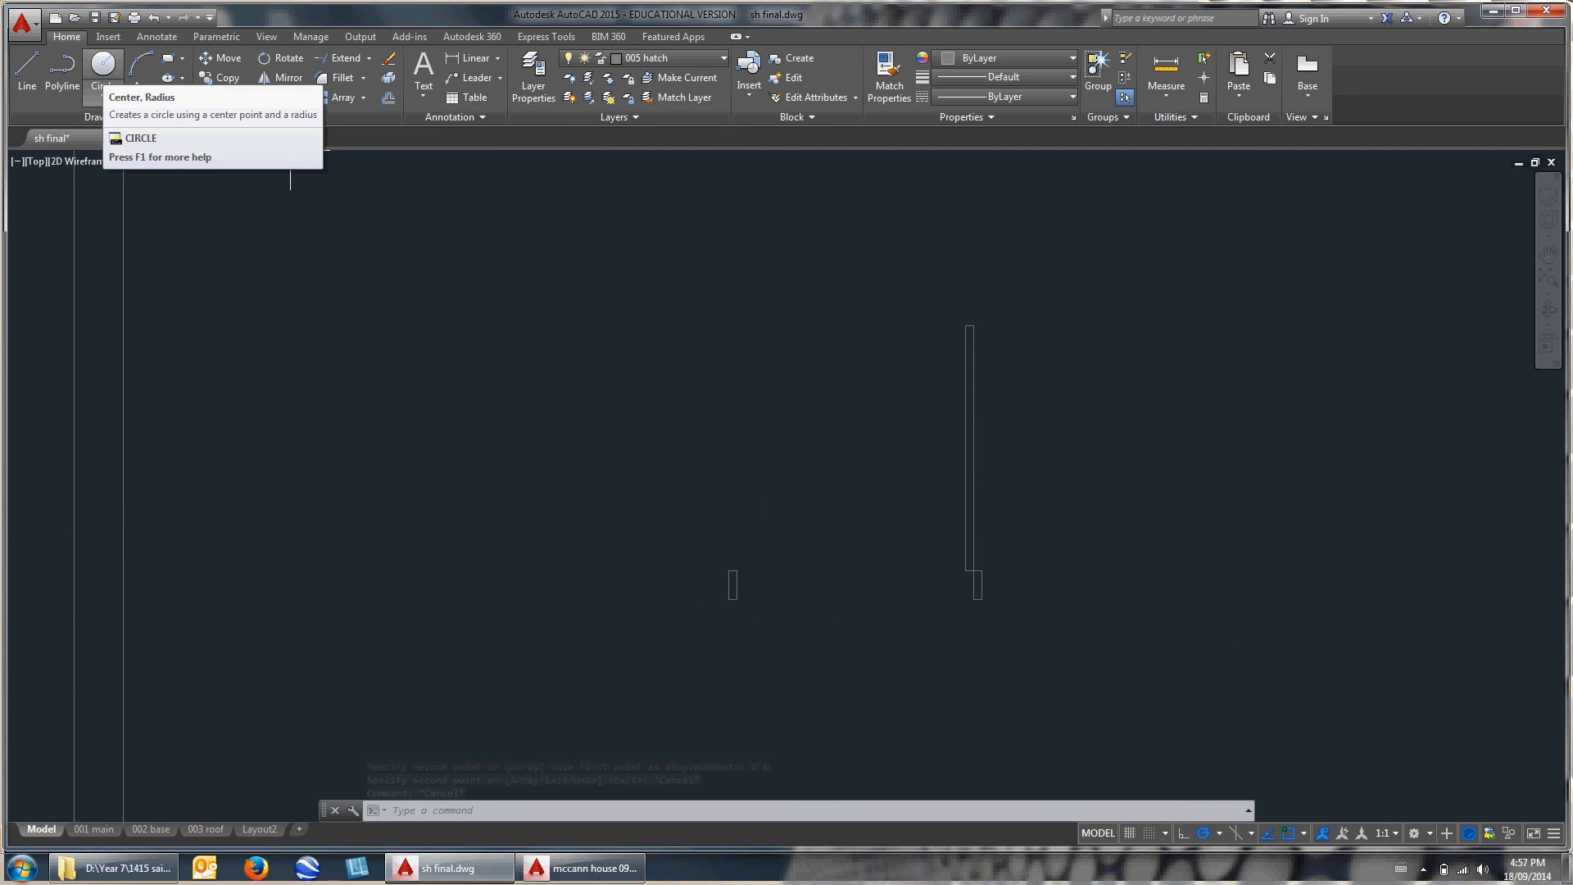
Draw the door swing circle centred on the hinge corner, reaching the opposite jamb.
click(102, 66)
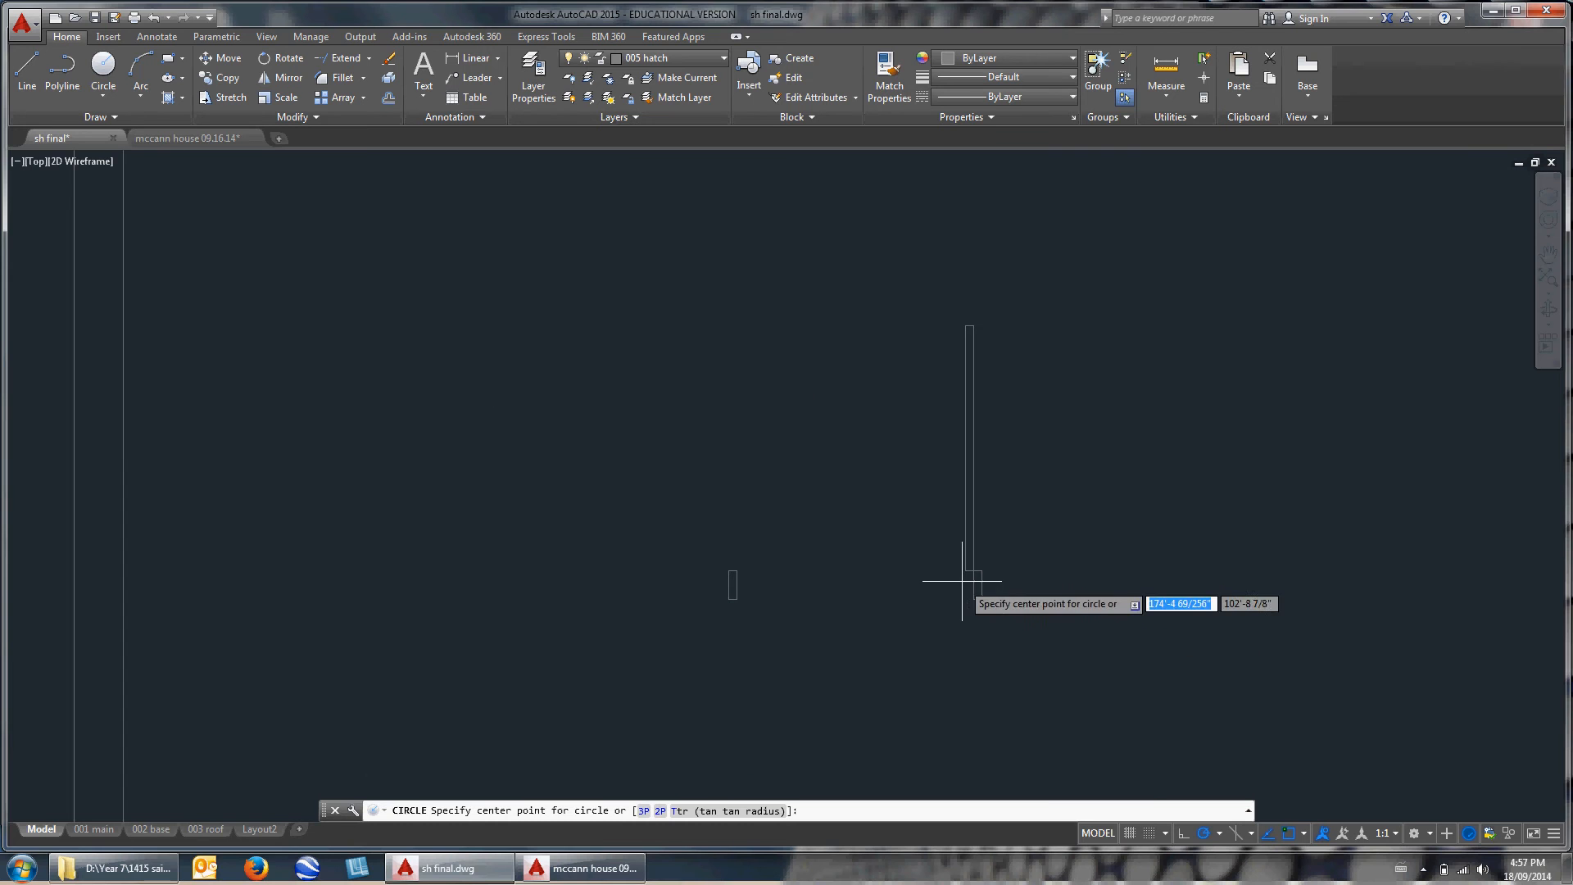
click(968, 572)
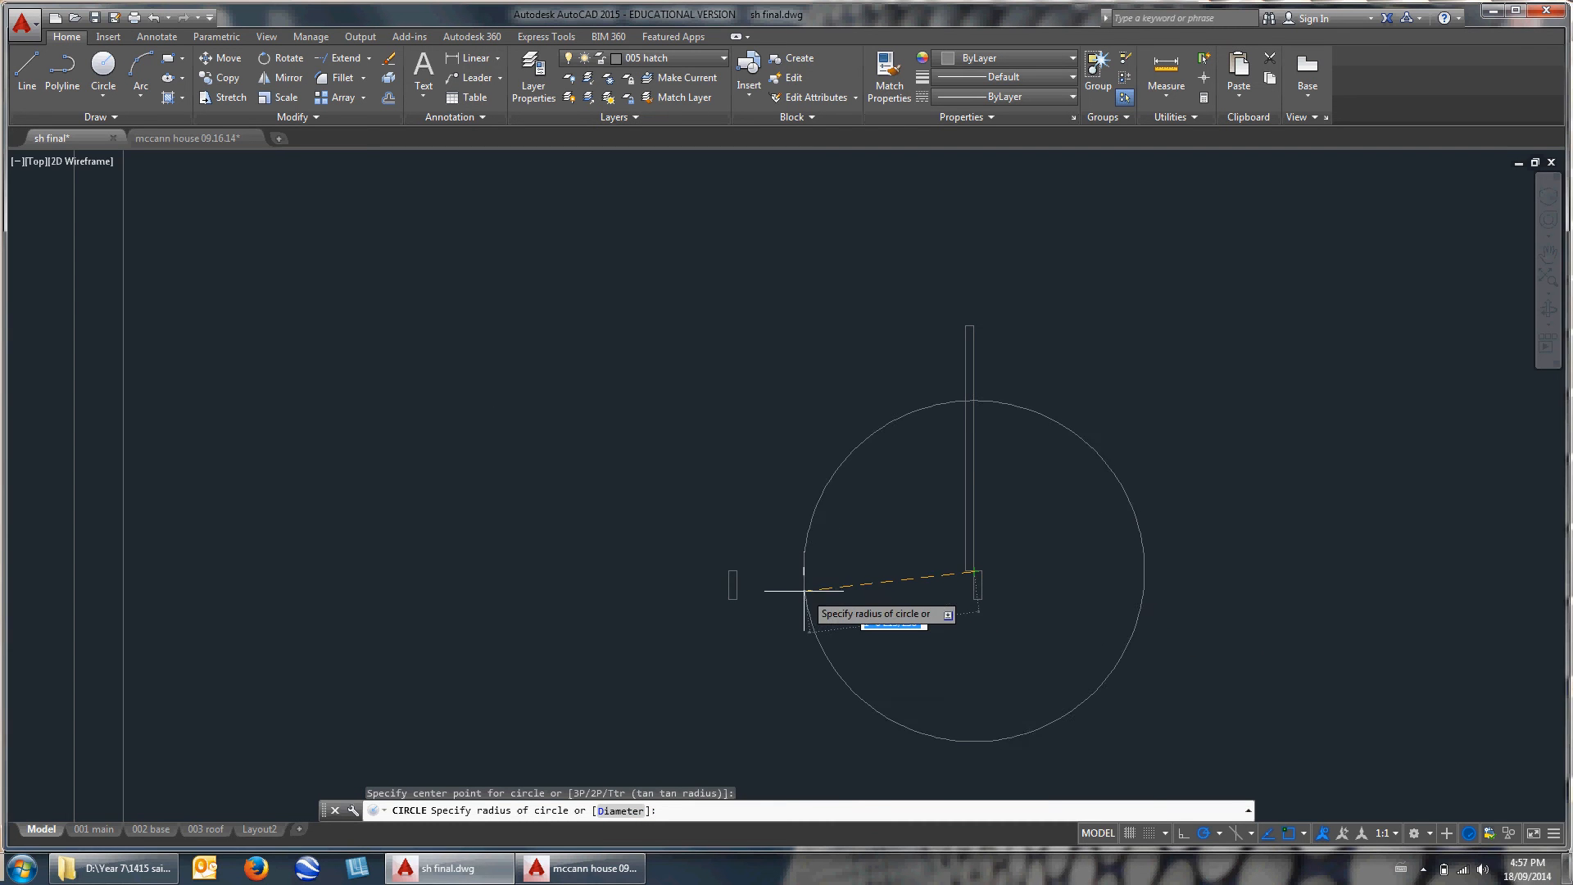
text(2)
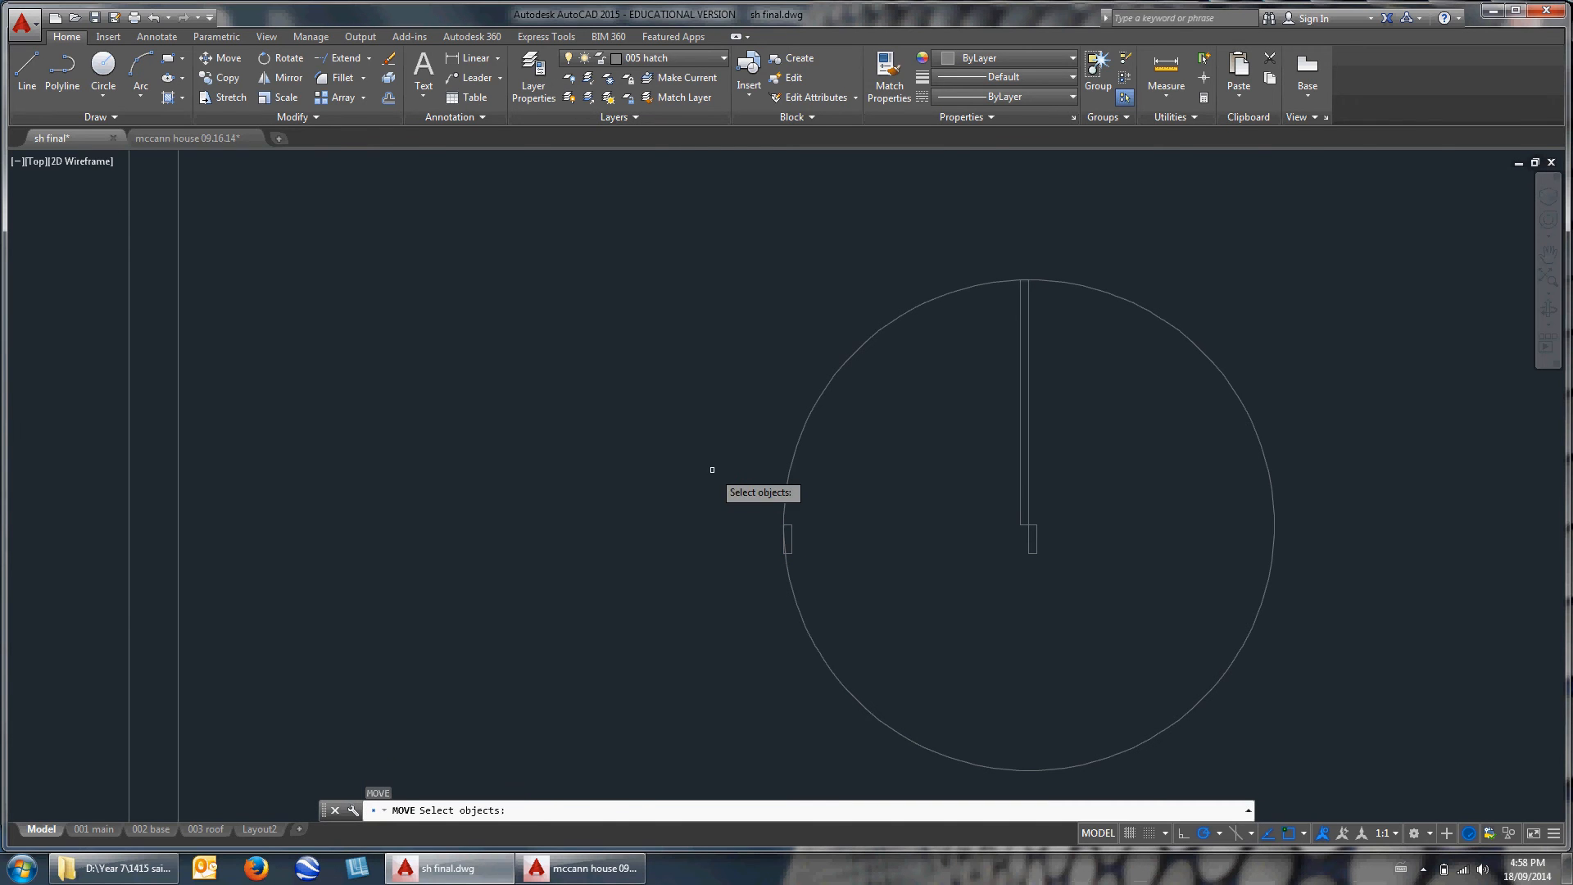
Move the left jamb 1 unit left so it sits on the swing circle's edge.
drag(712, 468, 869, 580)
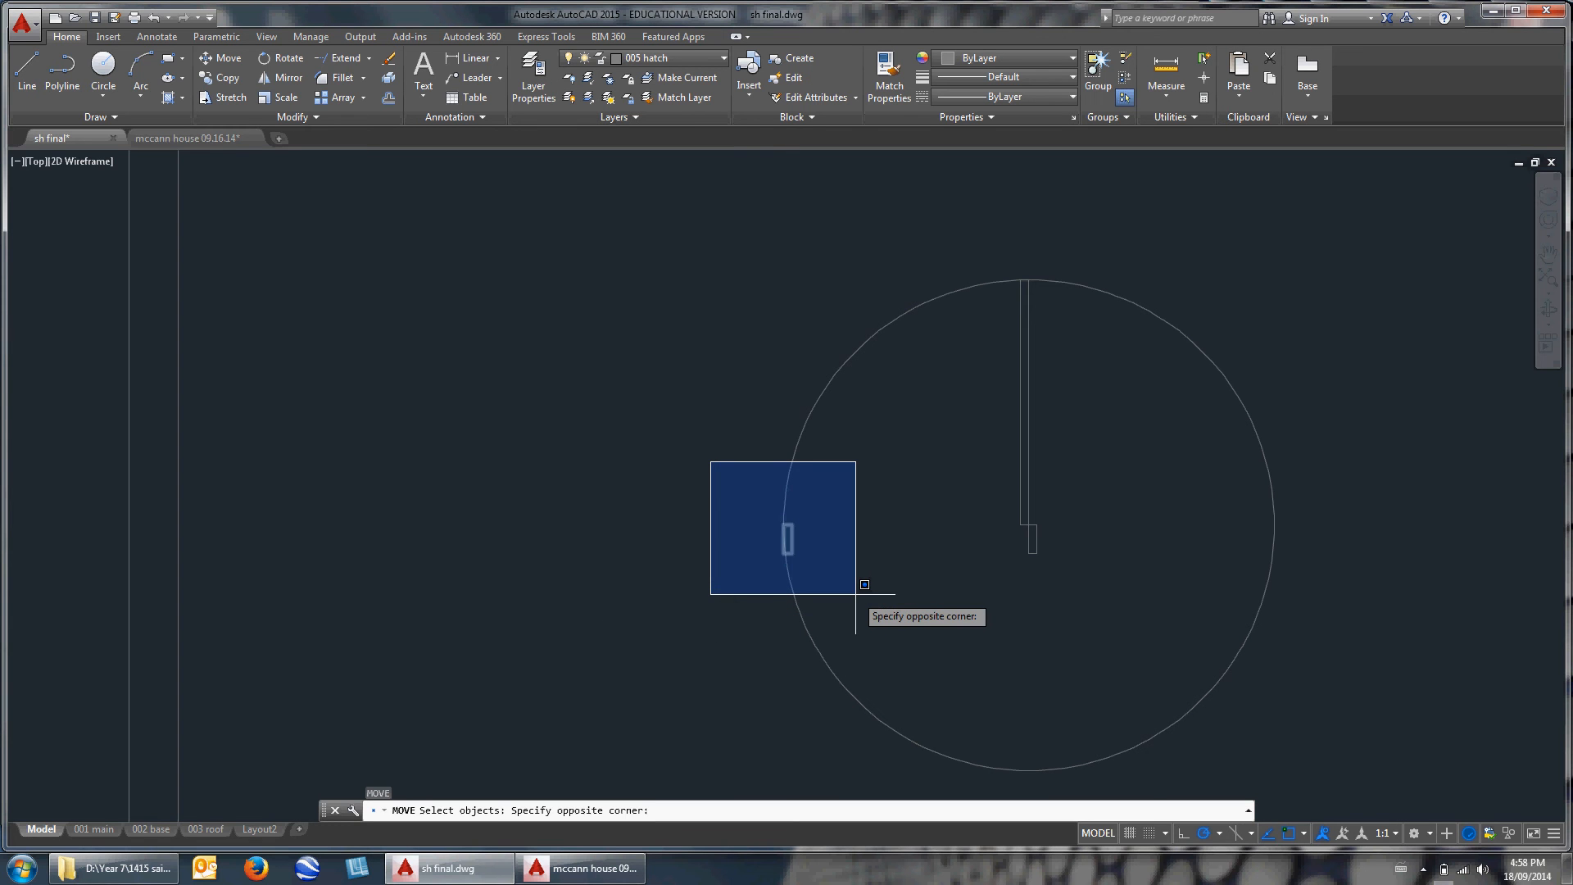
click(863, 584)
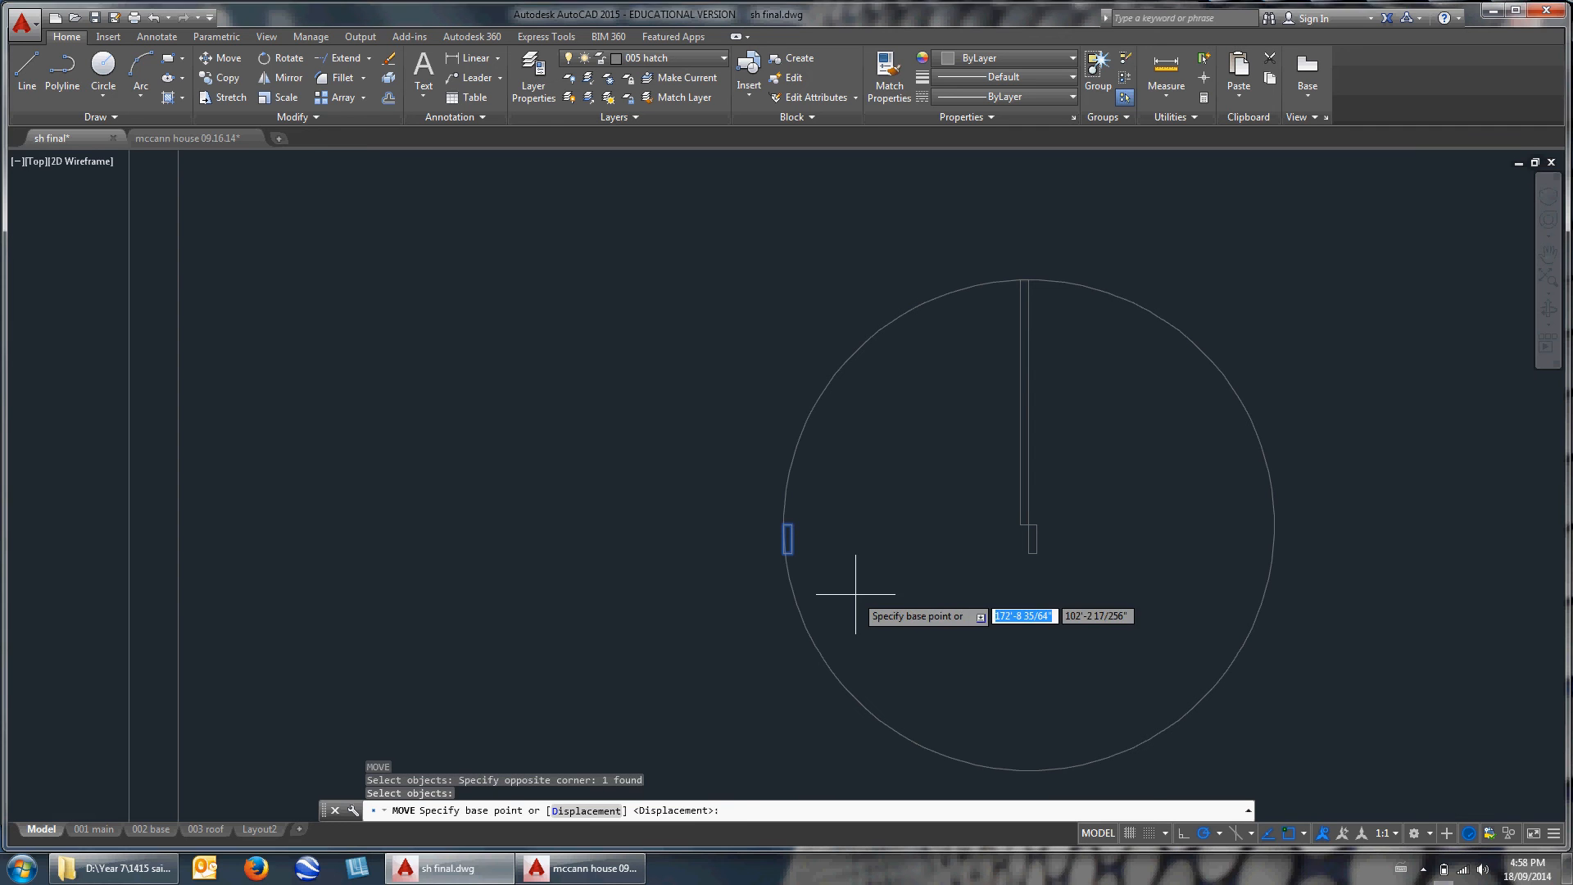
click(787, 539)
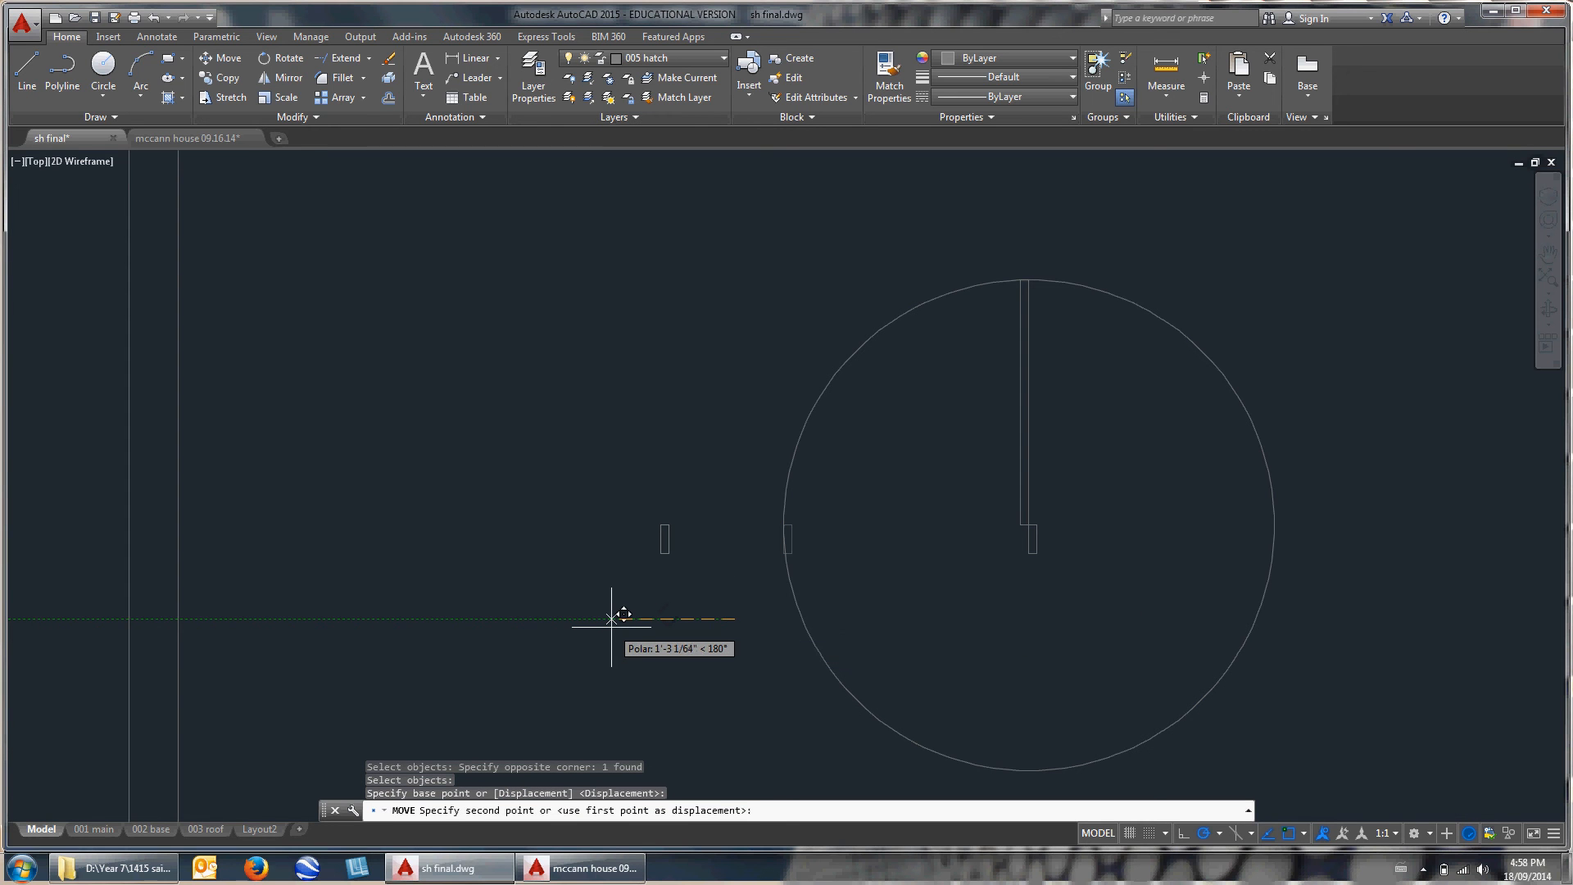
text(1)
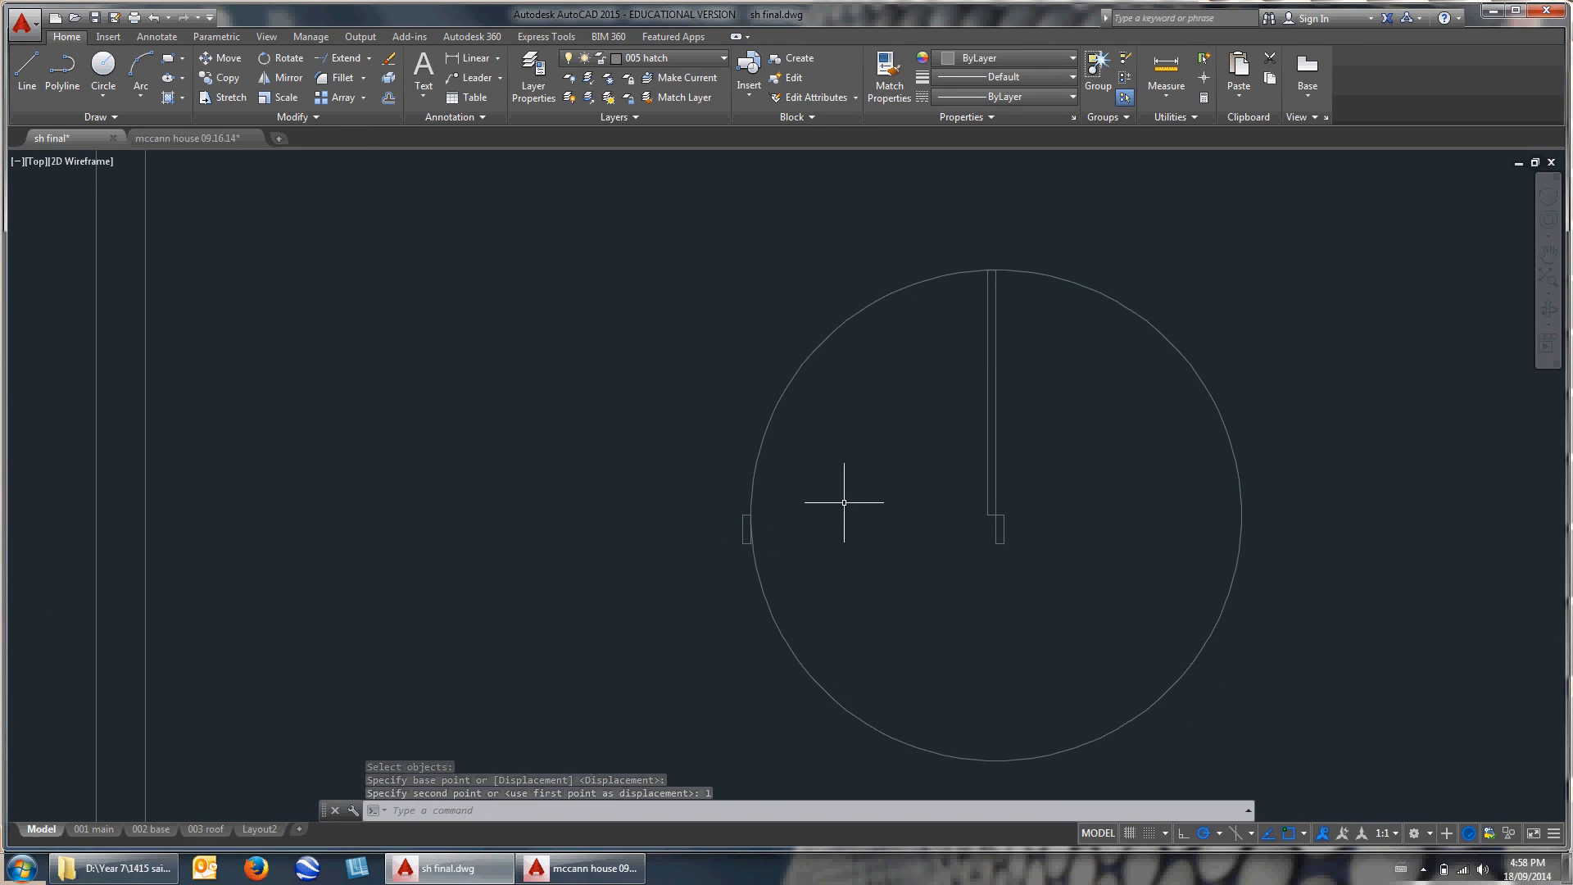
text(TR)
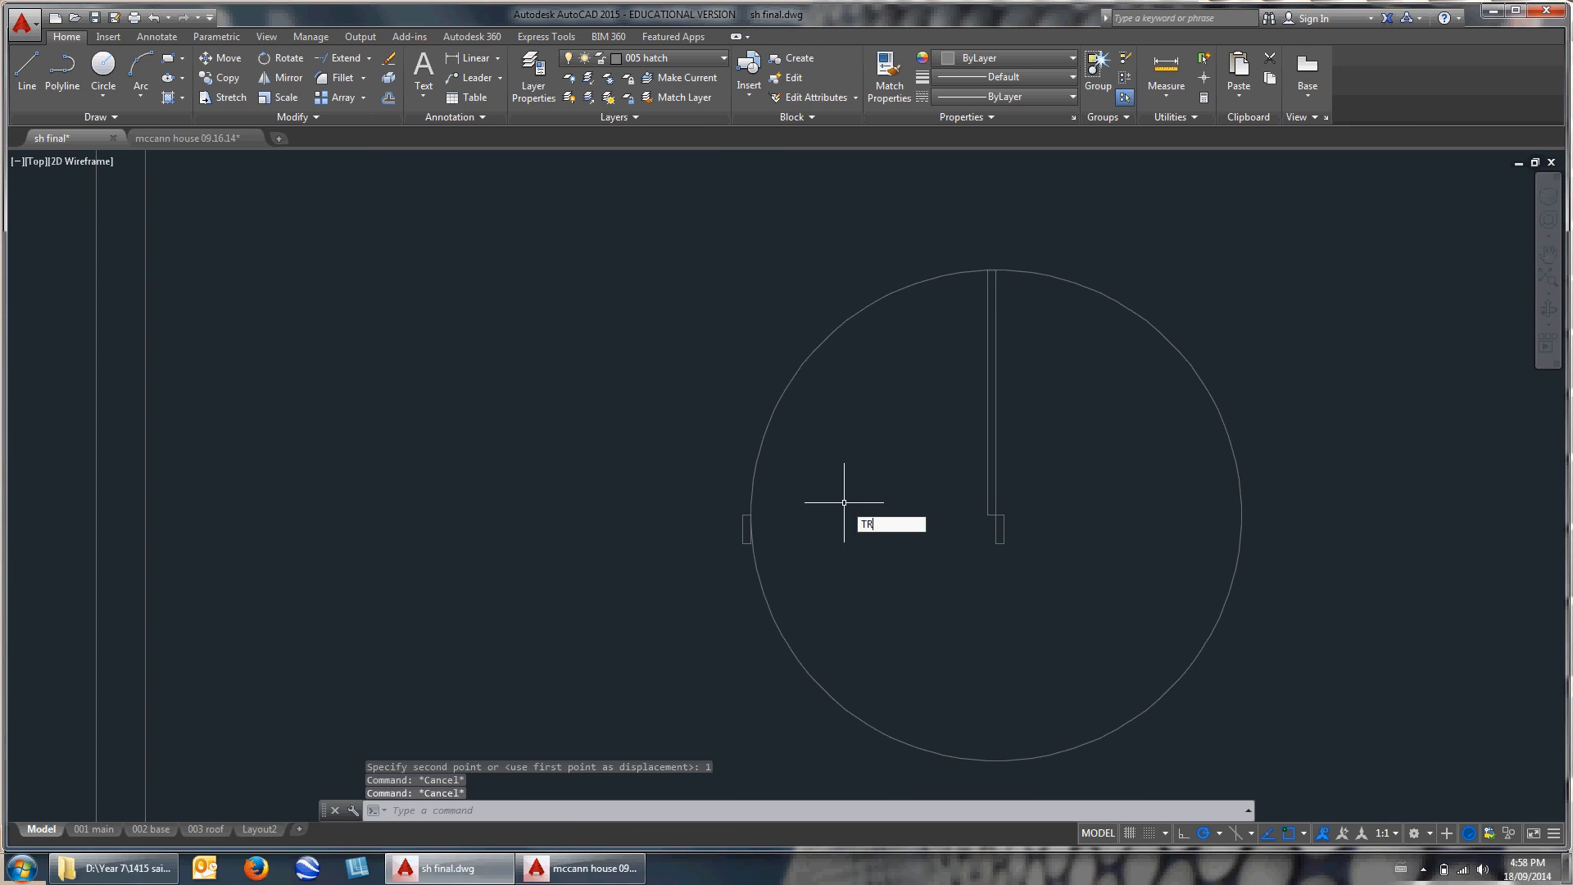
Pick the door panel and left jamb as trim boundaries for the swing arc.
click(992, 401)
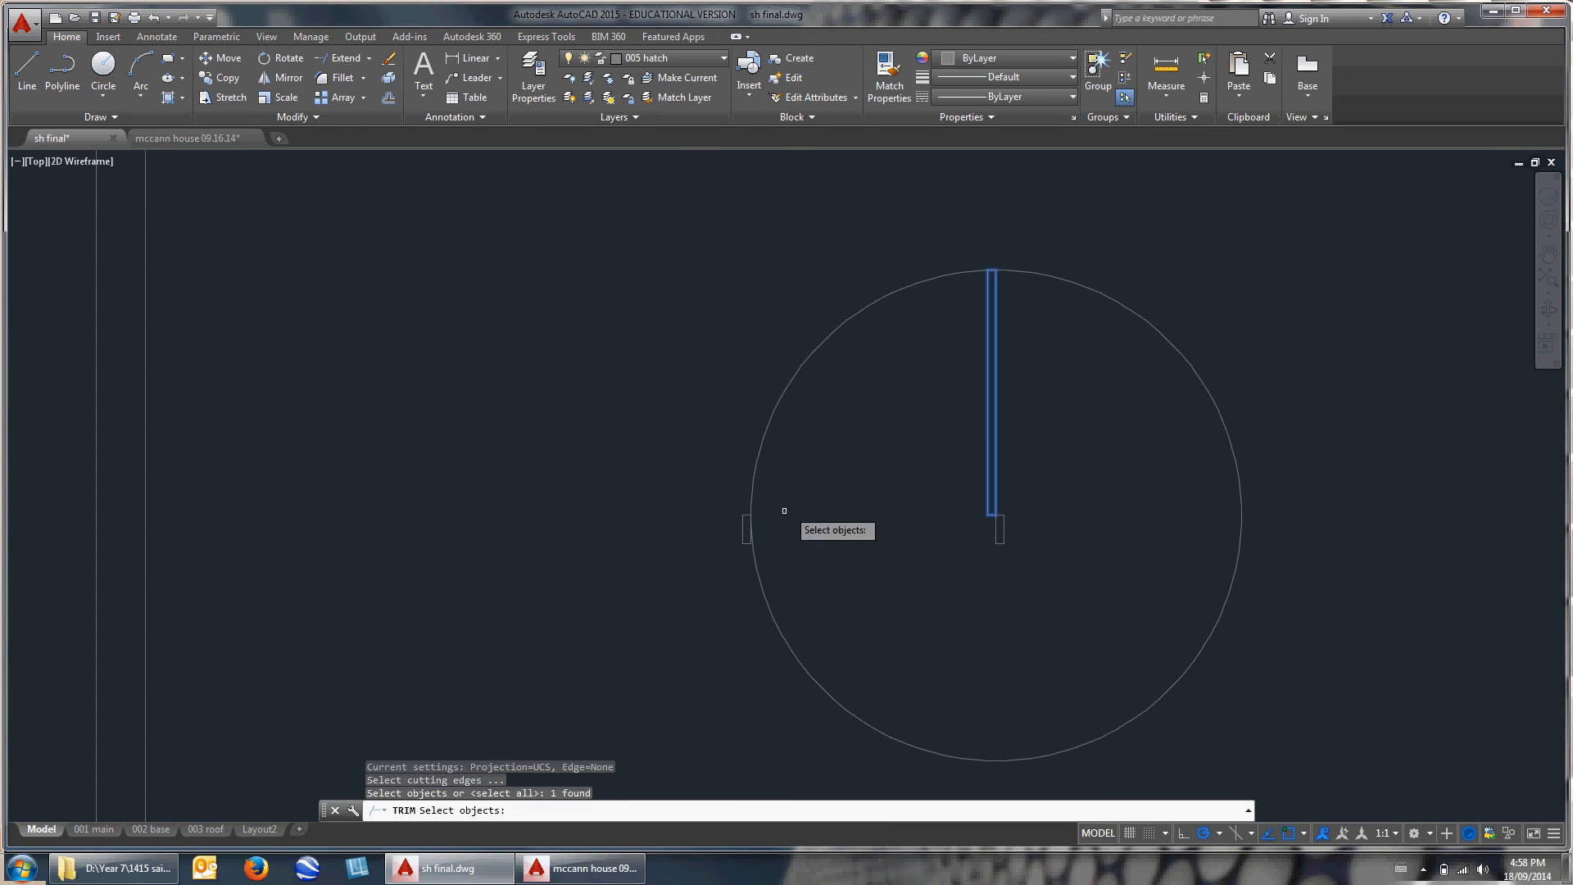
click(746, 528)
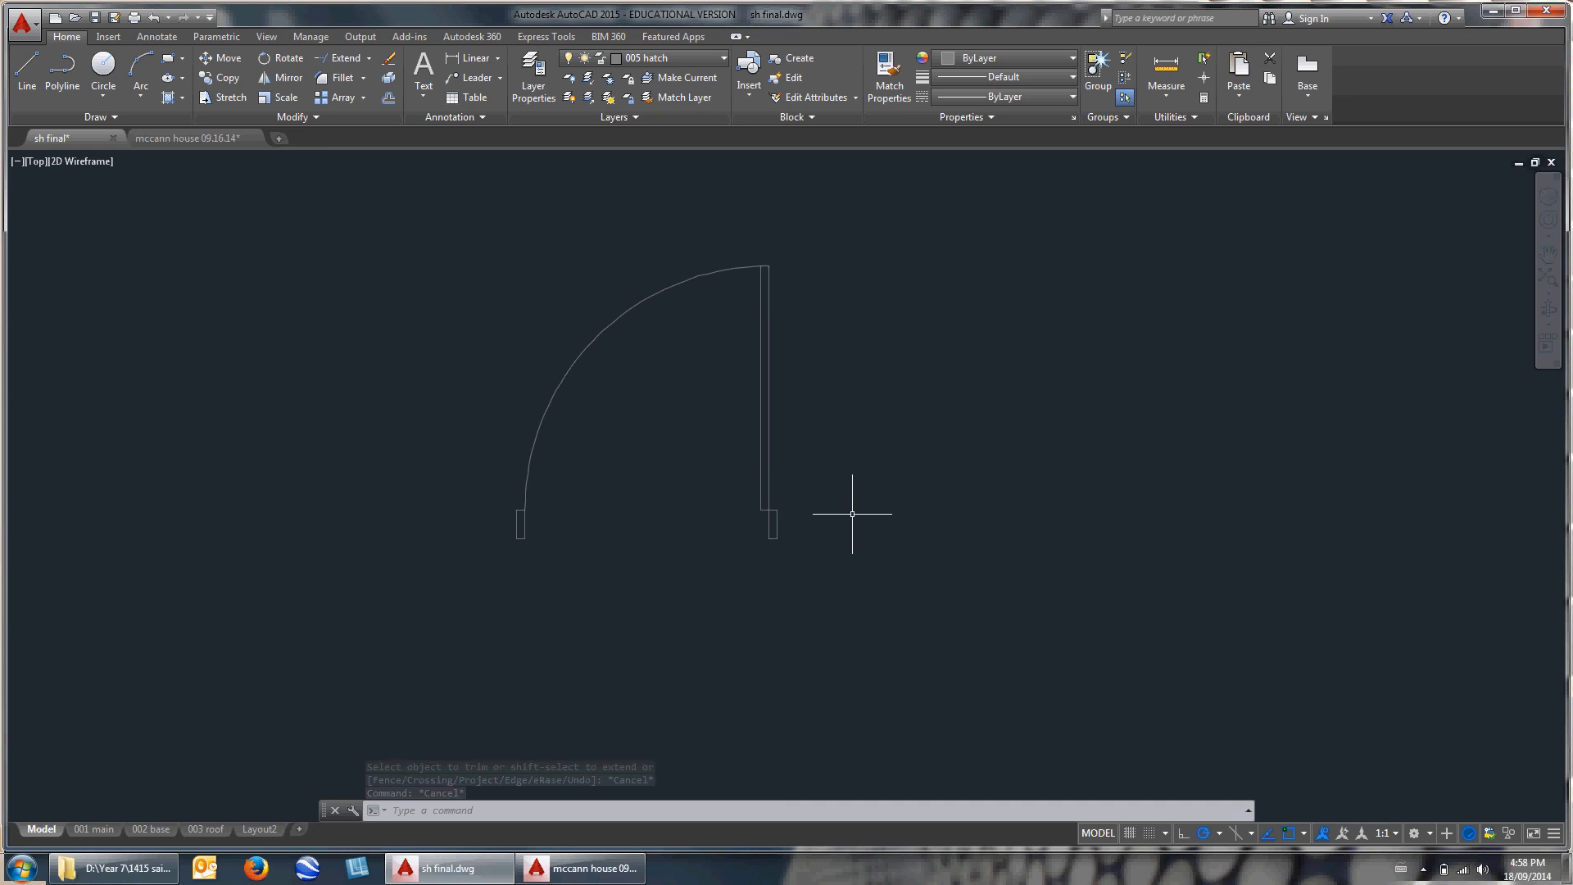
mouse_move(769, 501)
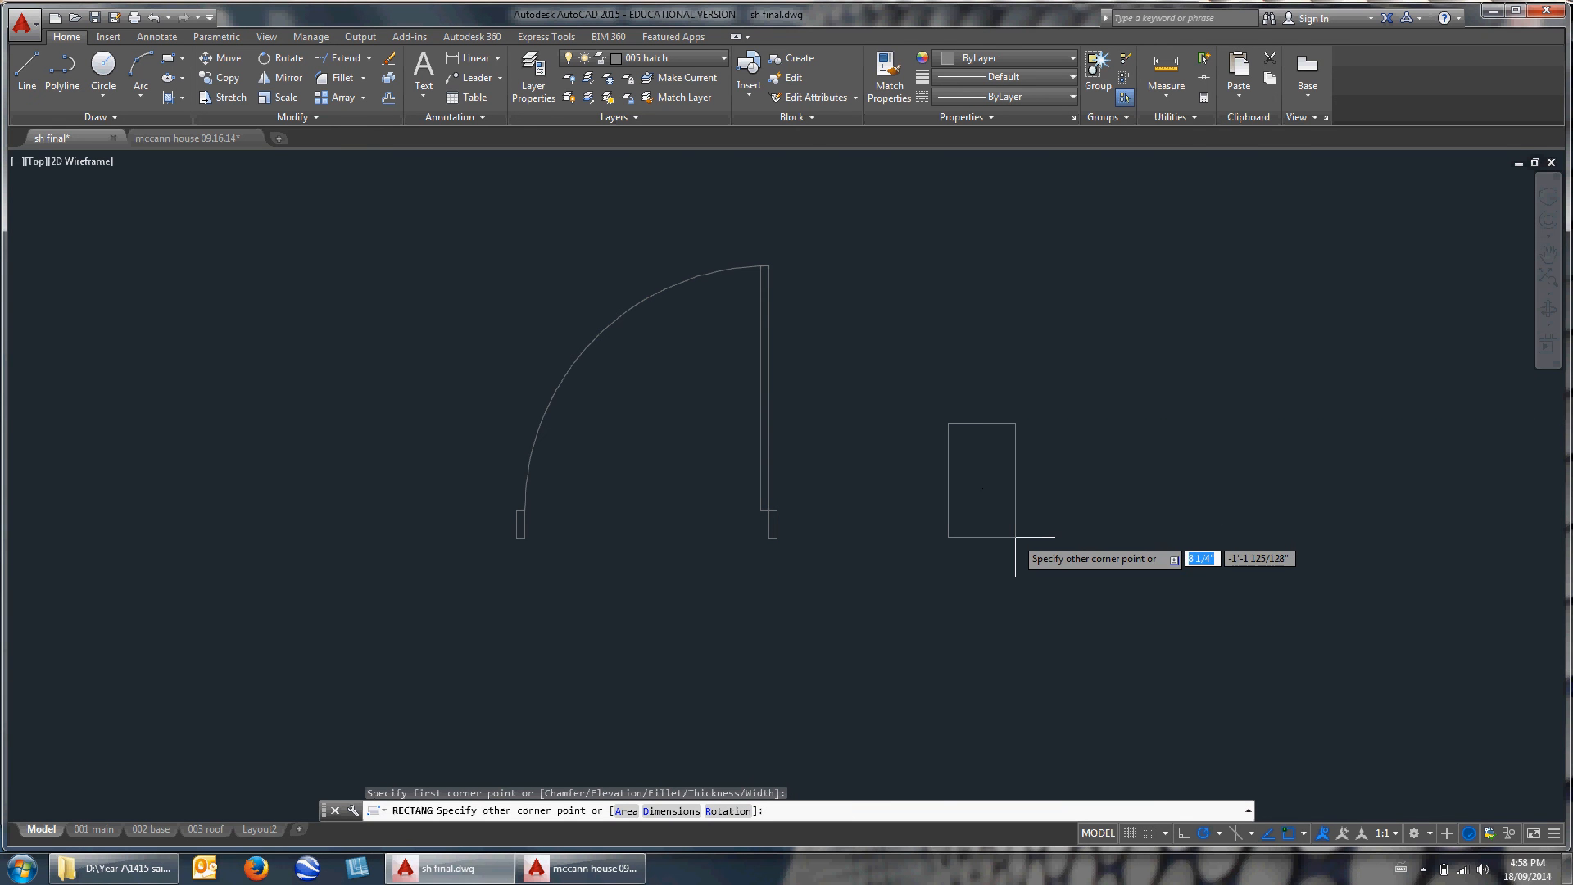
Draw a small jamb rectangle and copy it 5'1" to the right.
text(1)
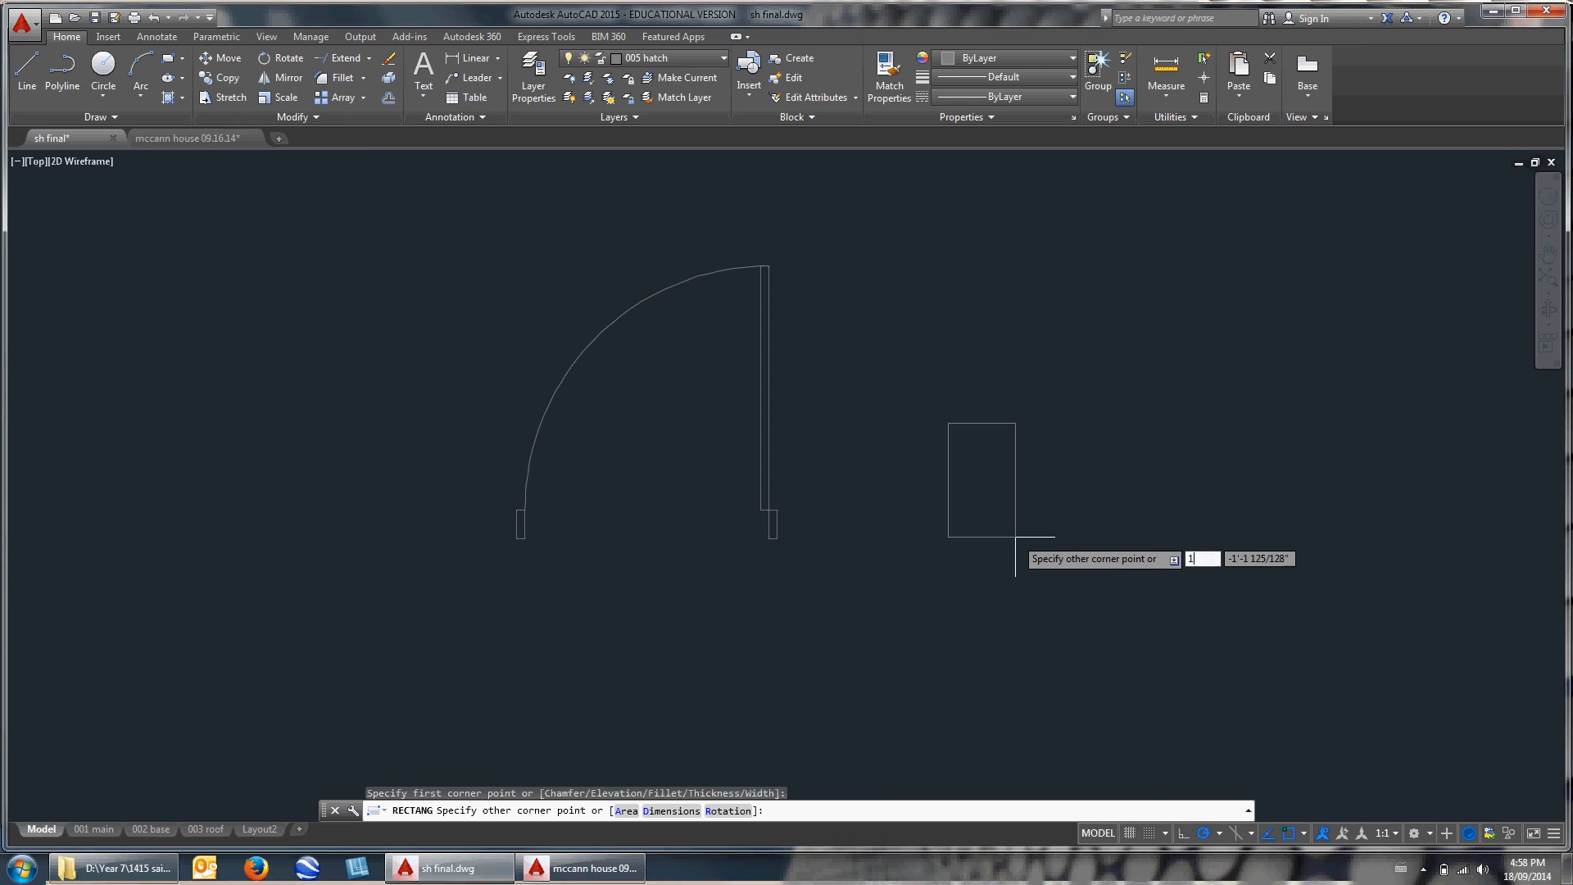
text(6)
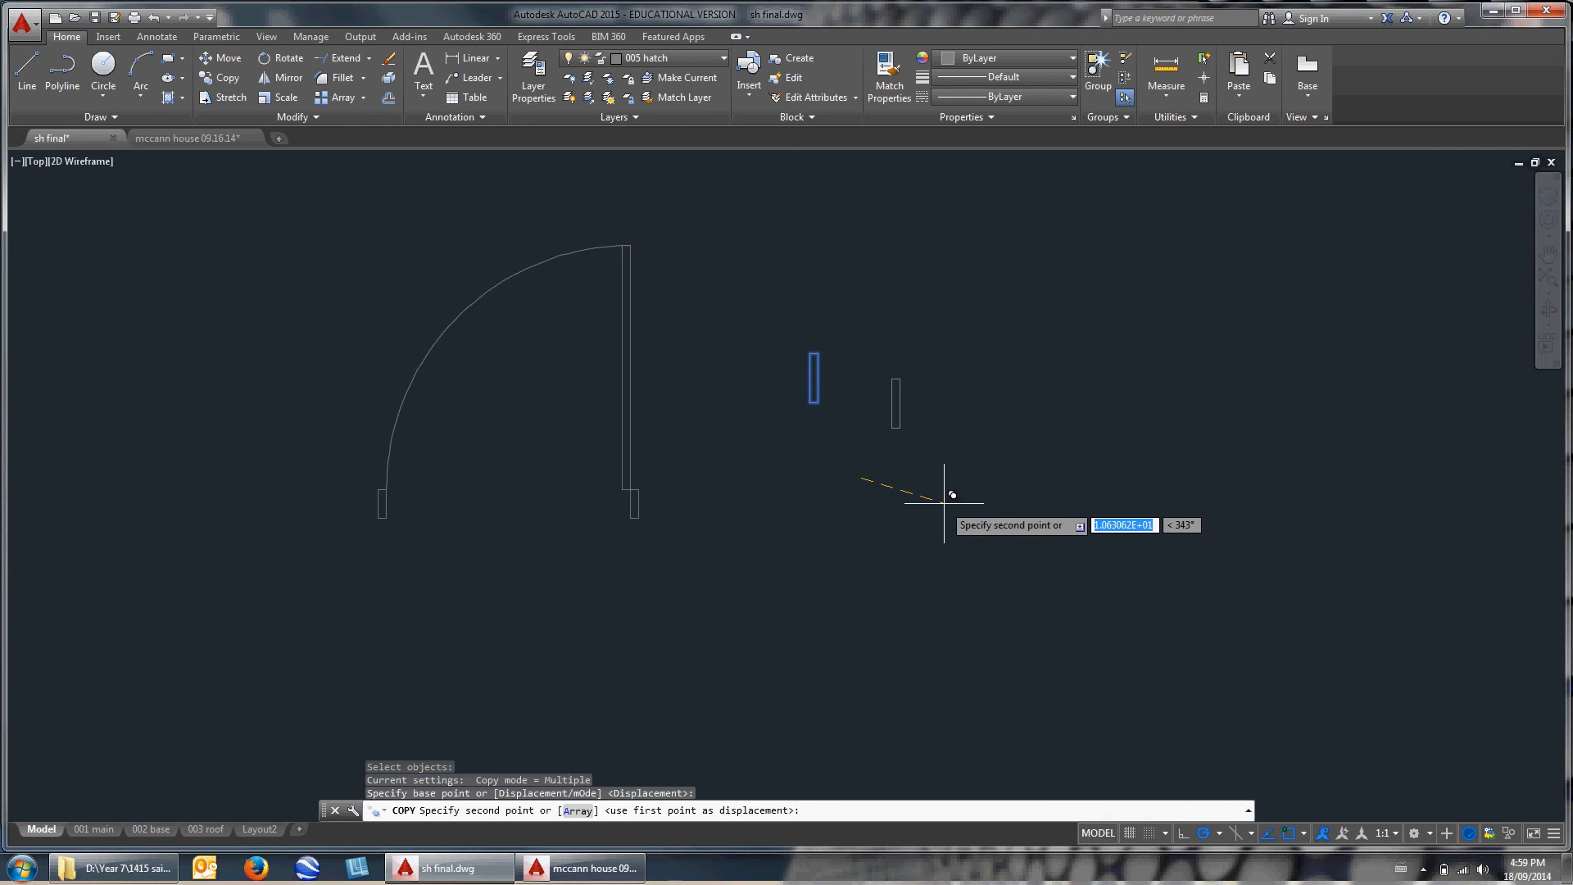
mouse_move(983, 474)
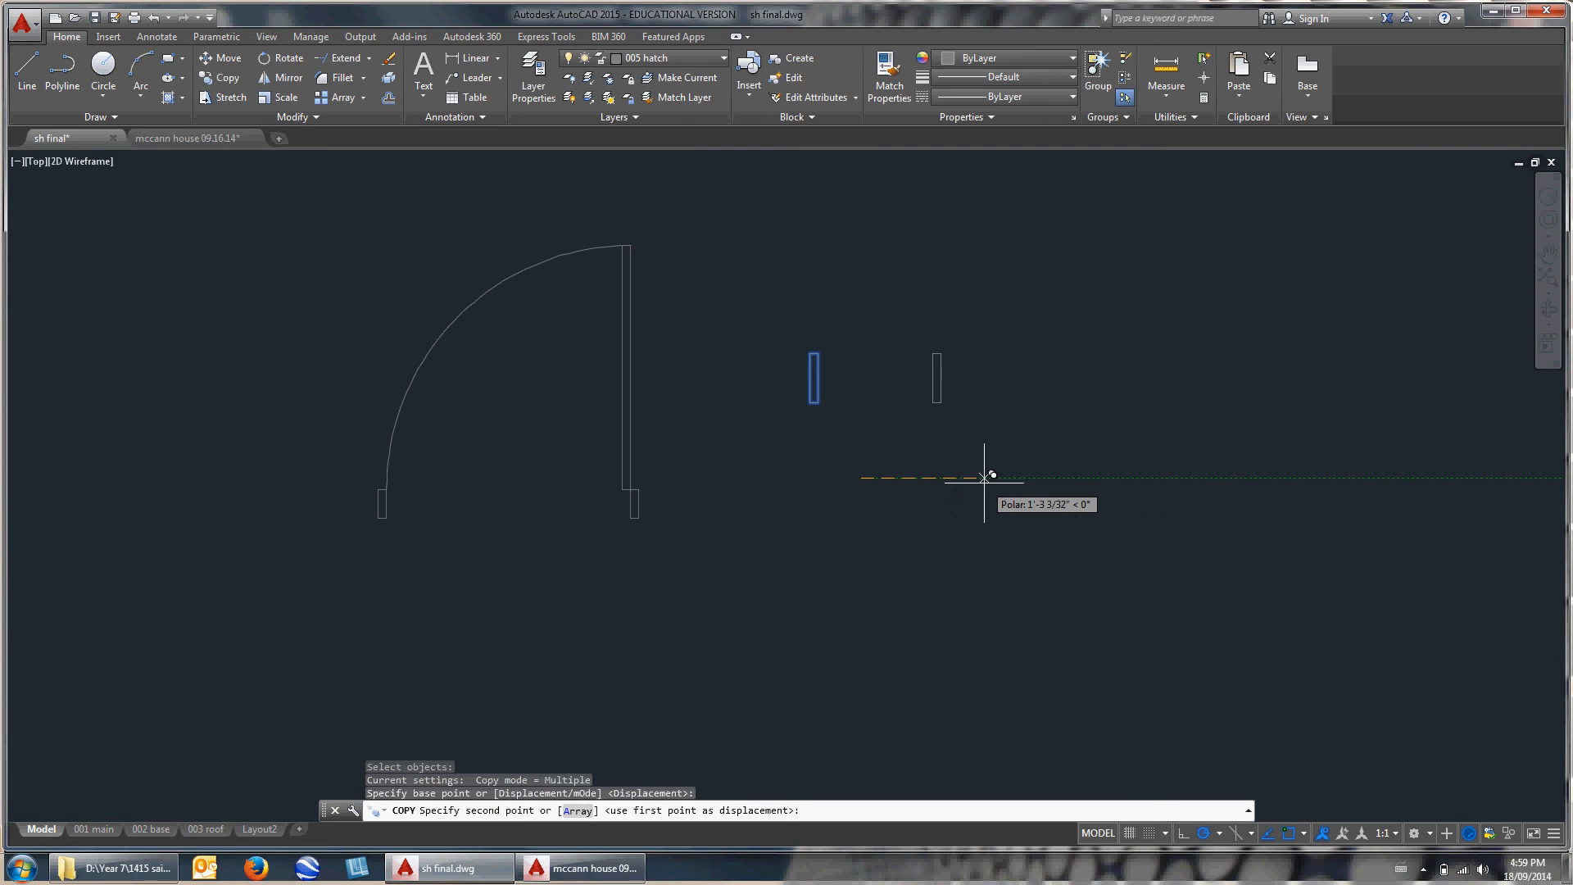
text(5'1)
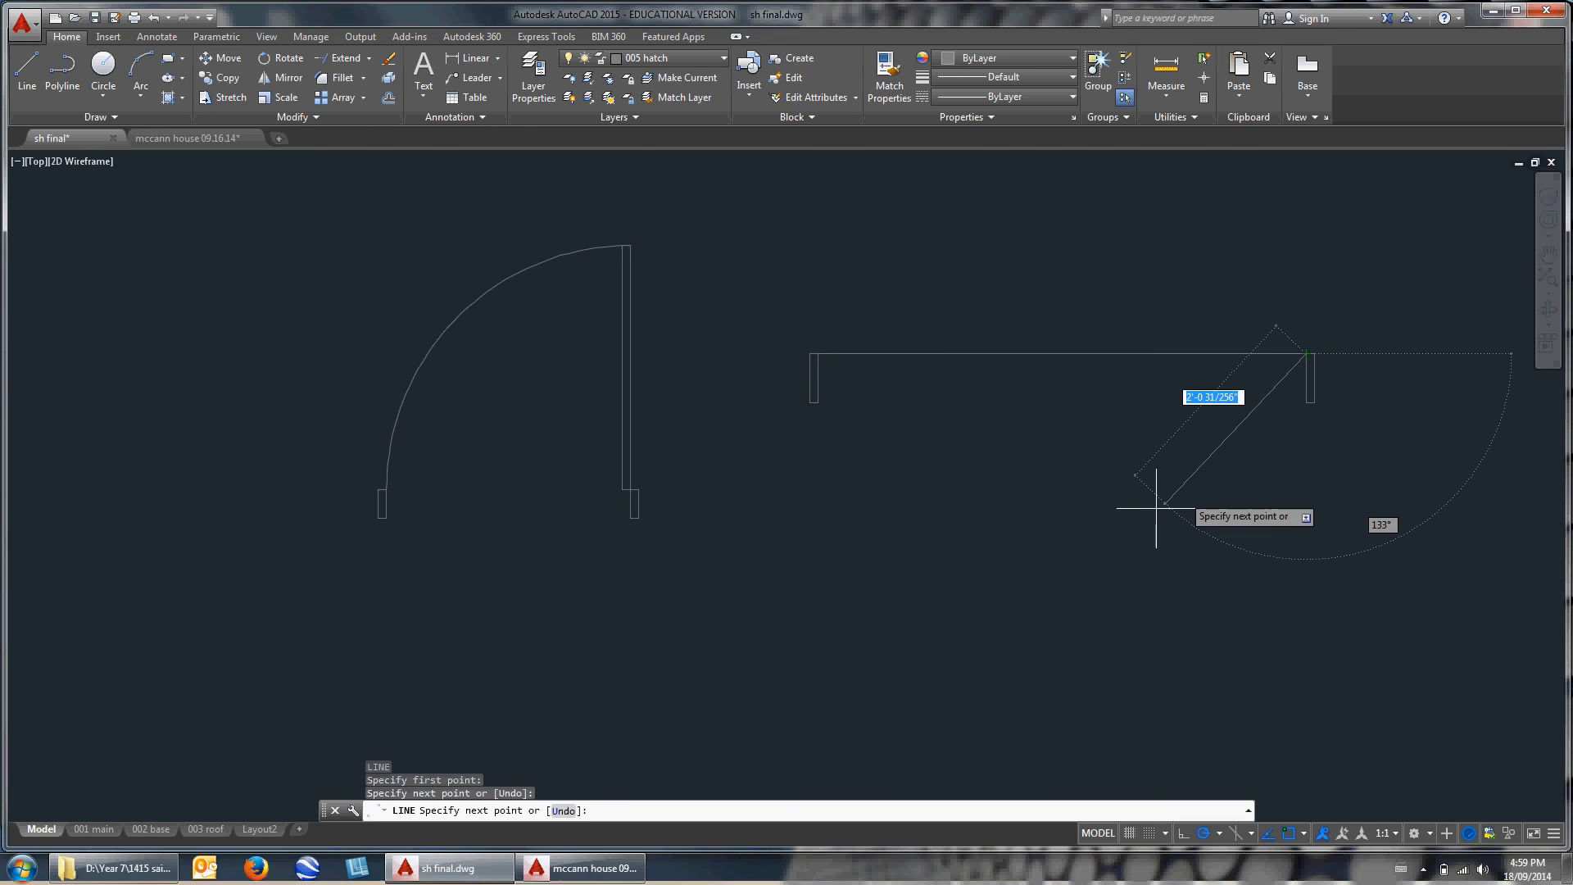
Copy the top line downward to form the window pane lines and erase the extra line.
key(Escape)
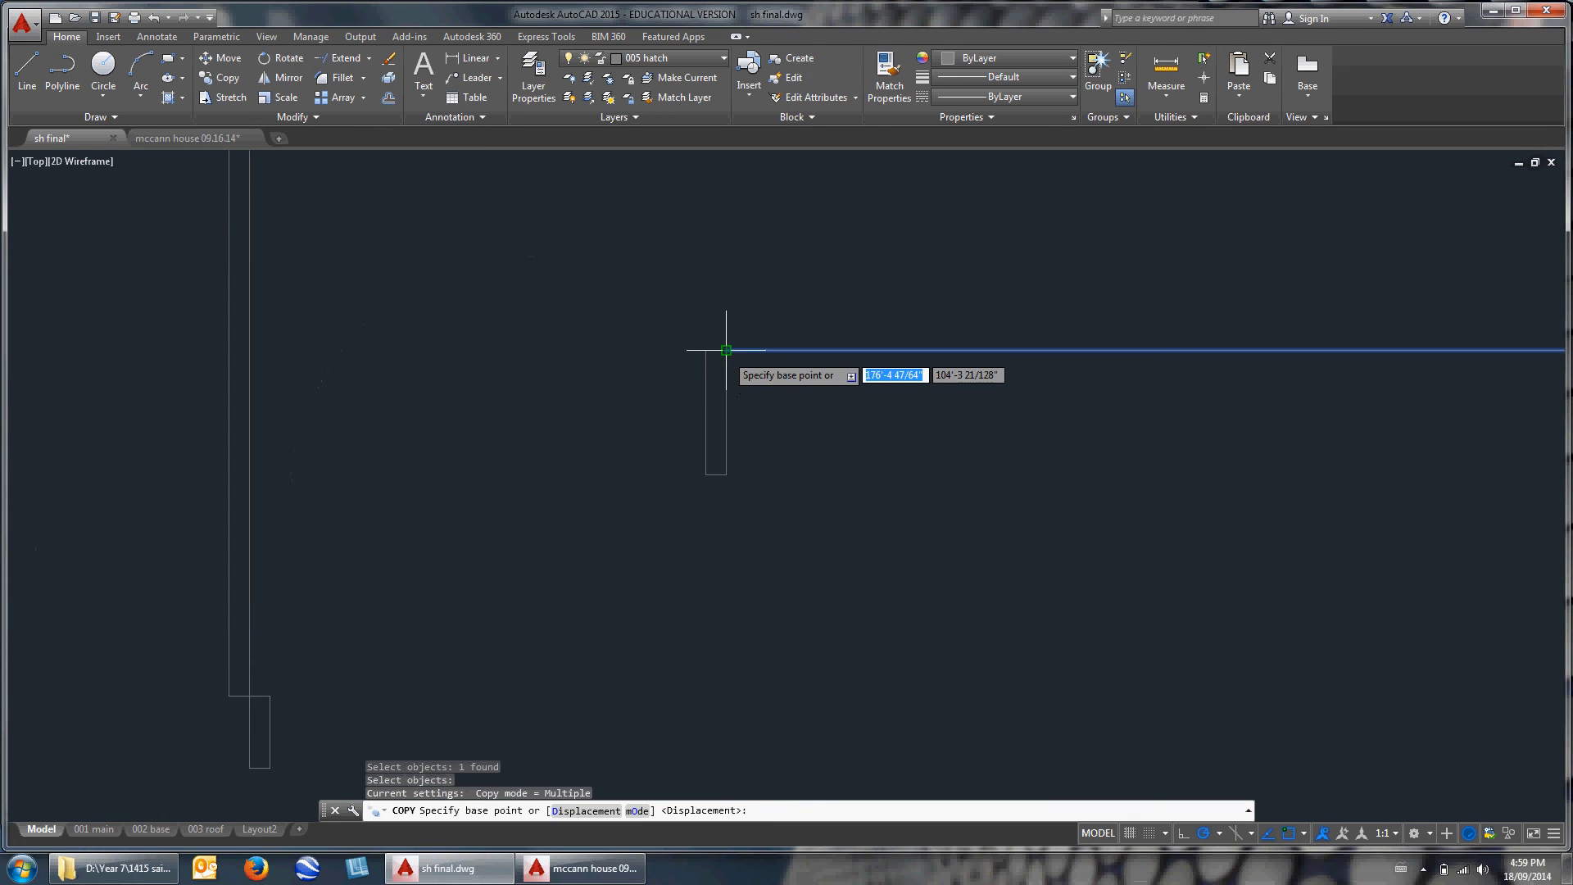
click(725, 350)
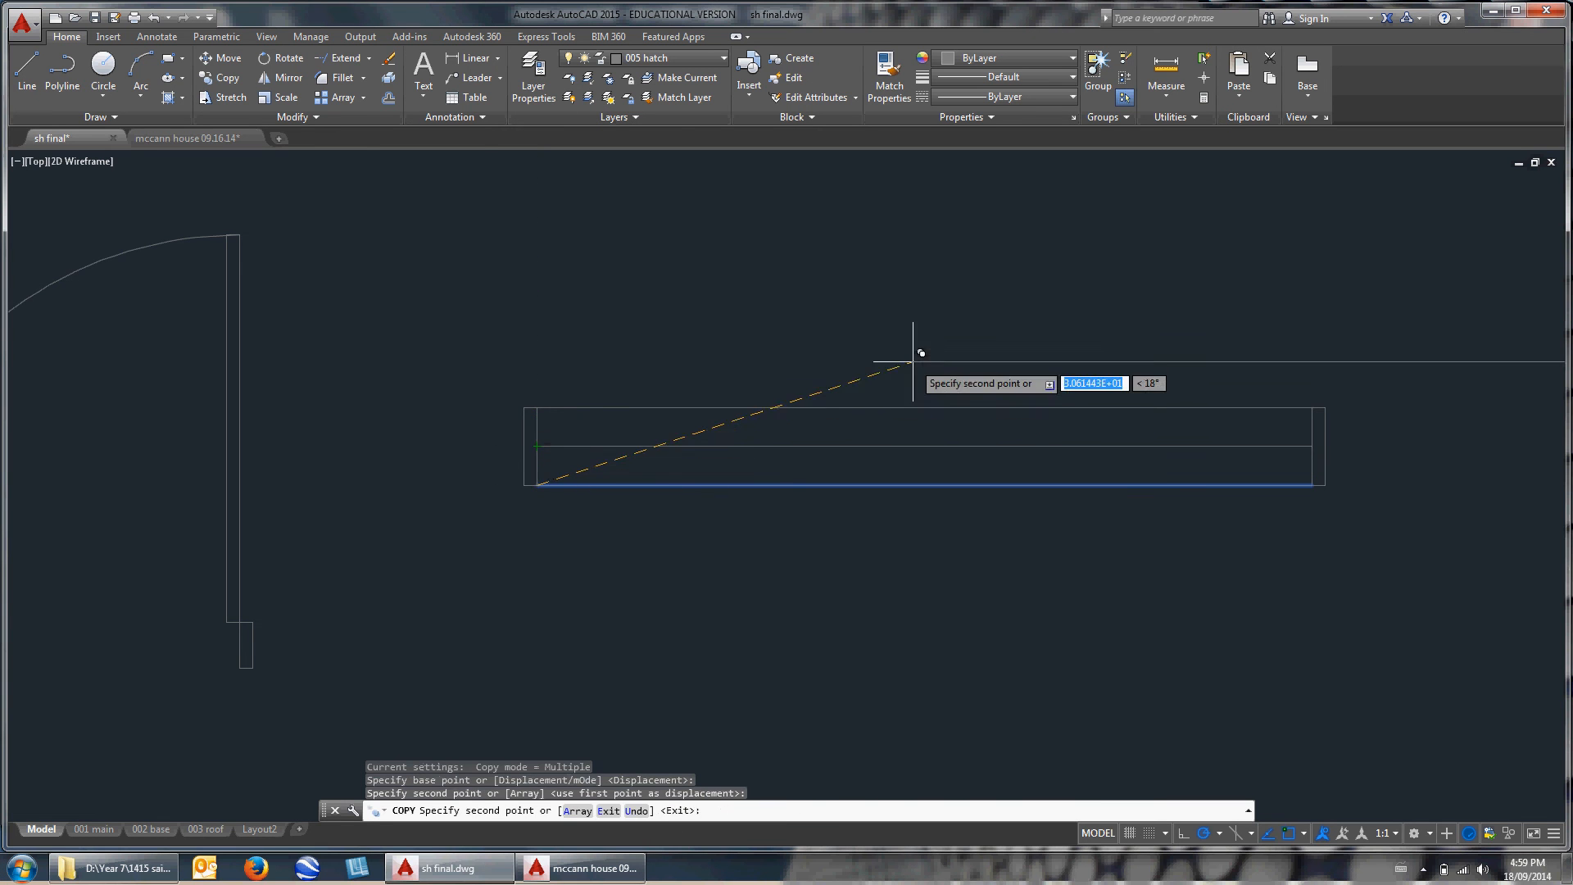
key(Escape)
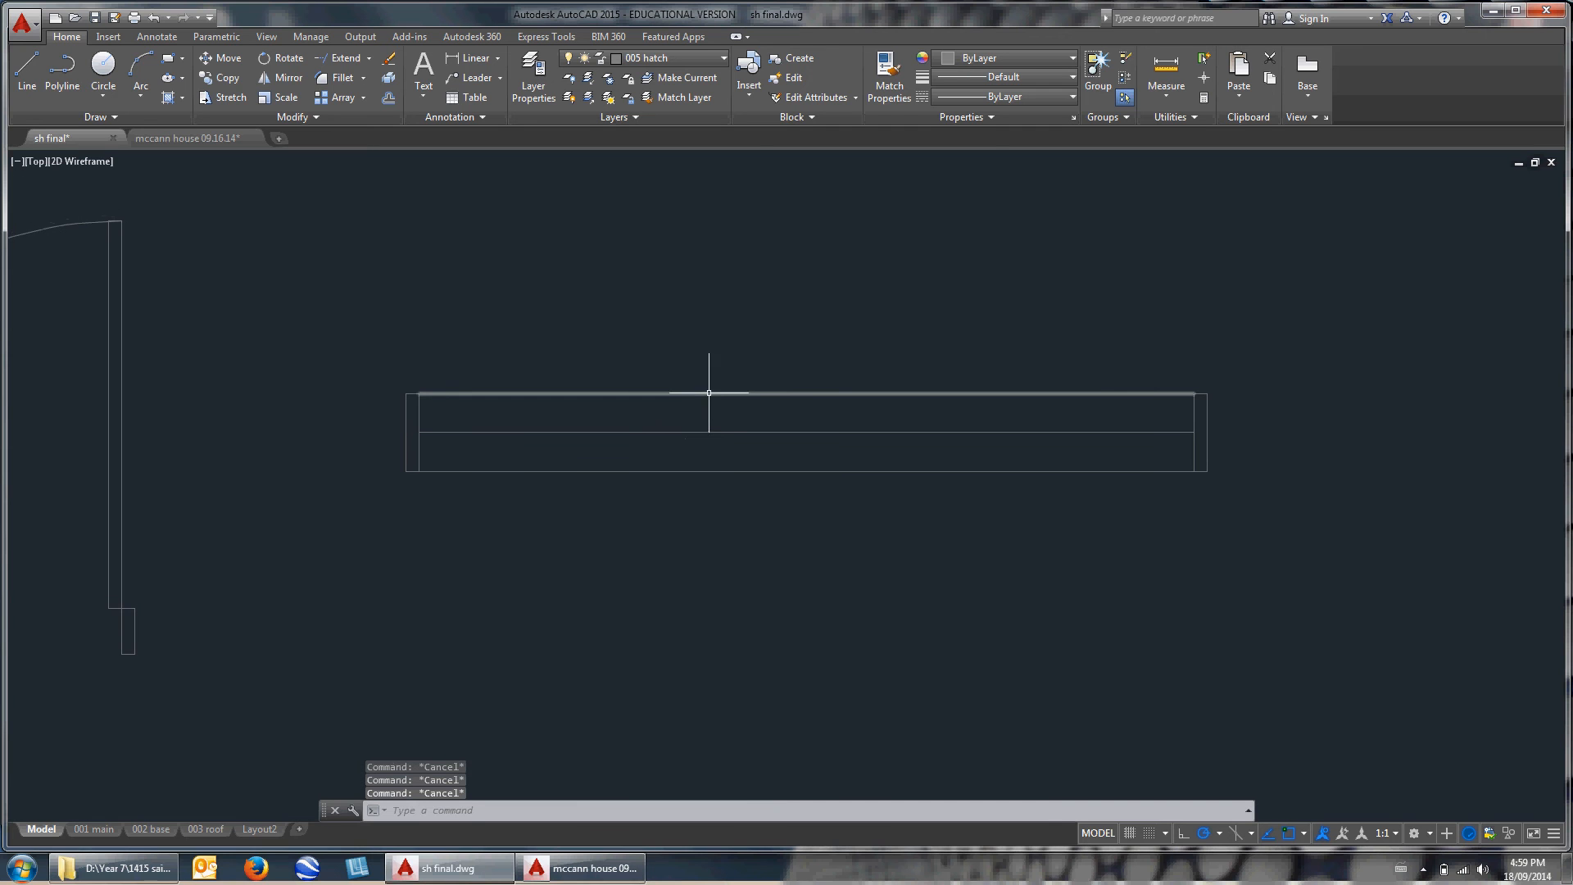
mouse_move(703, 469)
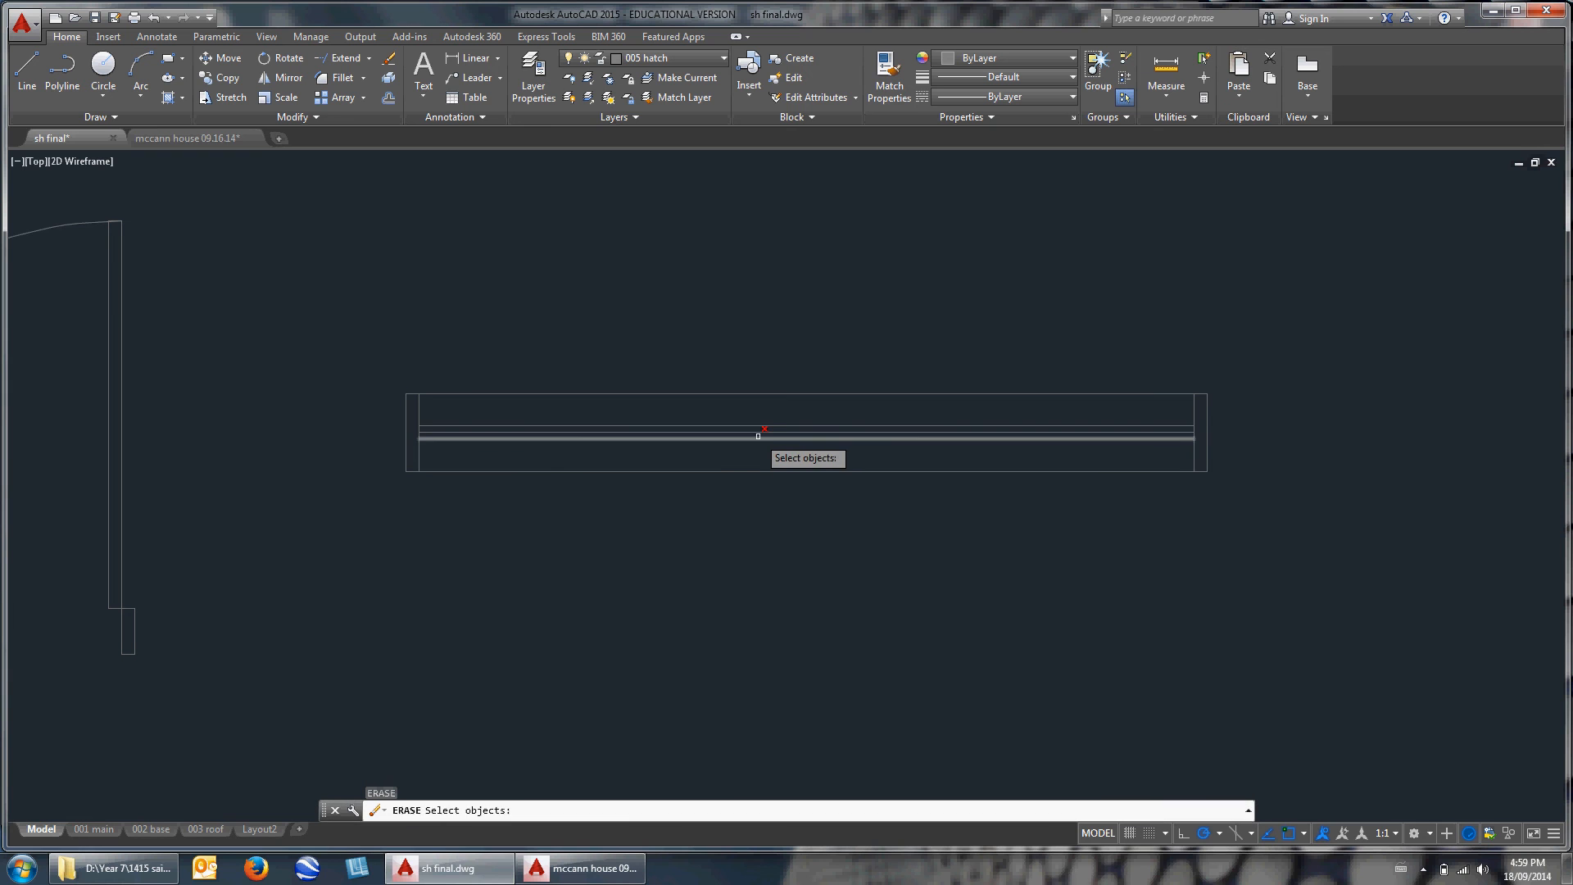
click(760, 430)
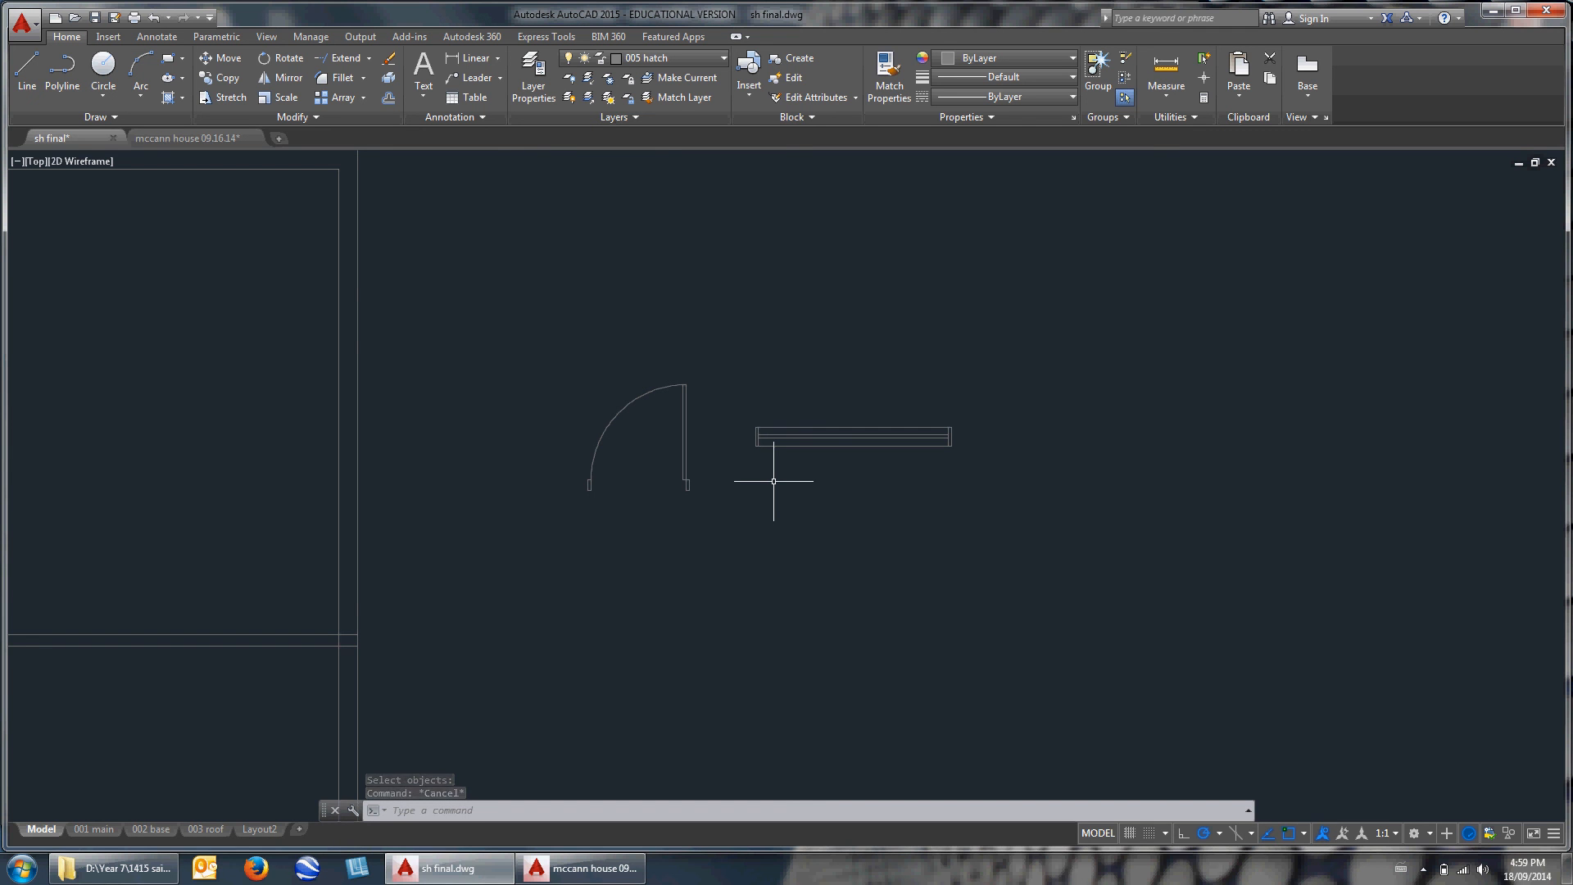
mouse_move(841, 450)
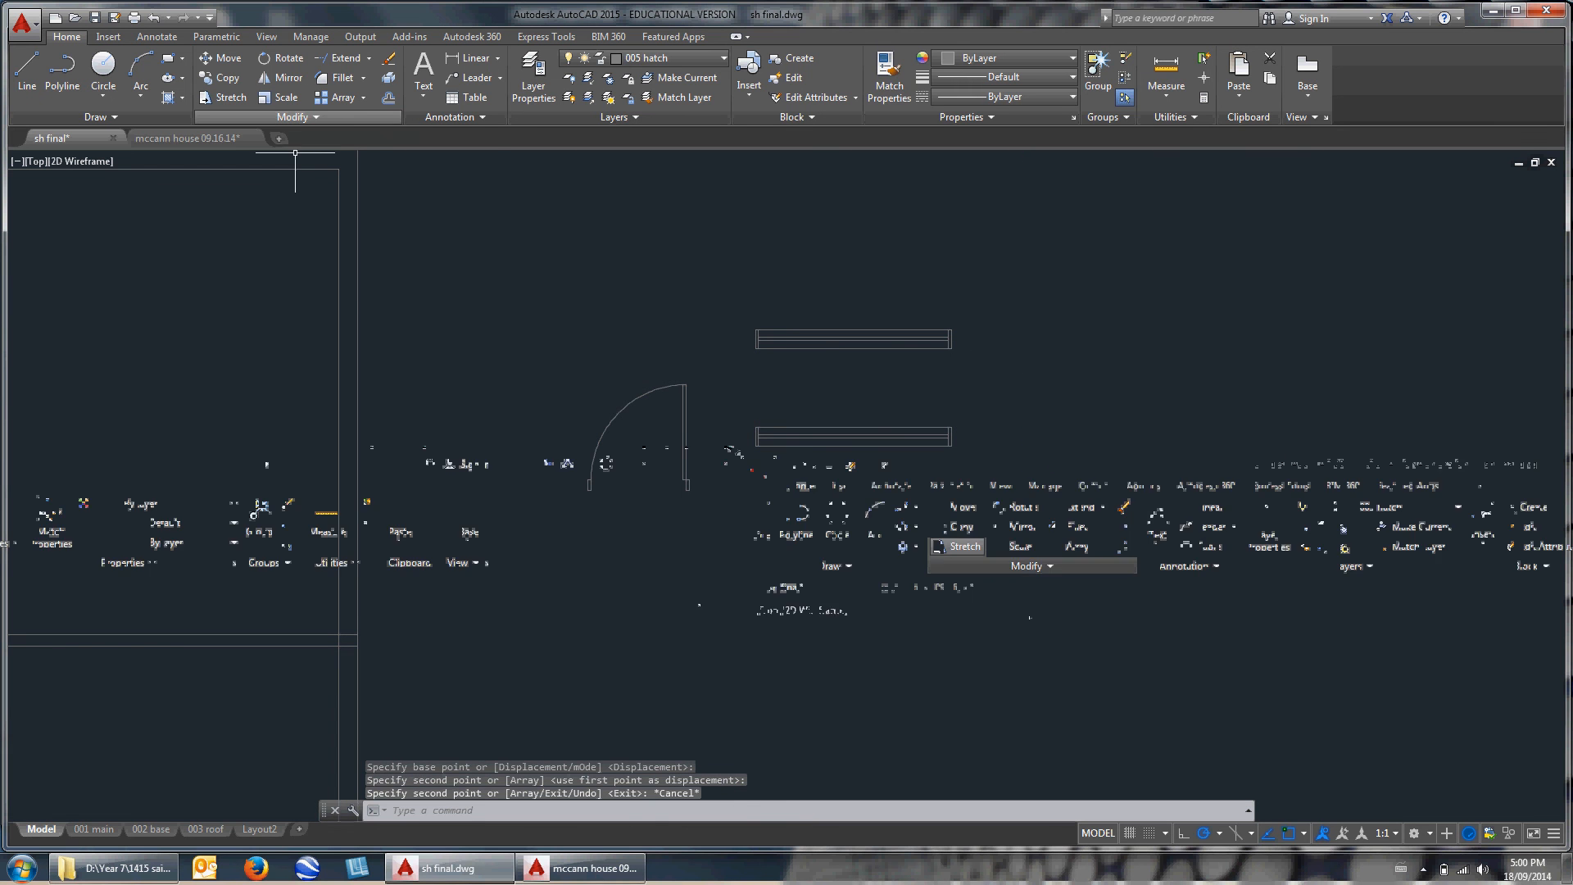
mouse_move(231, 97)
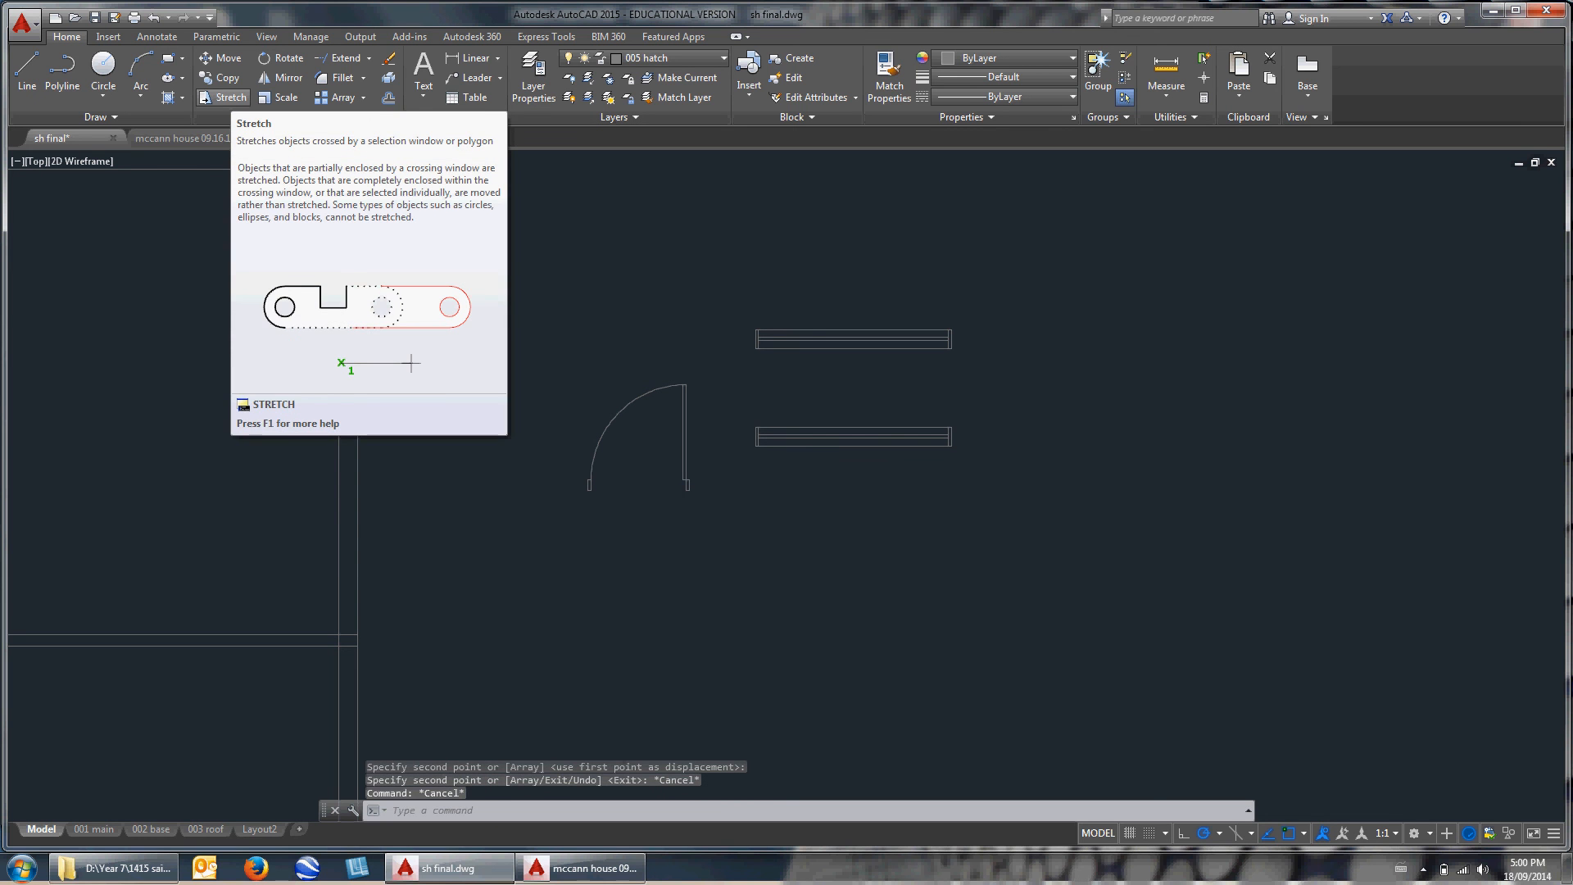
Stretch the window copy's left end by 2 to make a shorter window.
text(s)
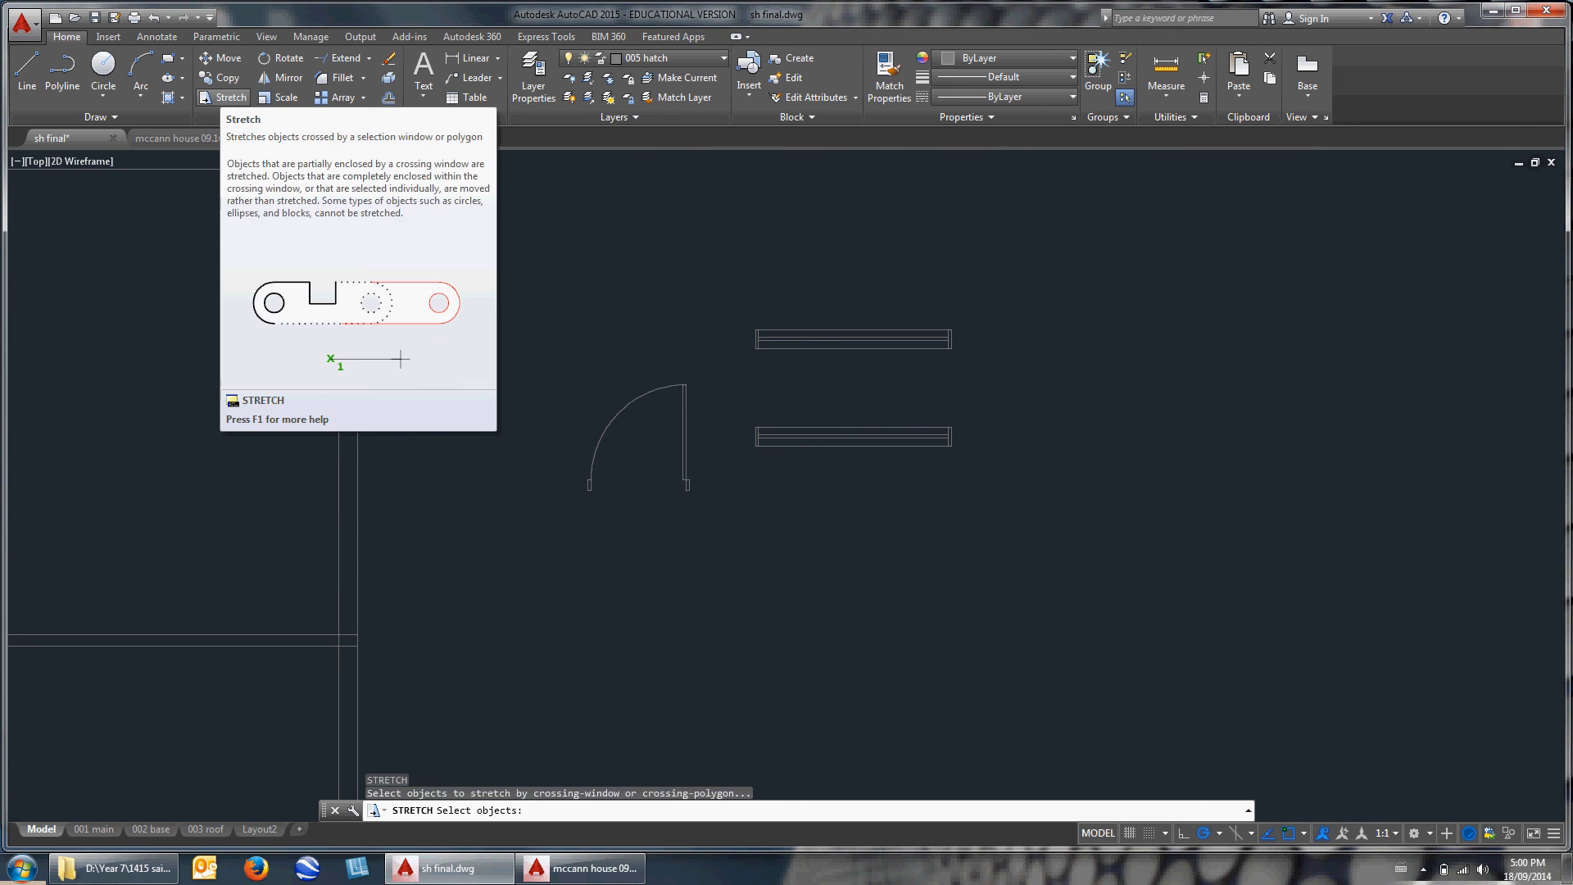
click(787, 312)
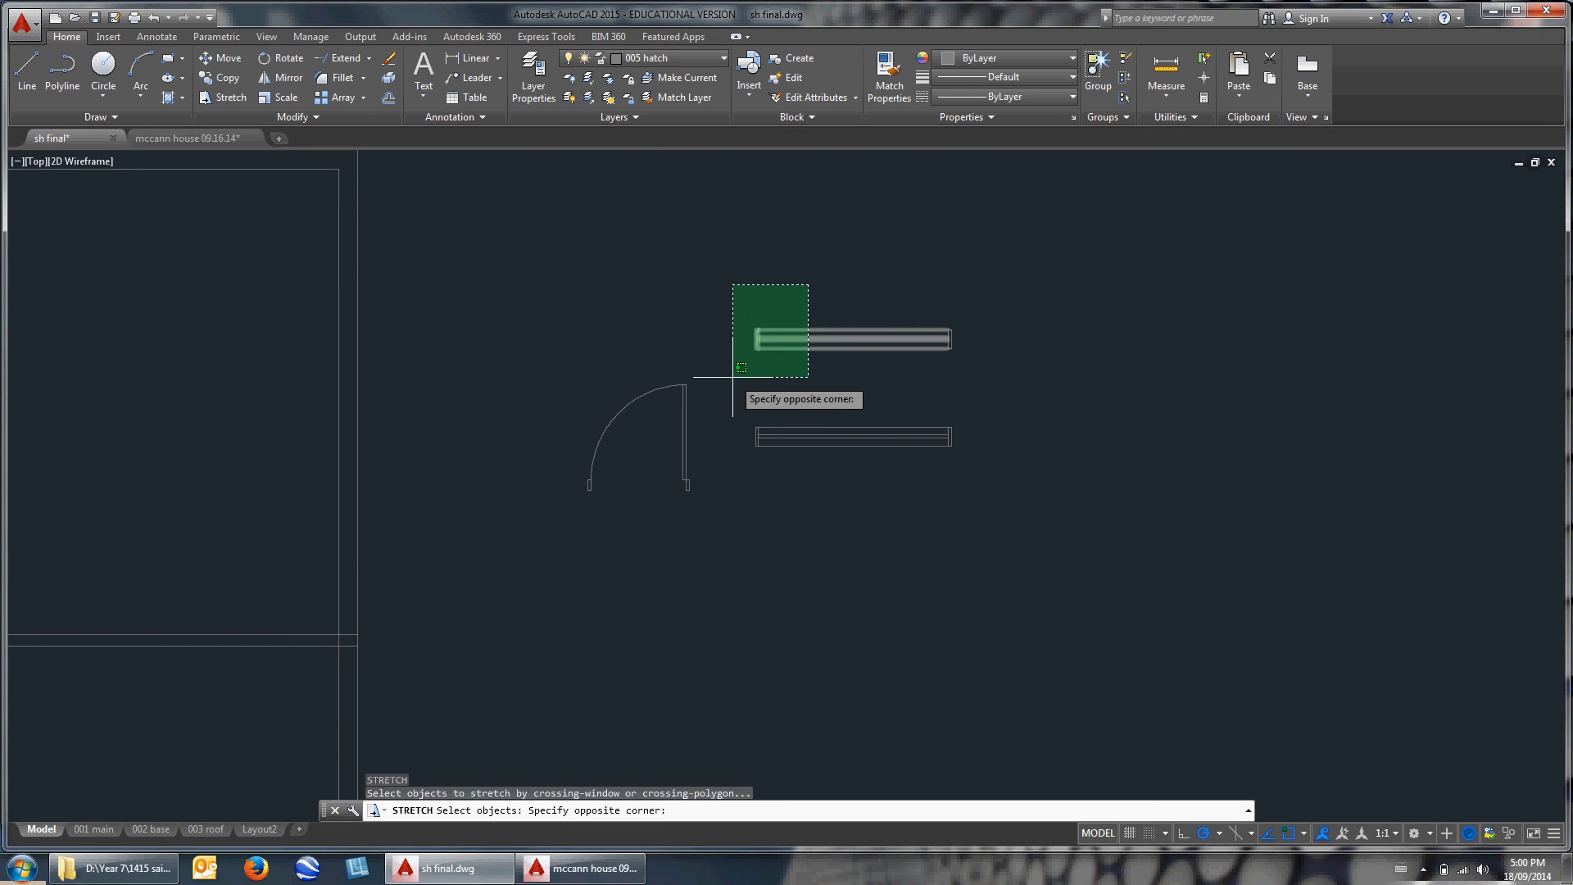
mouse_move(736, 371)
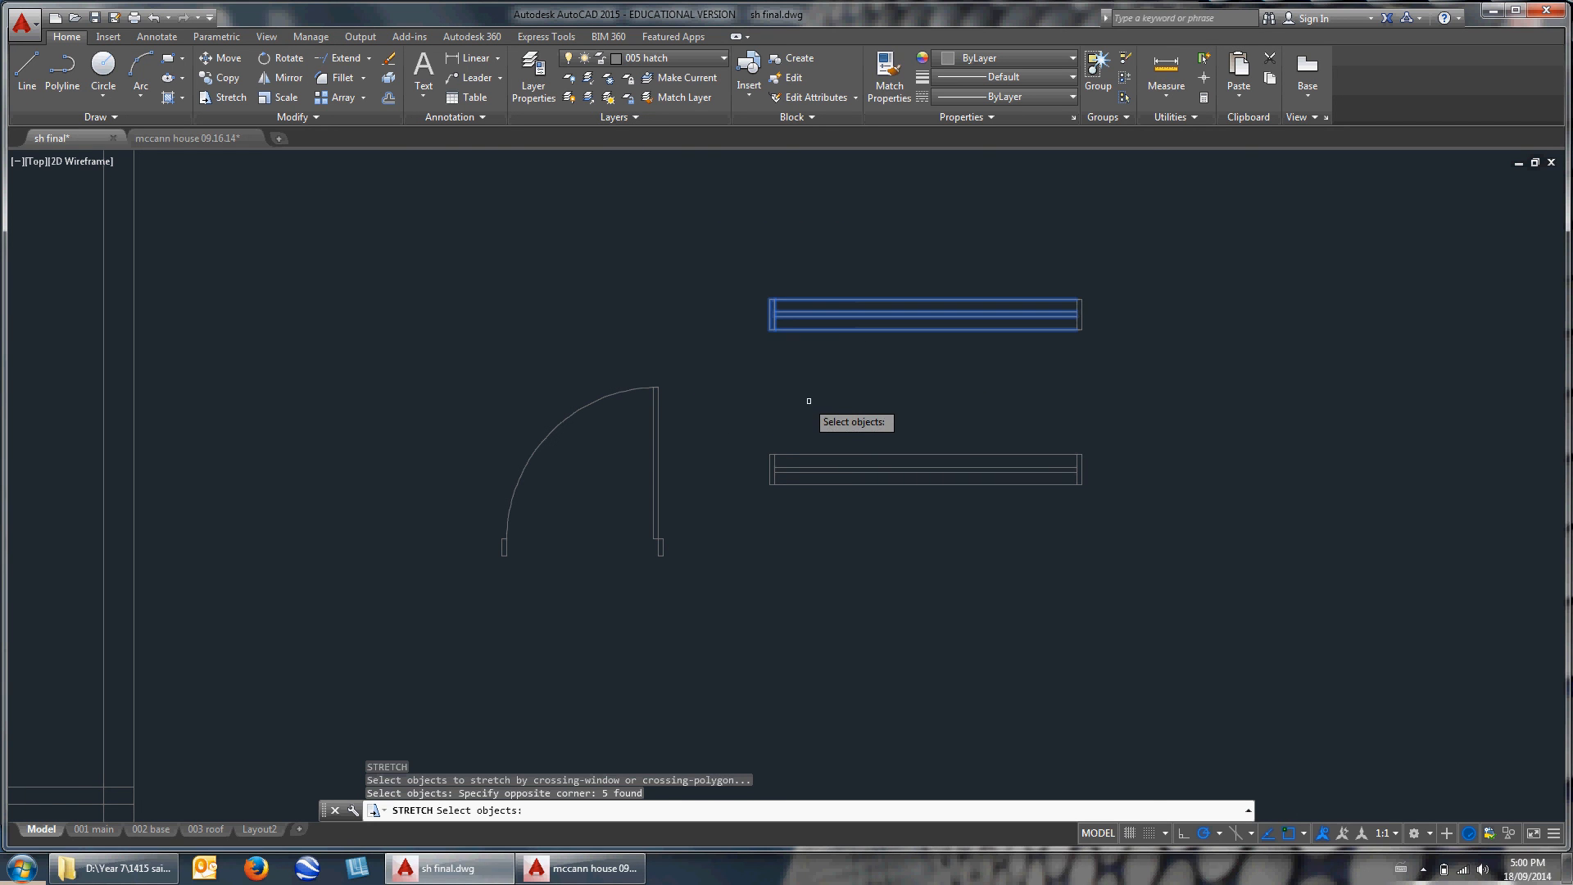
key(enter)
text(2)
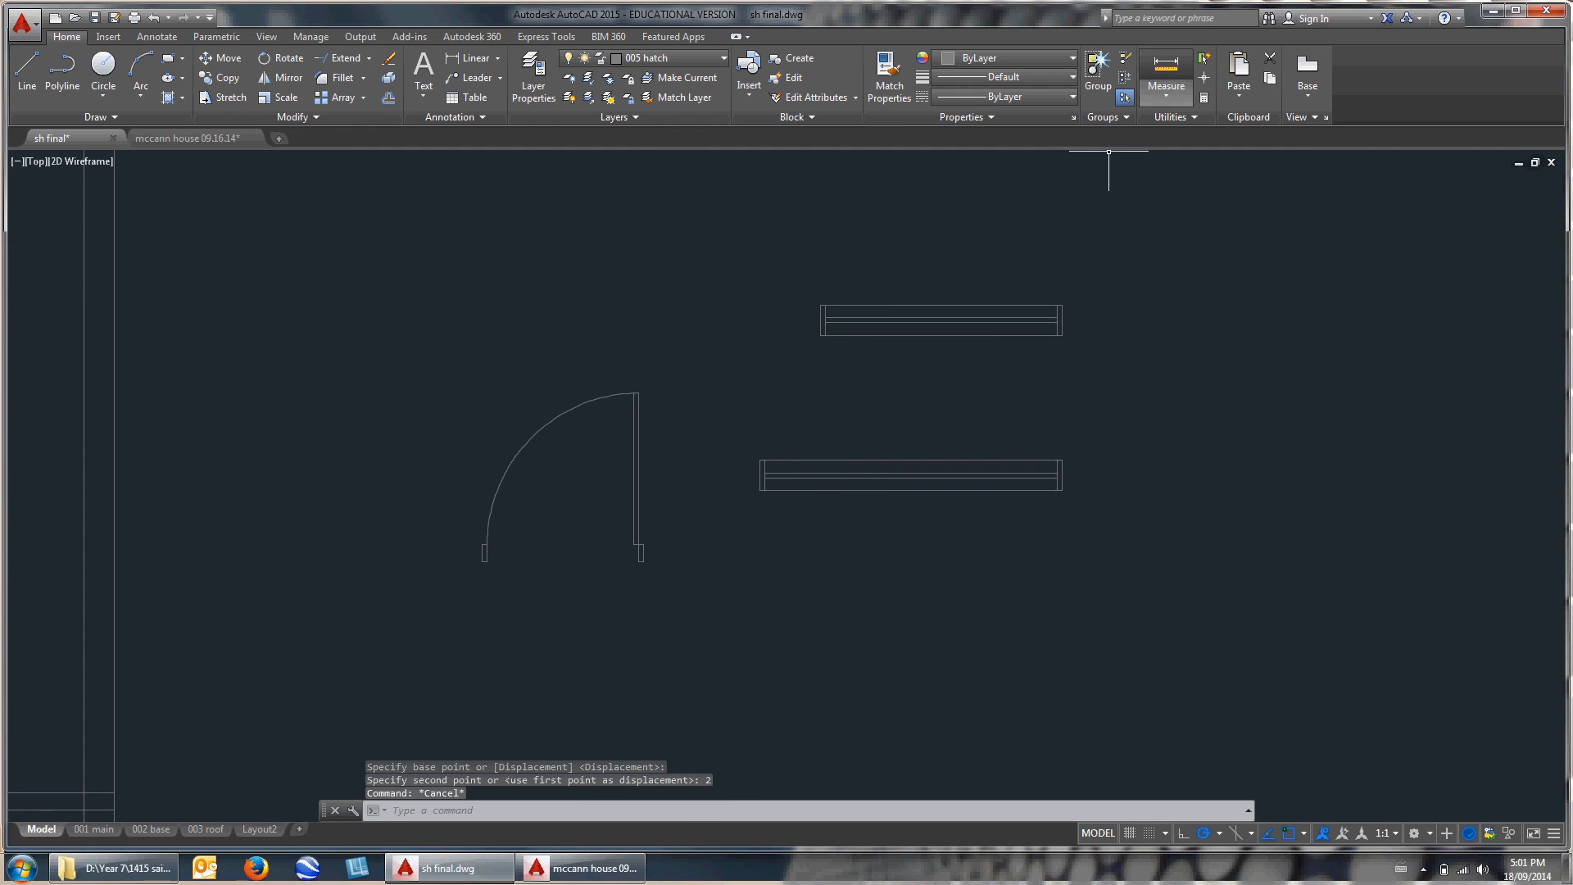
click(1165, 76)
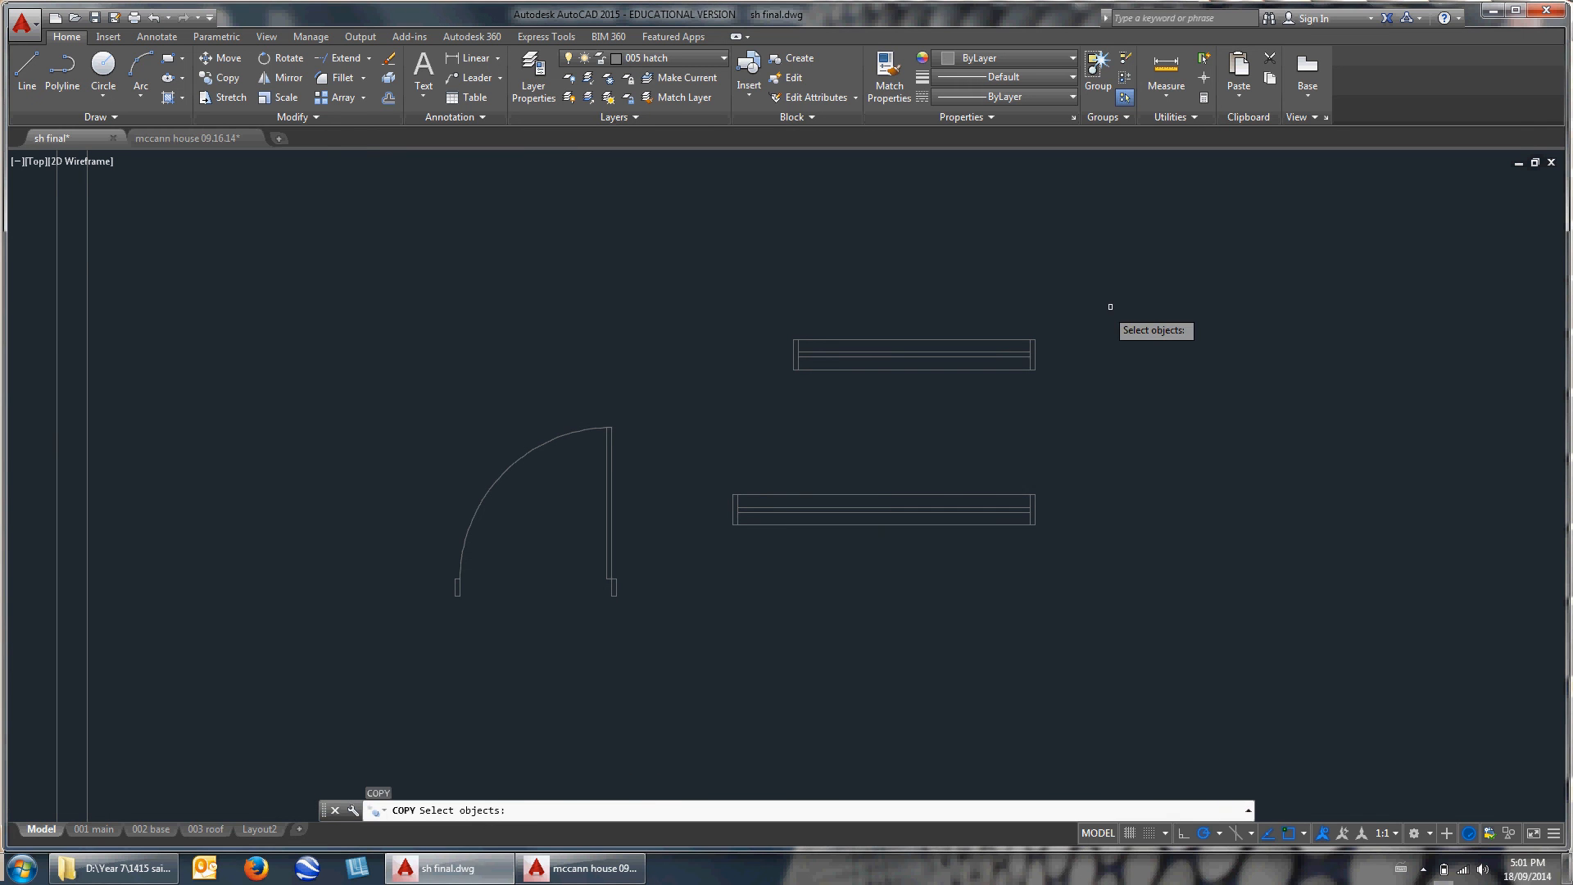
Copy the shorter window above it and begin stretching the copy's left end.
click(911, 353)
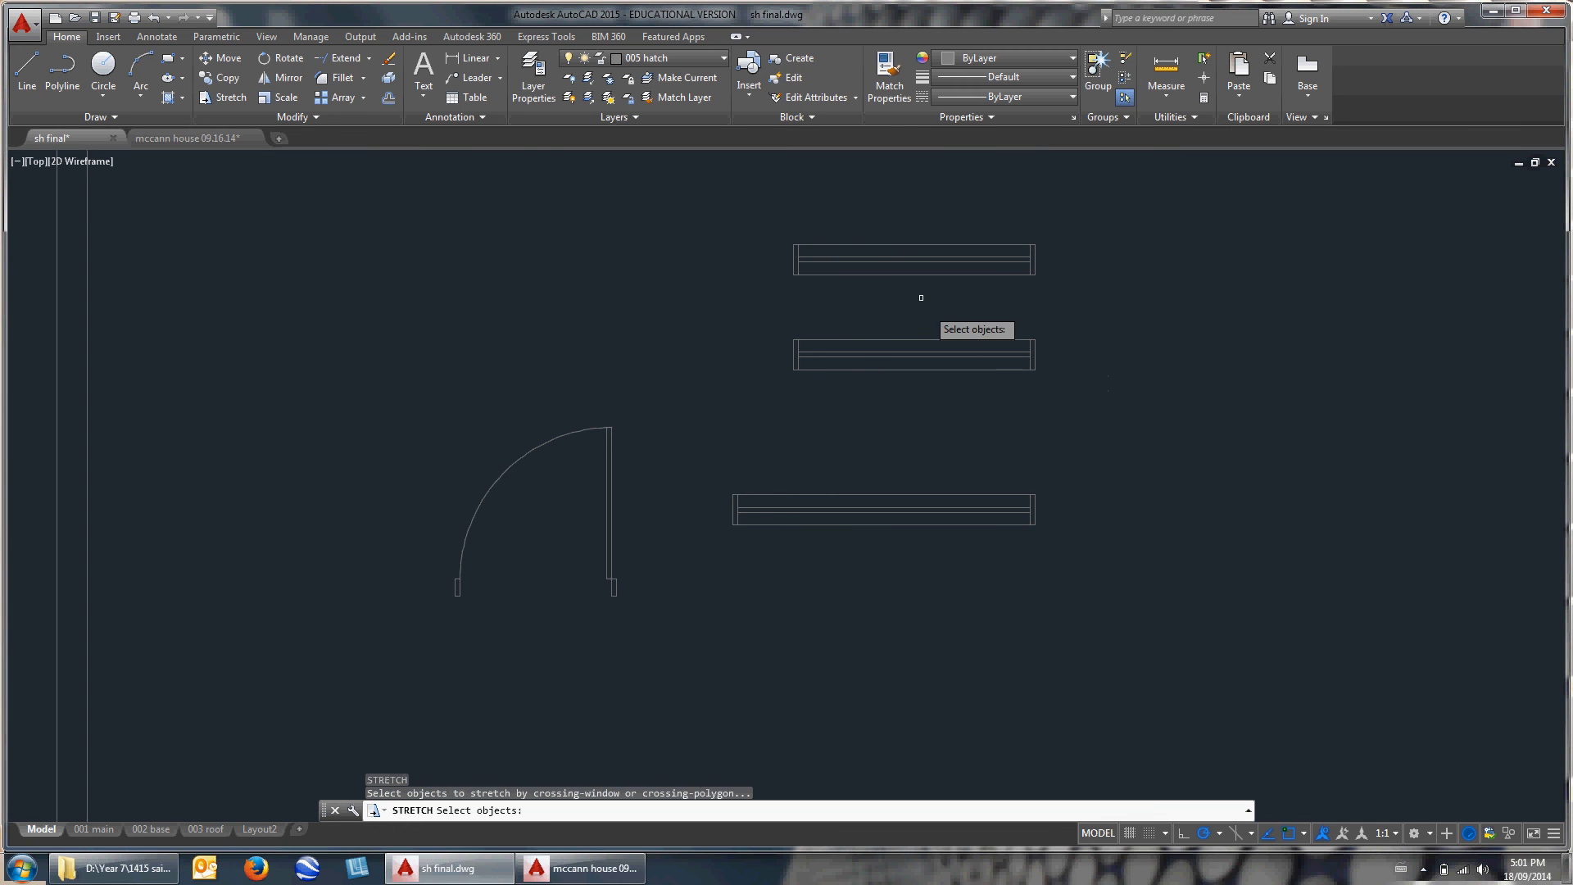
click(923, 259)
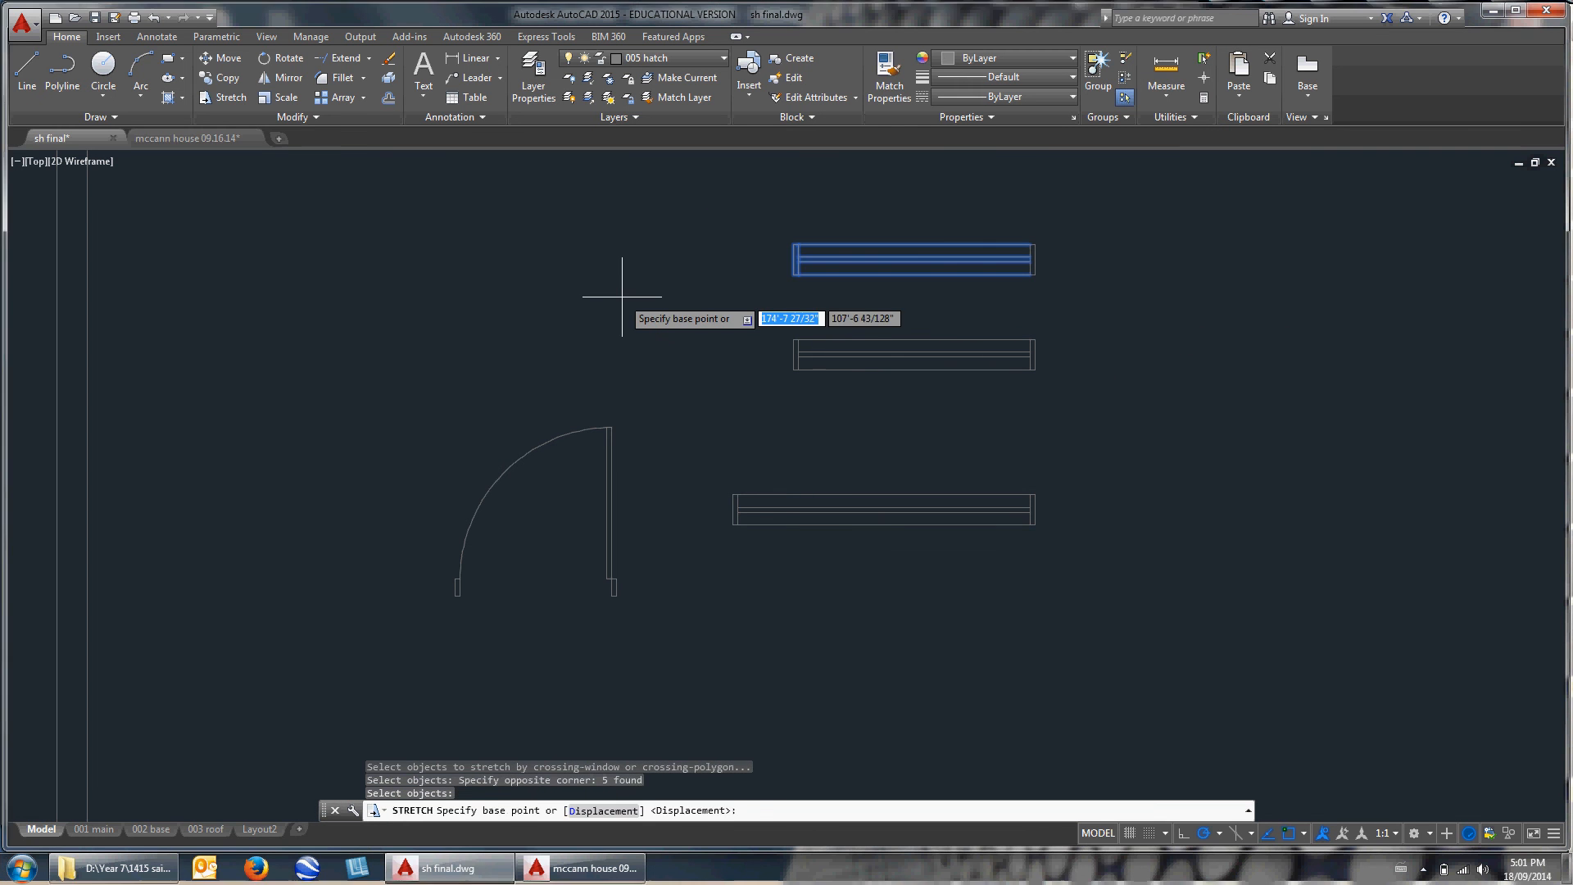
click(620, 295)
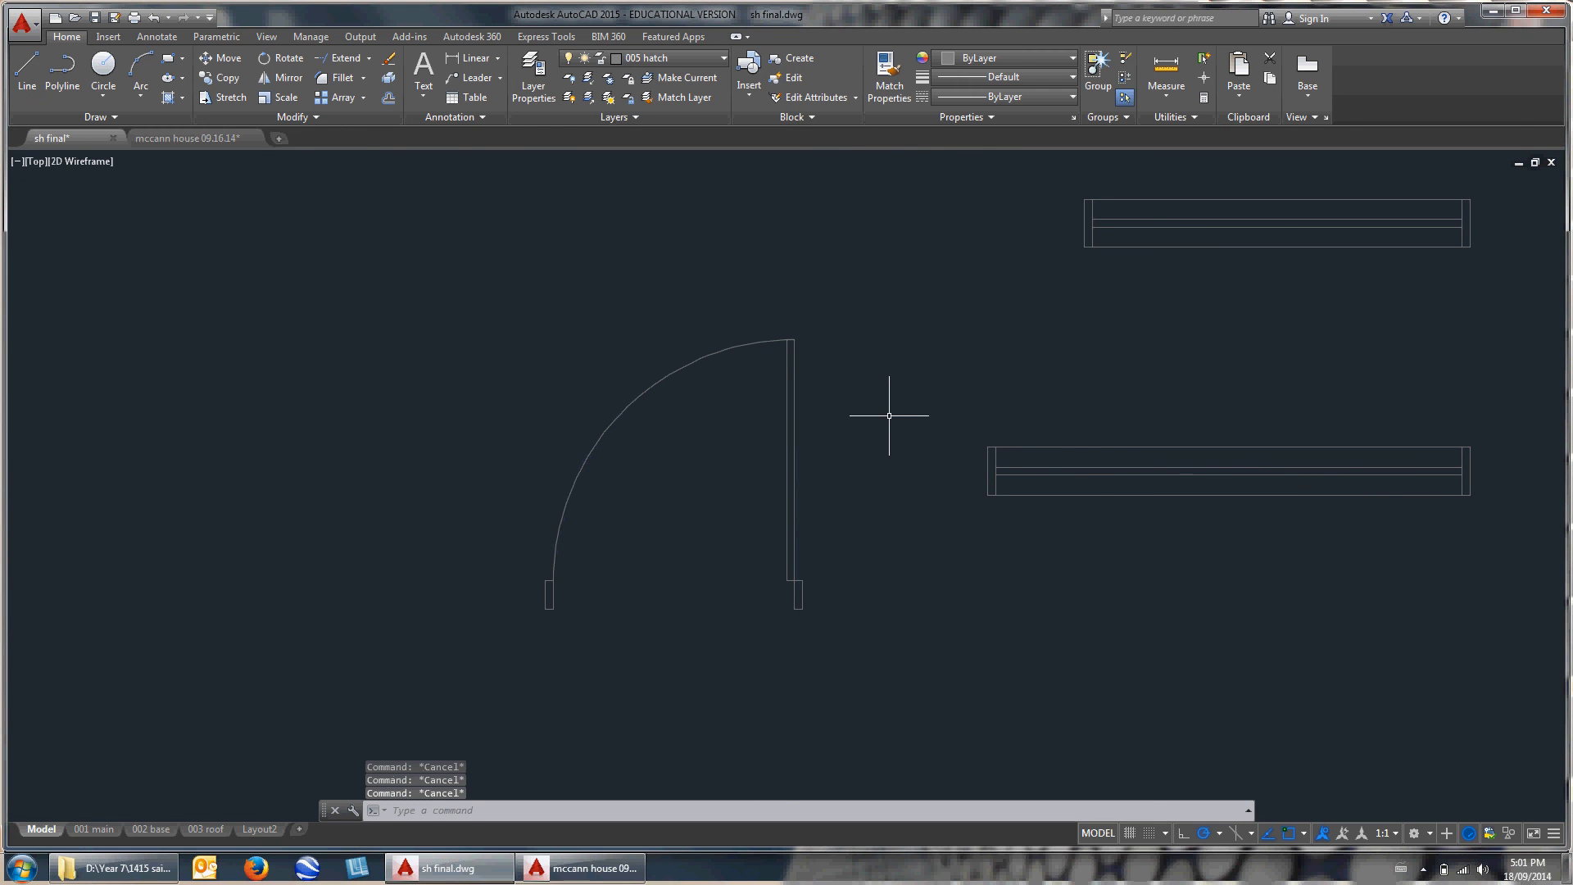
Offset the door arc by 2 and move the door parts beside the first door.
text(c)
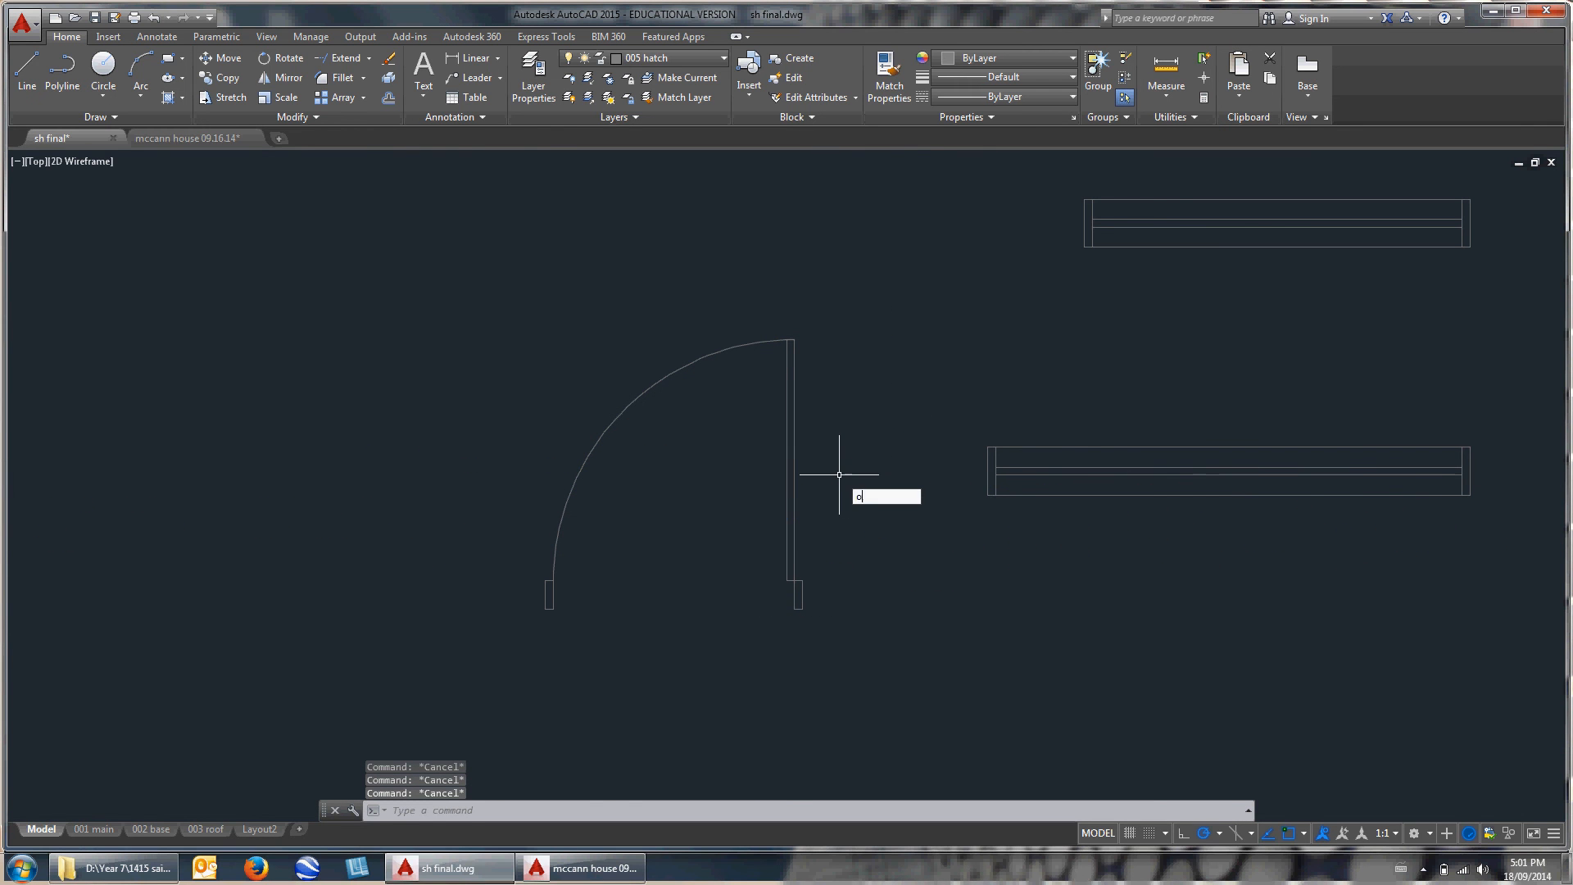
text(2)
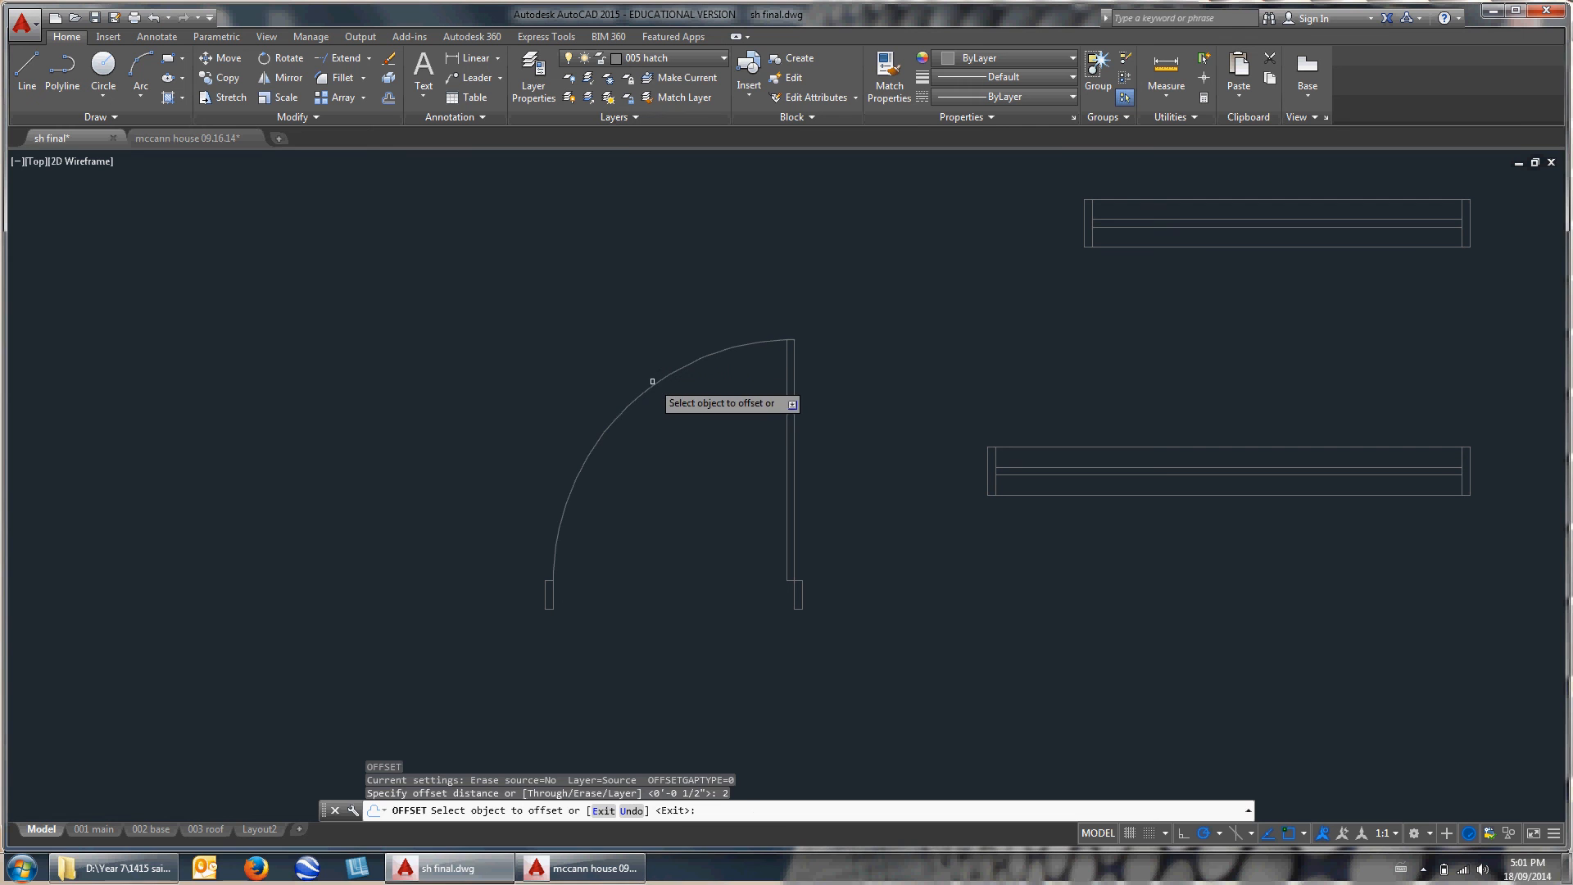
click(702, 375)
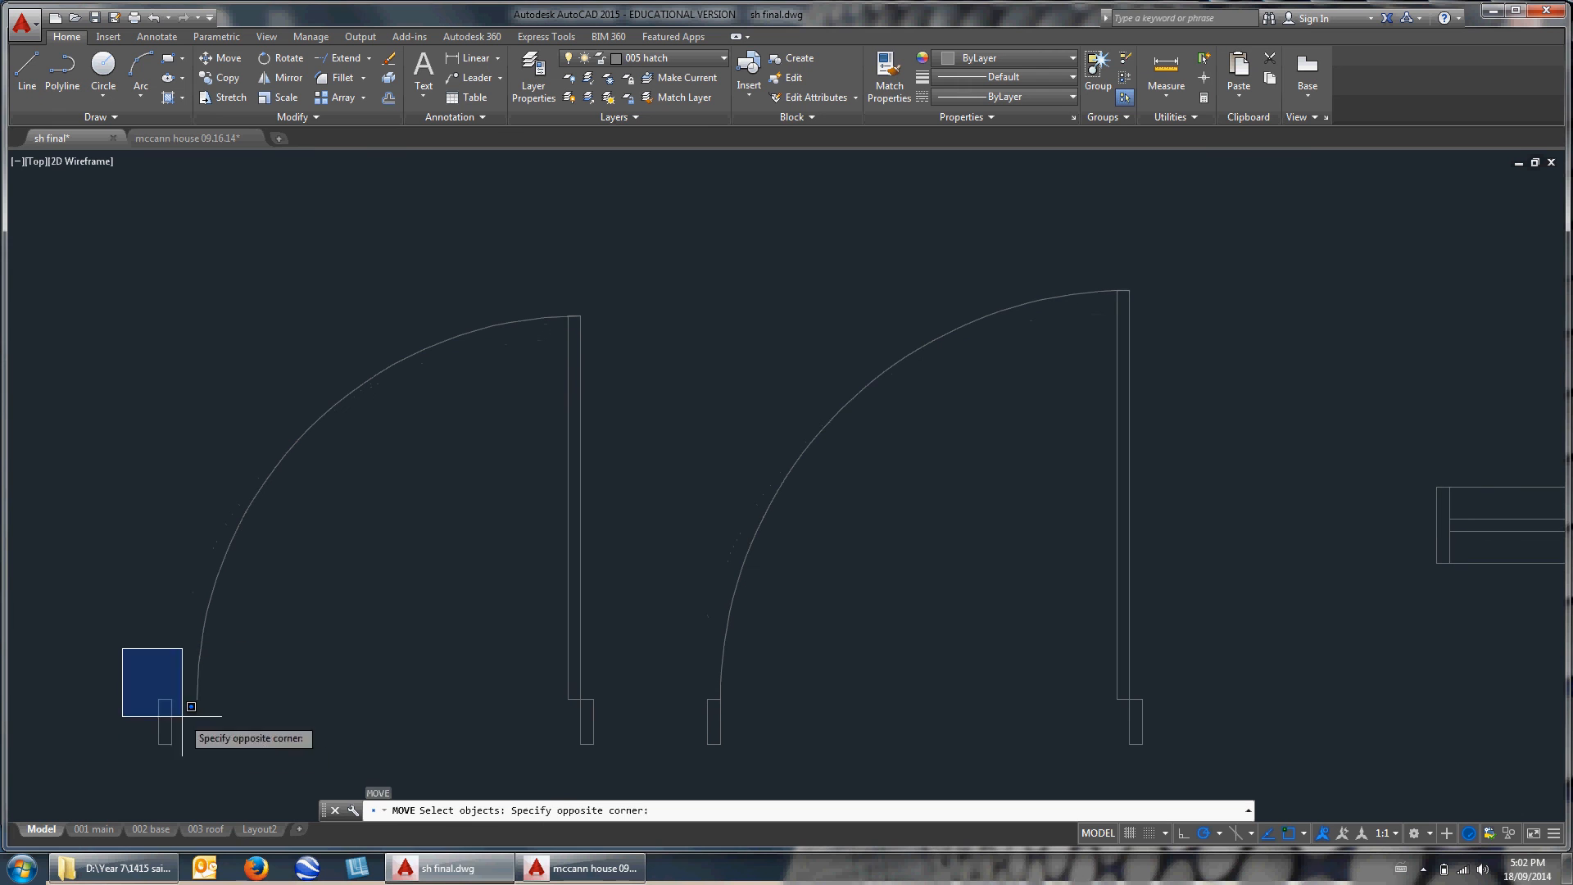
click(191, 705)
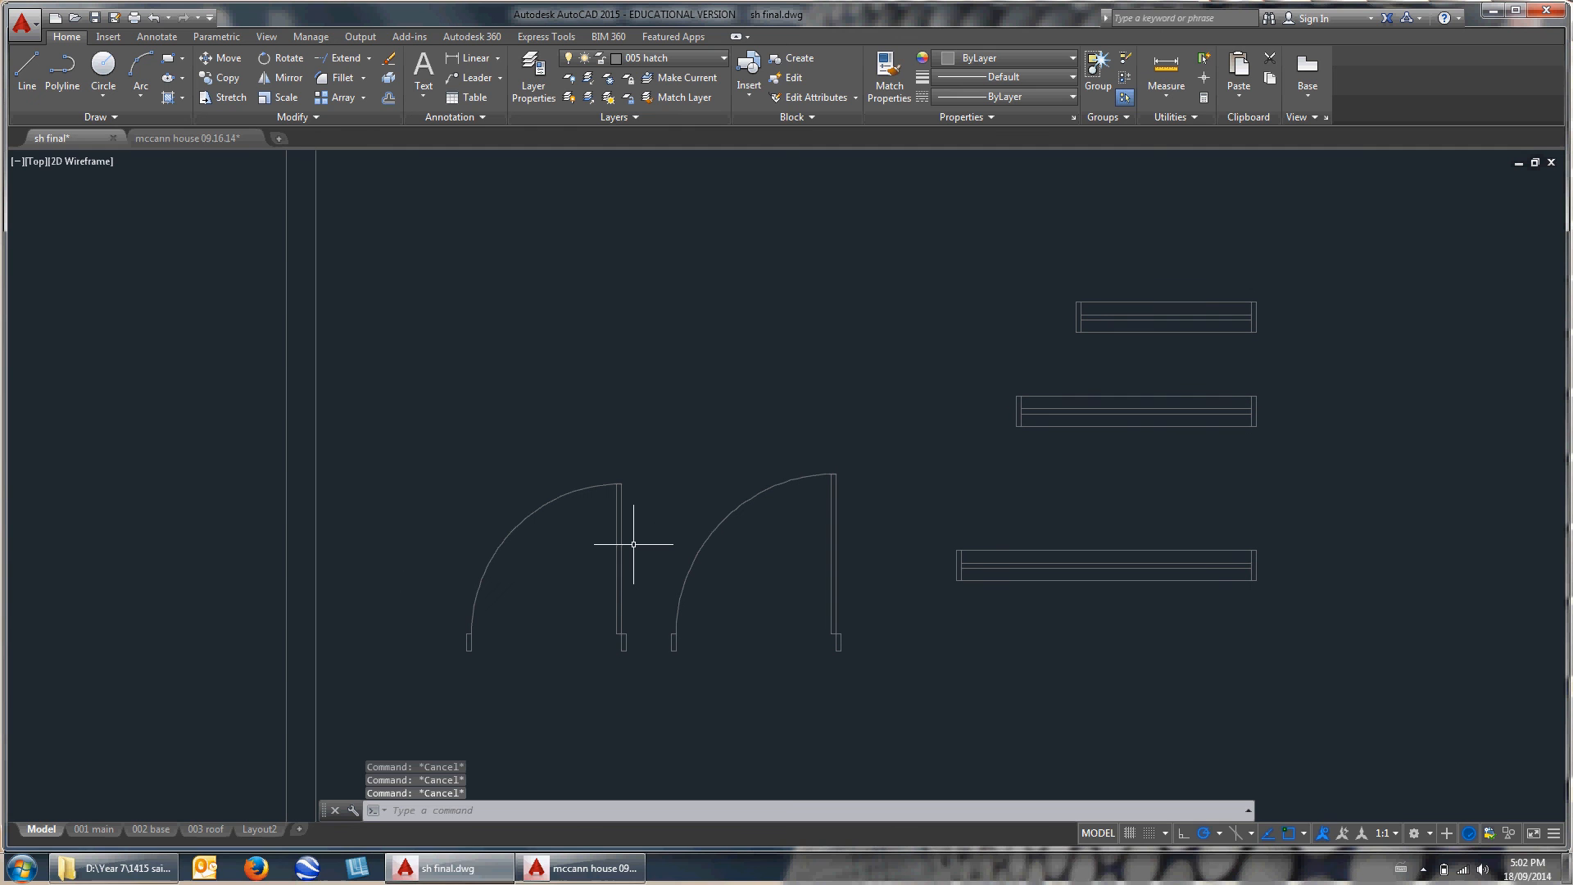
Copy a swing door and mirror it about its free edge to form a double door.
text(co)
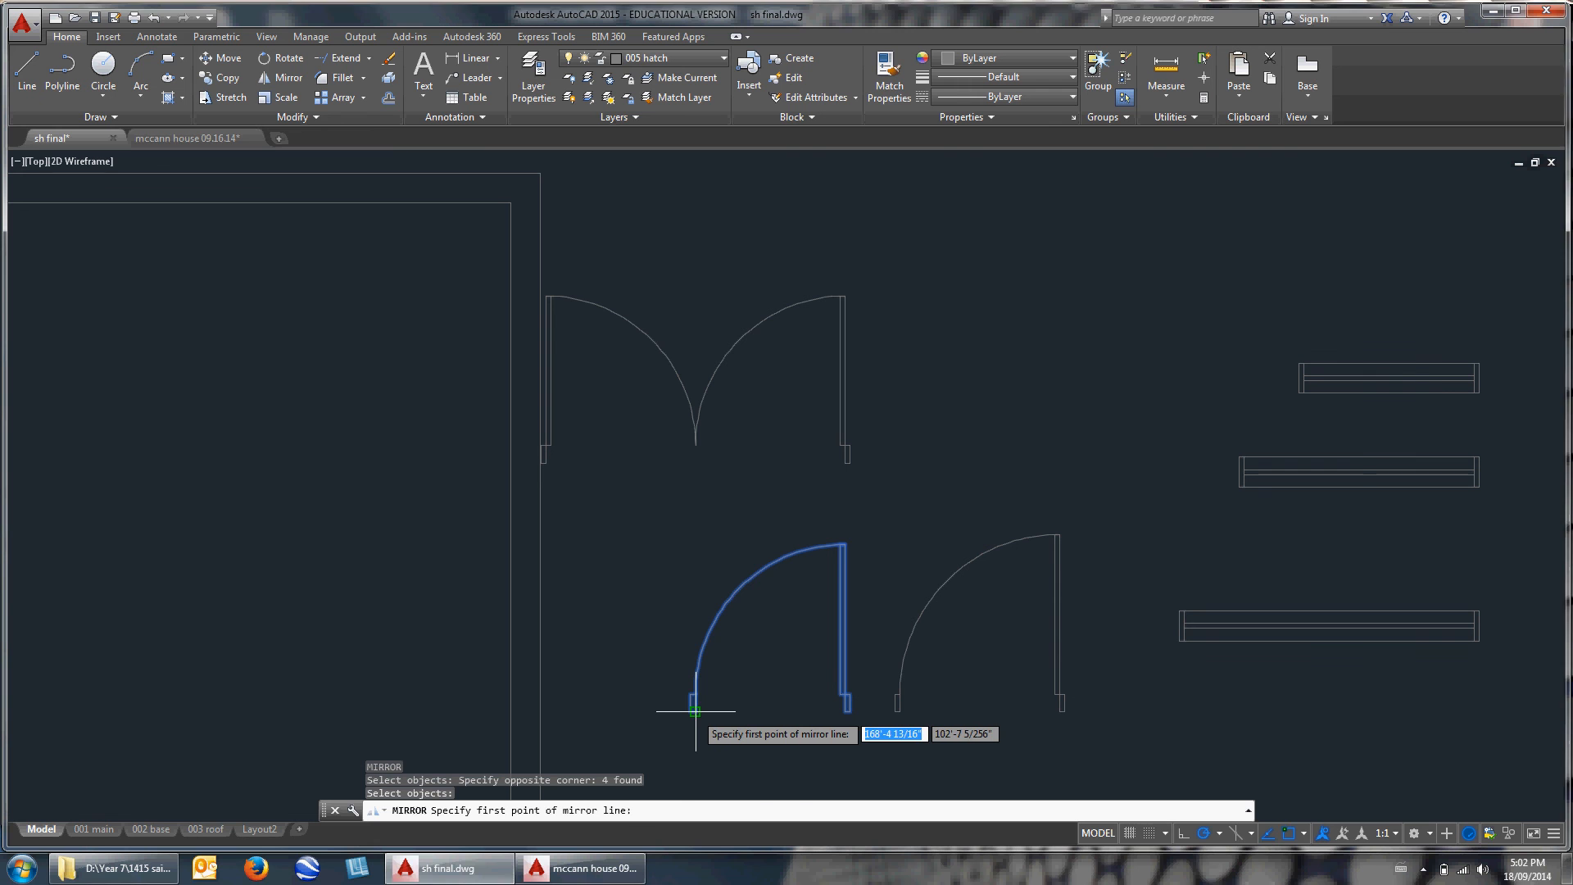
click(695, 712)
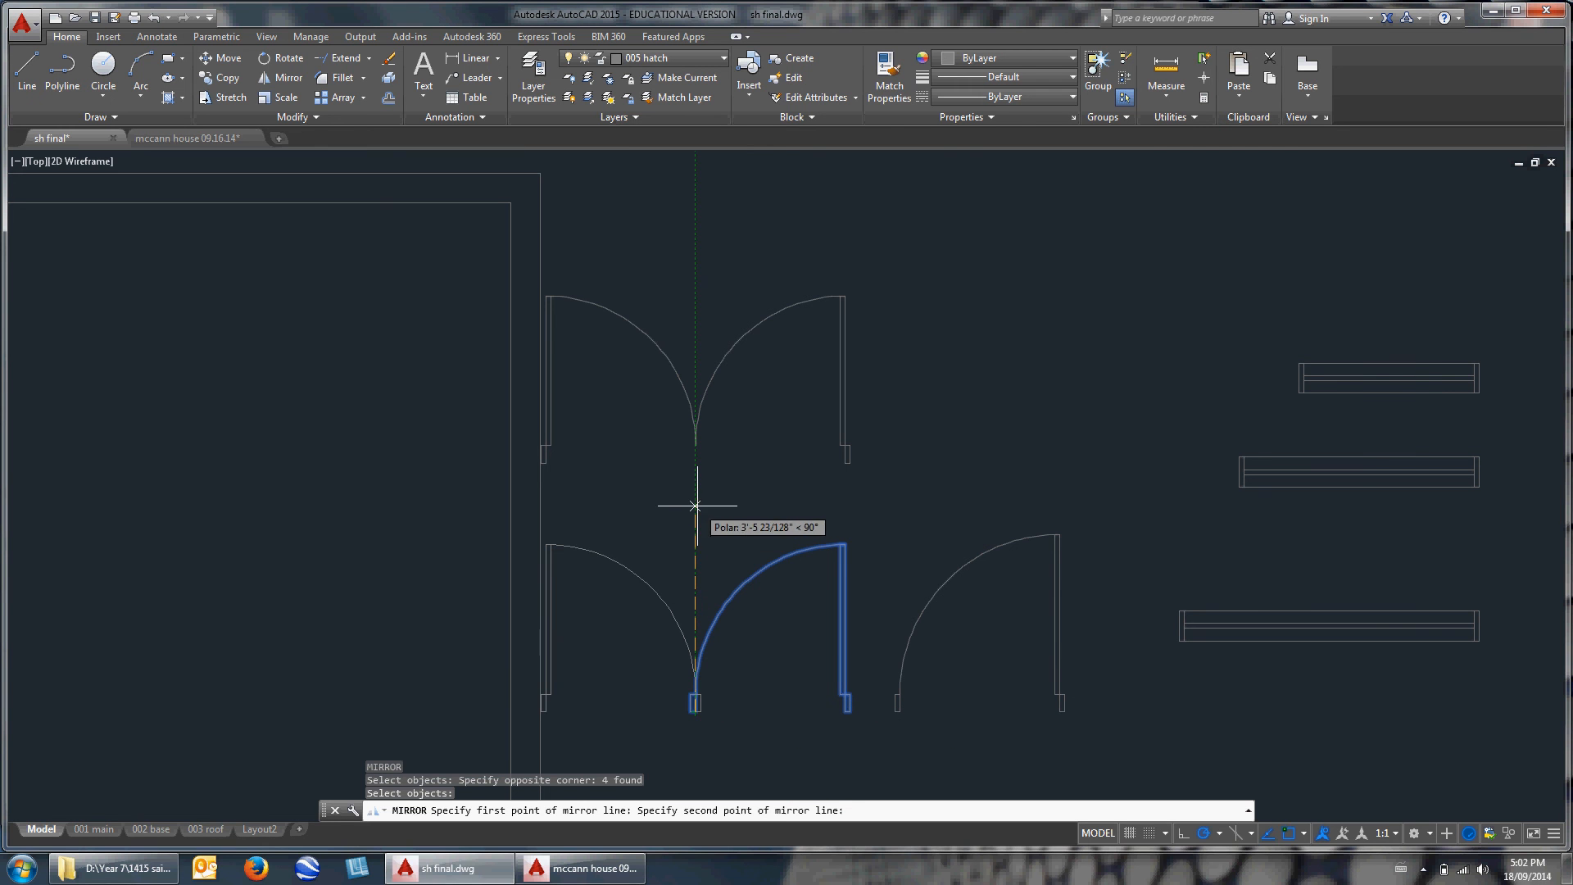
mouse_move(696, 523)
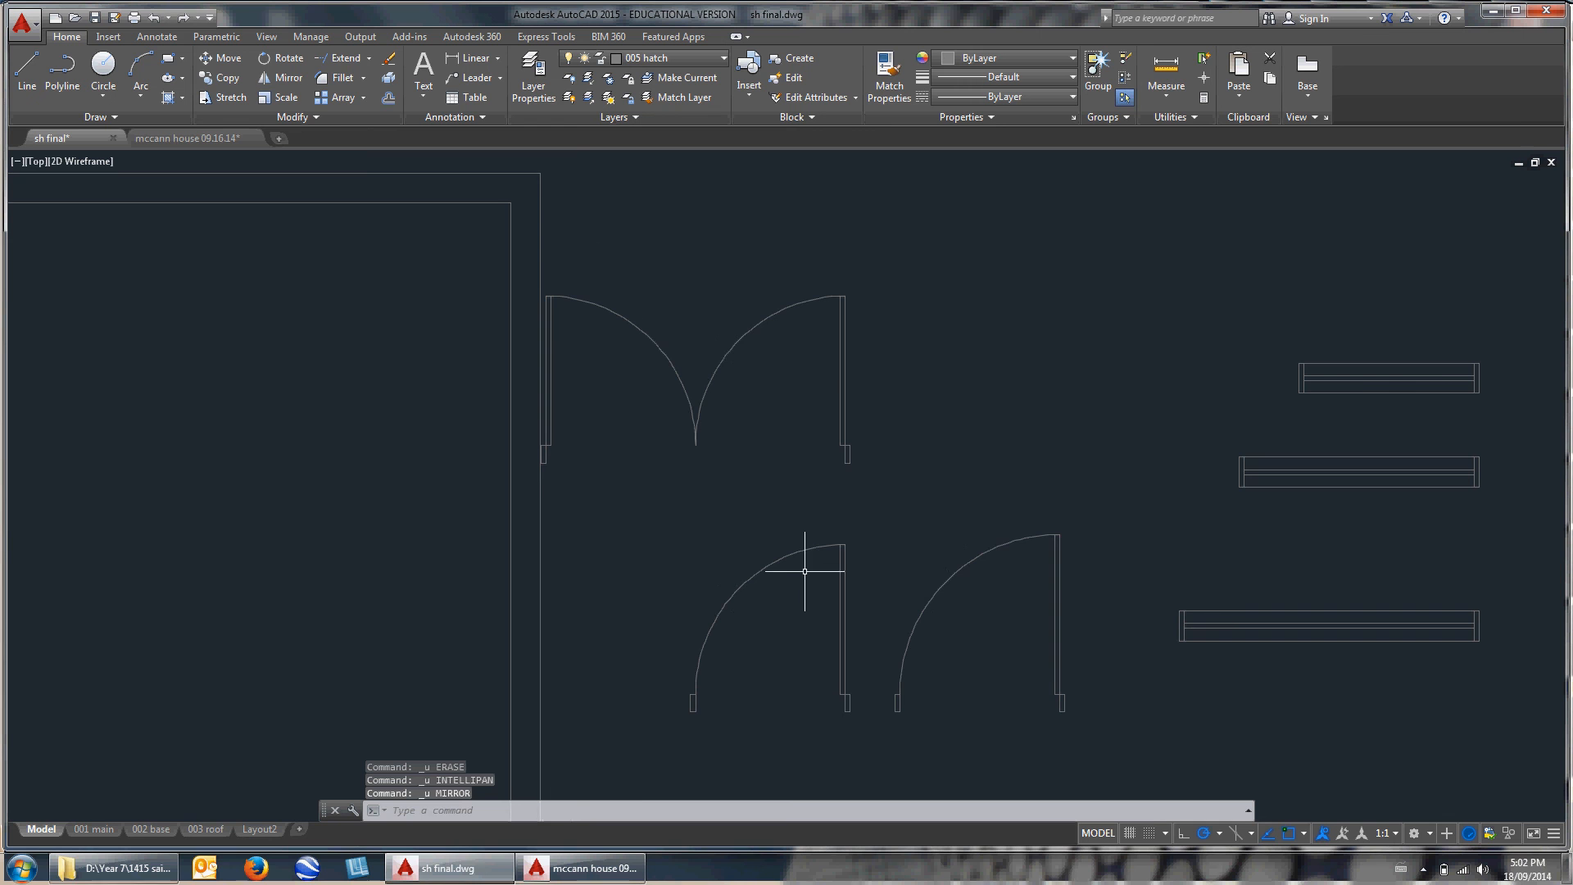
text(CO)
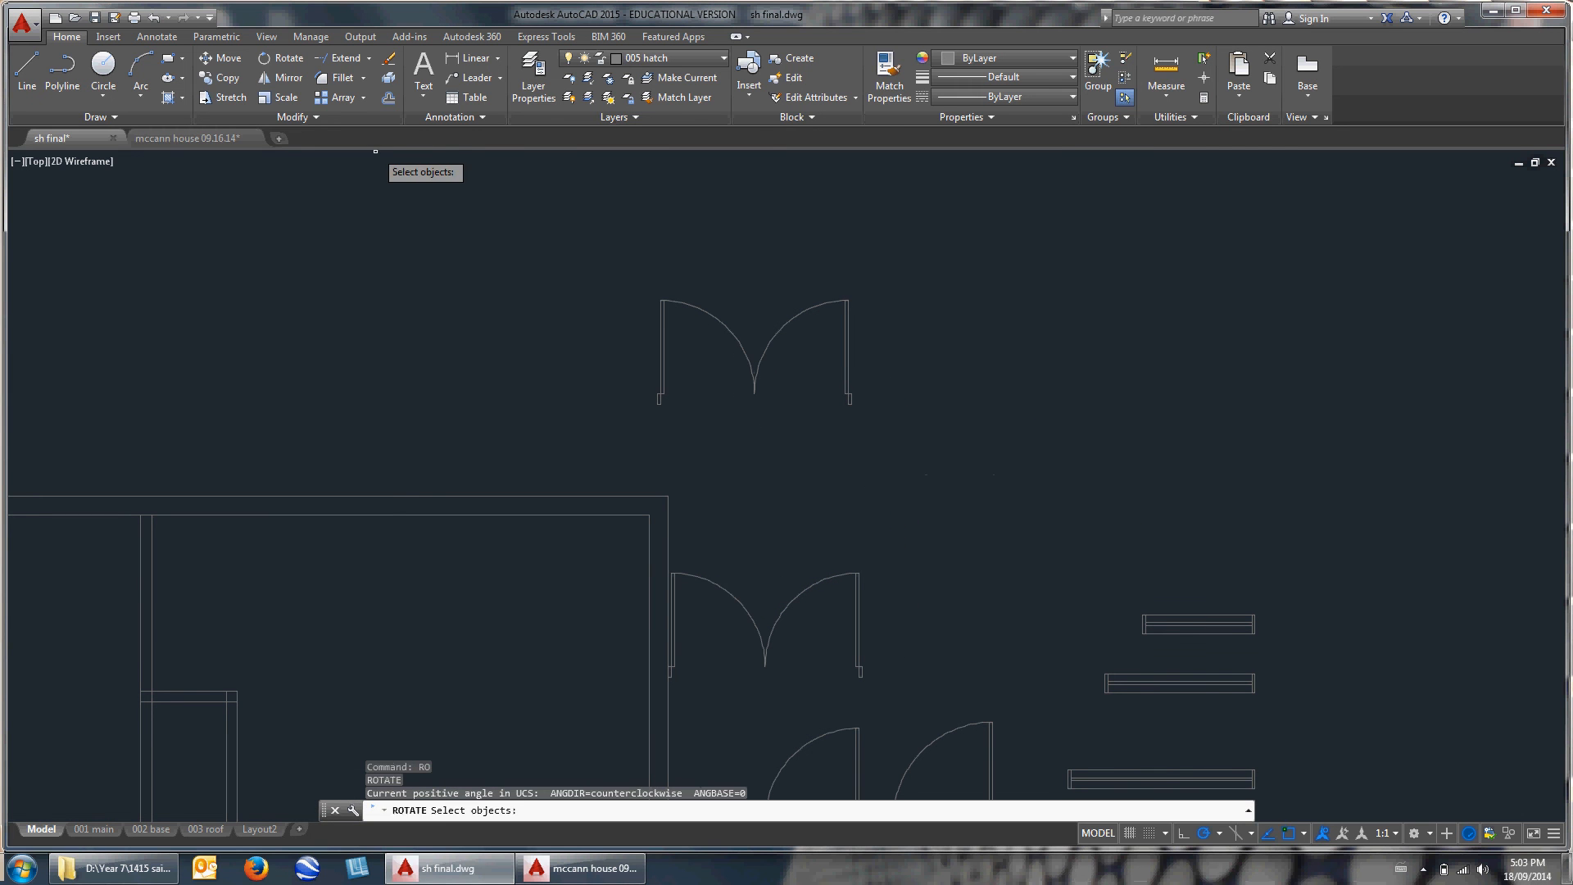
Cancel the rotate command, leaving the double doors unchanged.
key(Escape)
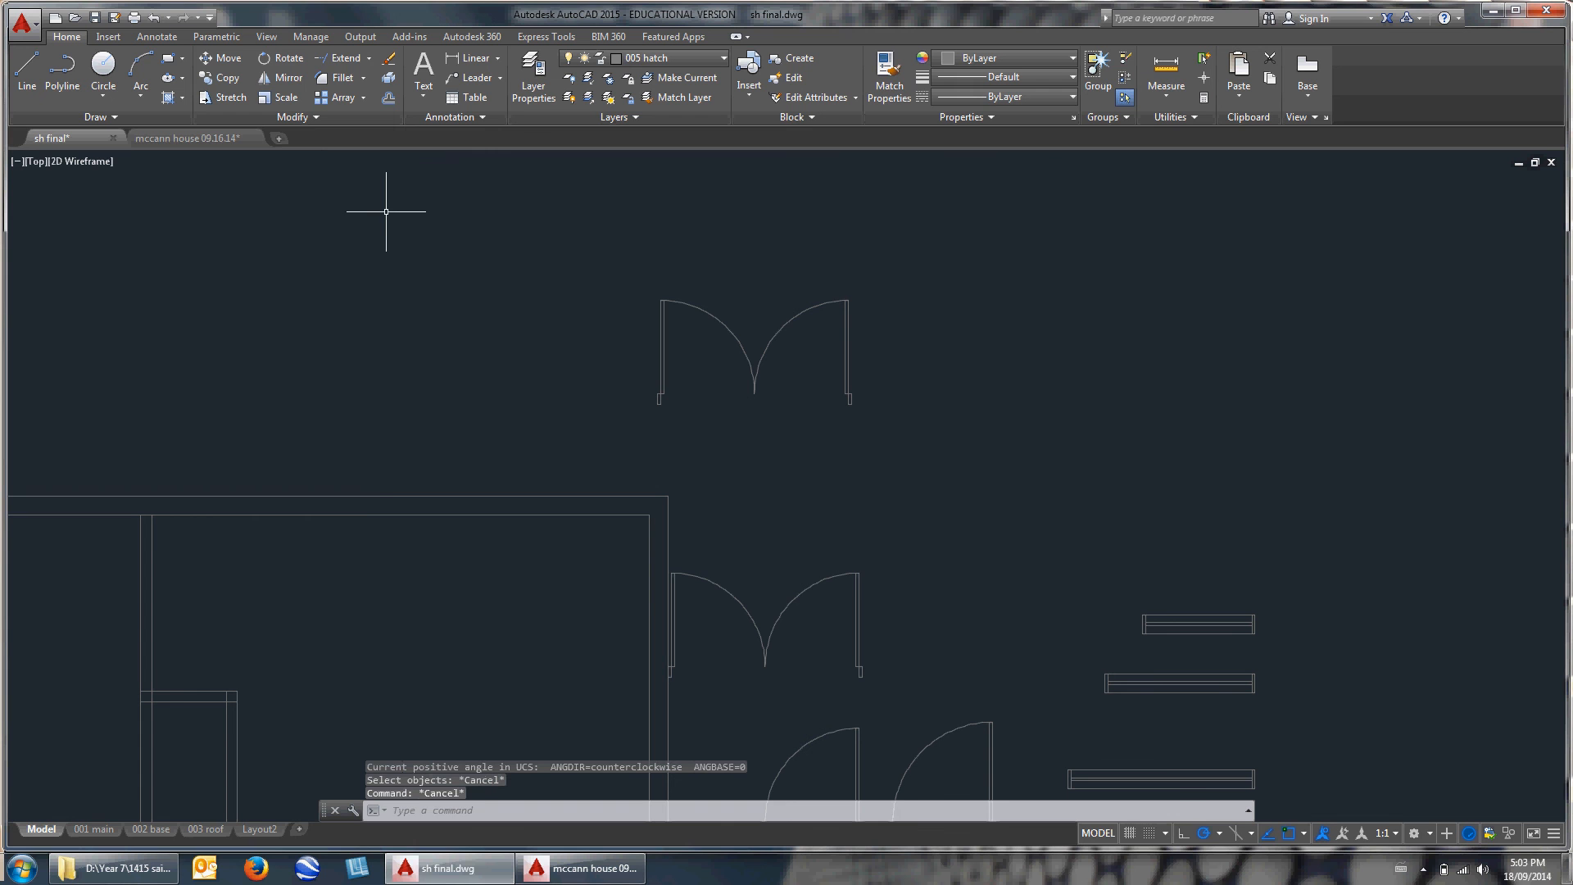